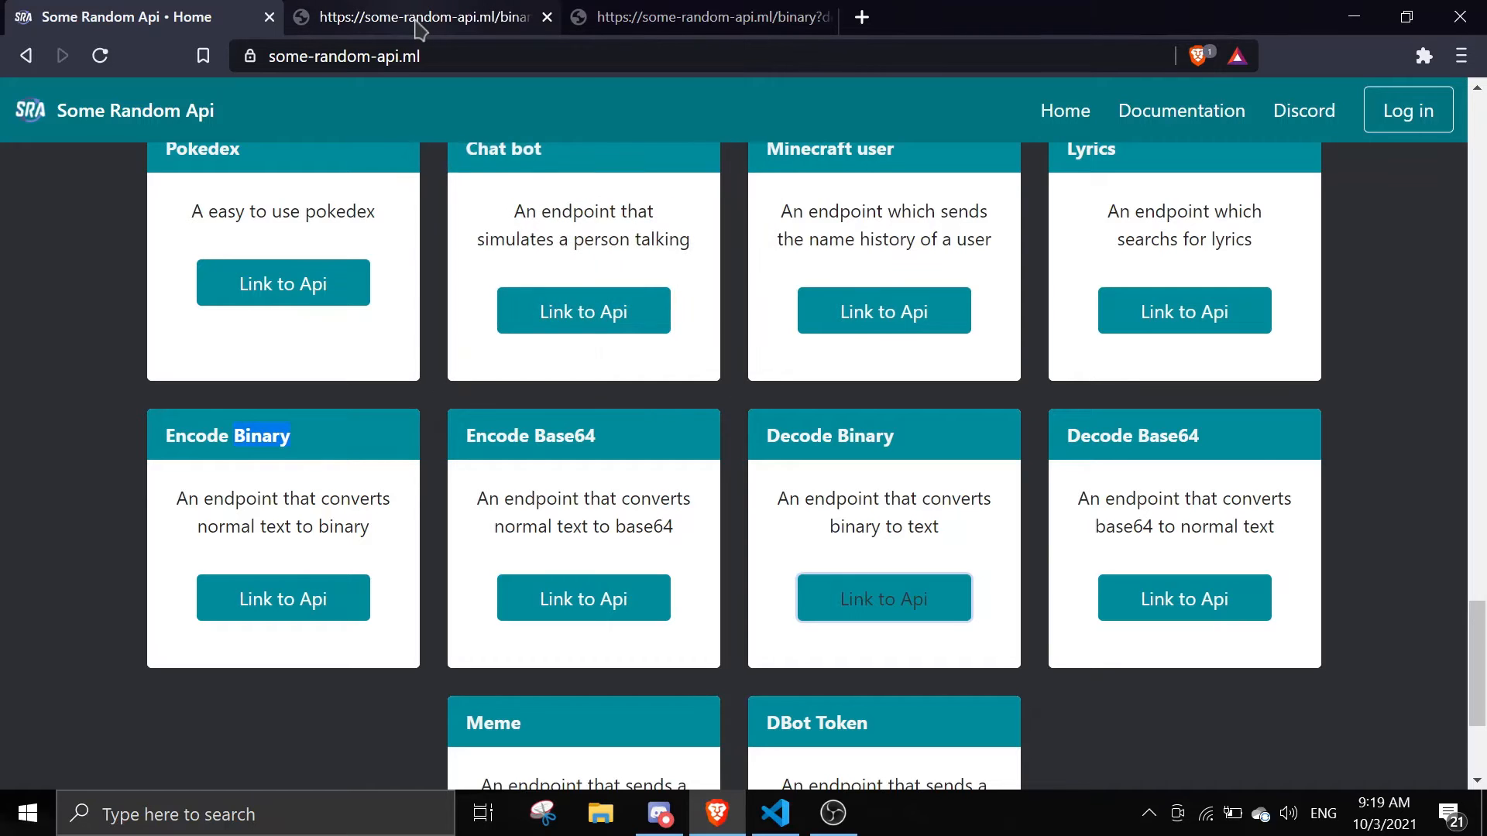
# Step: View the binary encoding of nope in Some Random API and copy the binary string
pyautogui.click(421, 17)
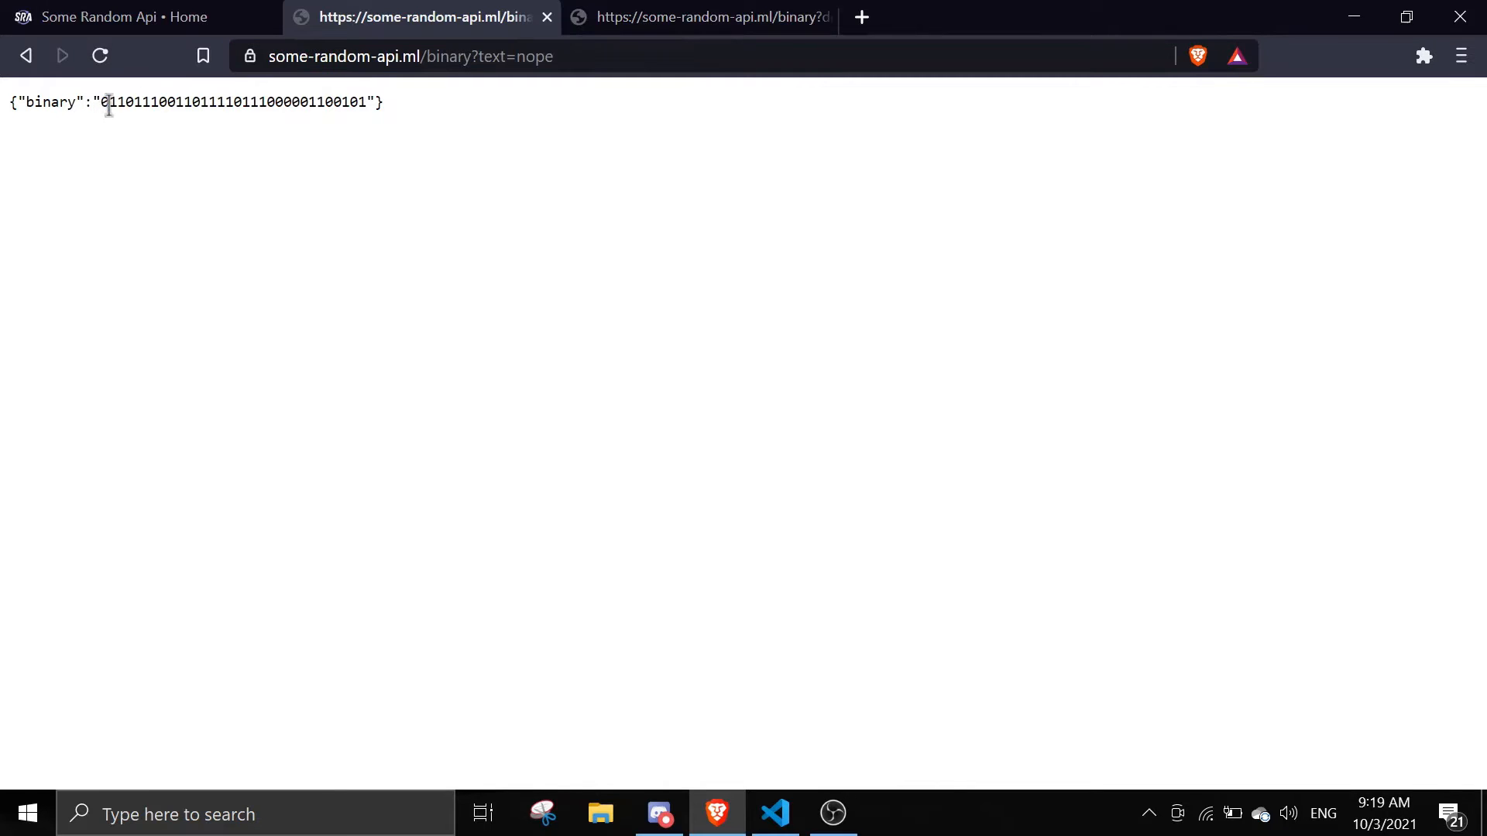
pyautogui.doubleClick(233, 102)
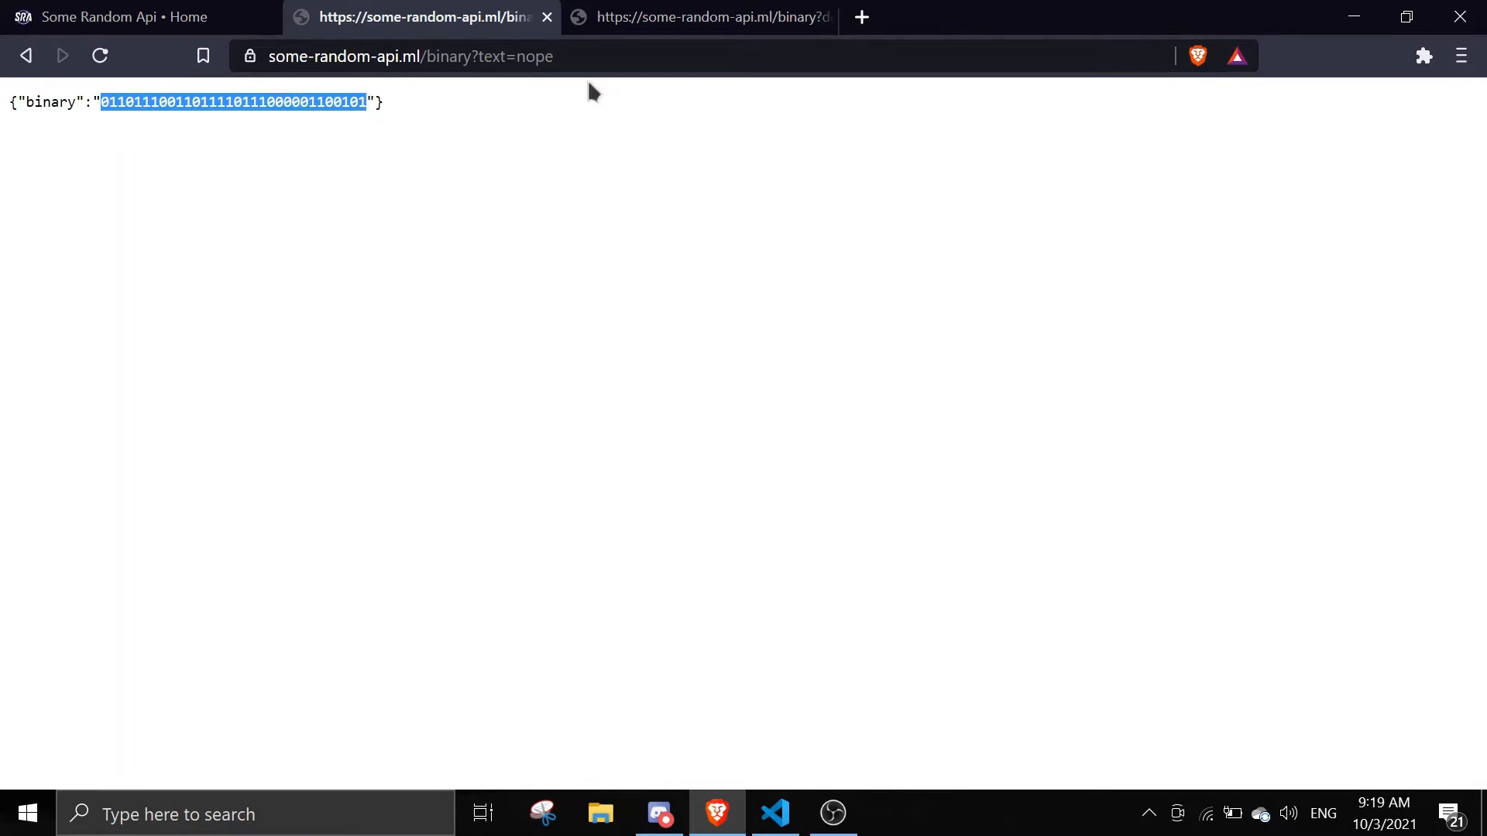
pyautogui.click(706, 17)
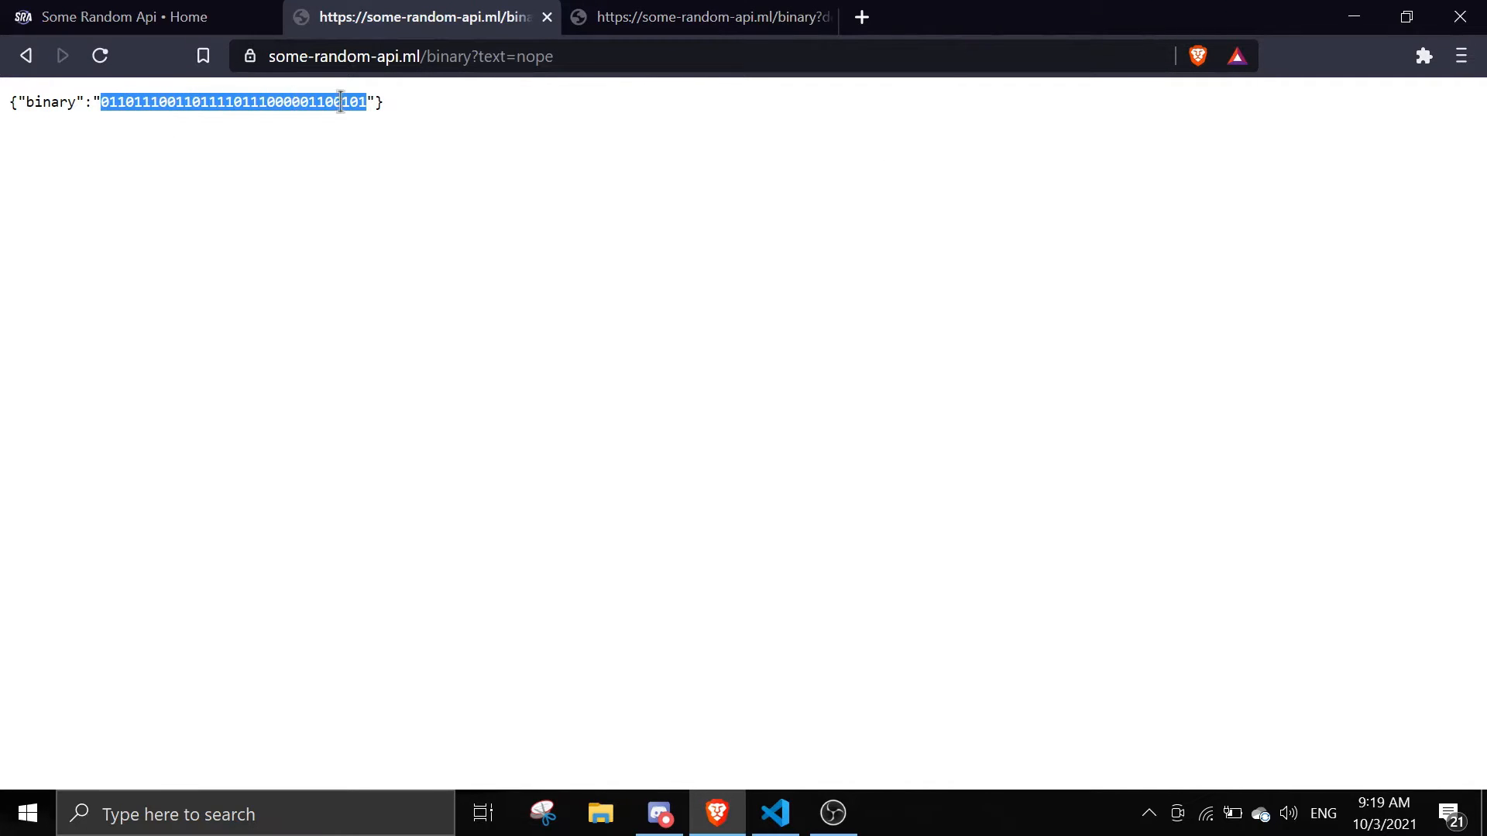
# Step: Decode that binary back to nope in the API, then move to the code editor
pyautogui.click(339, 152)
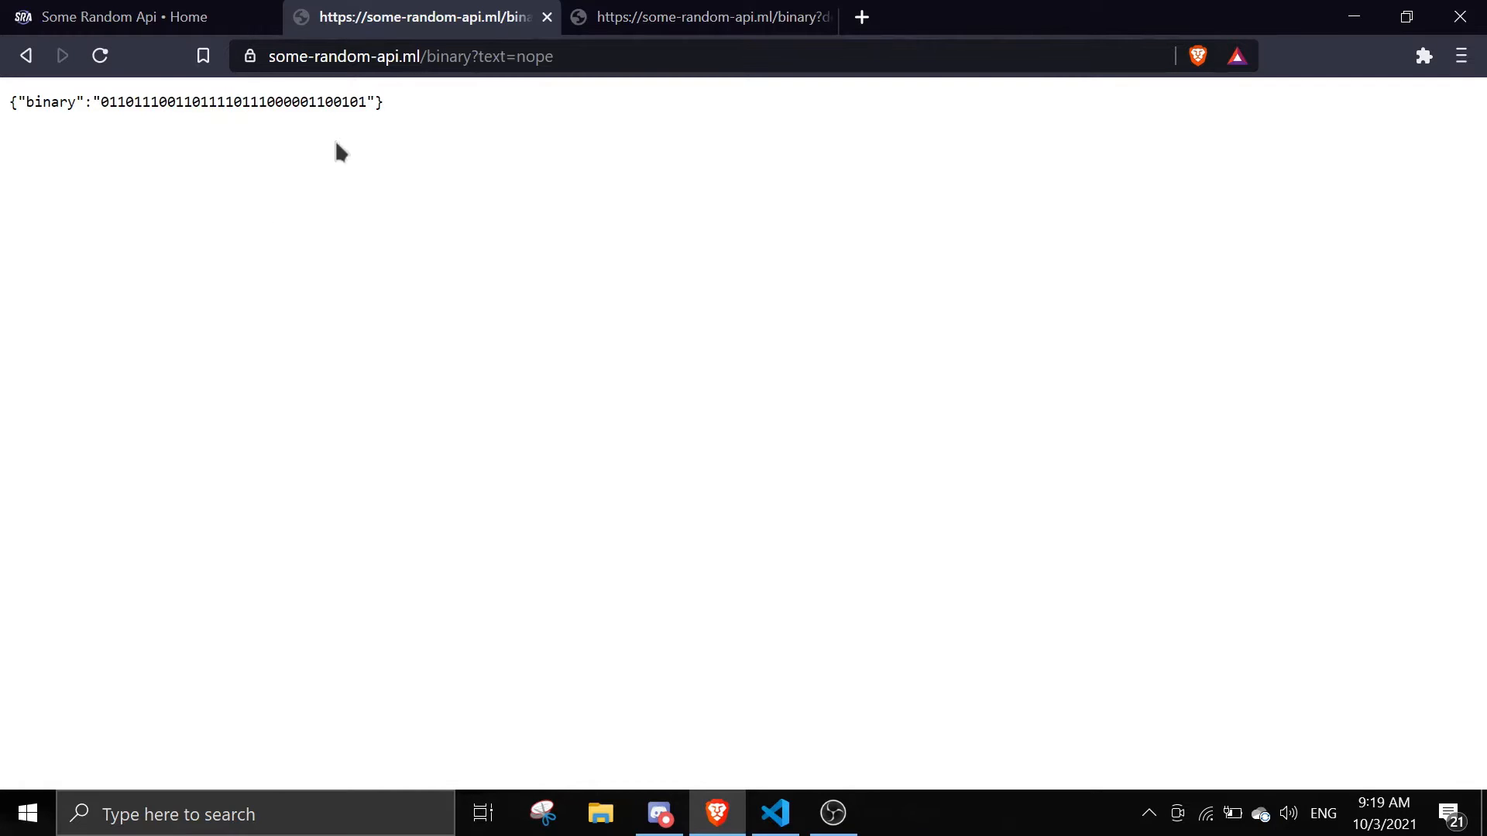
pyautogui.click(700, 17)
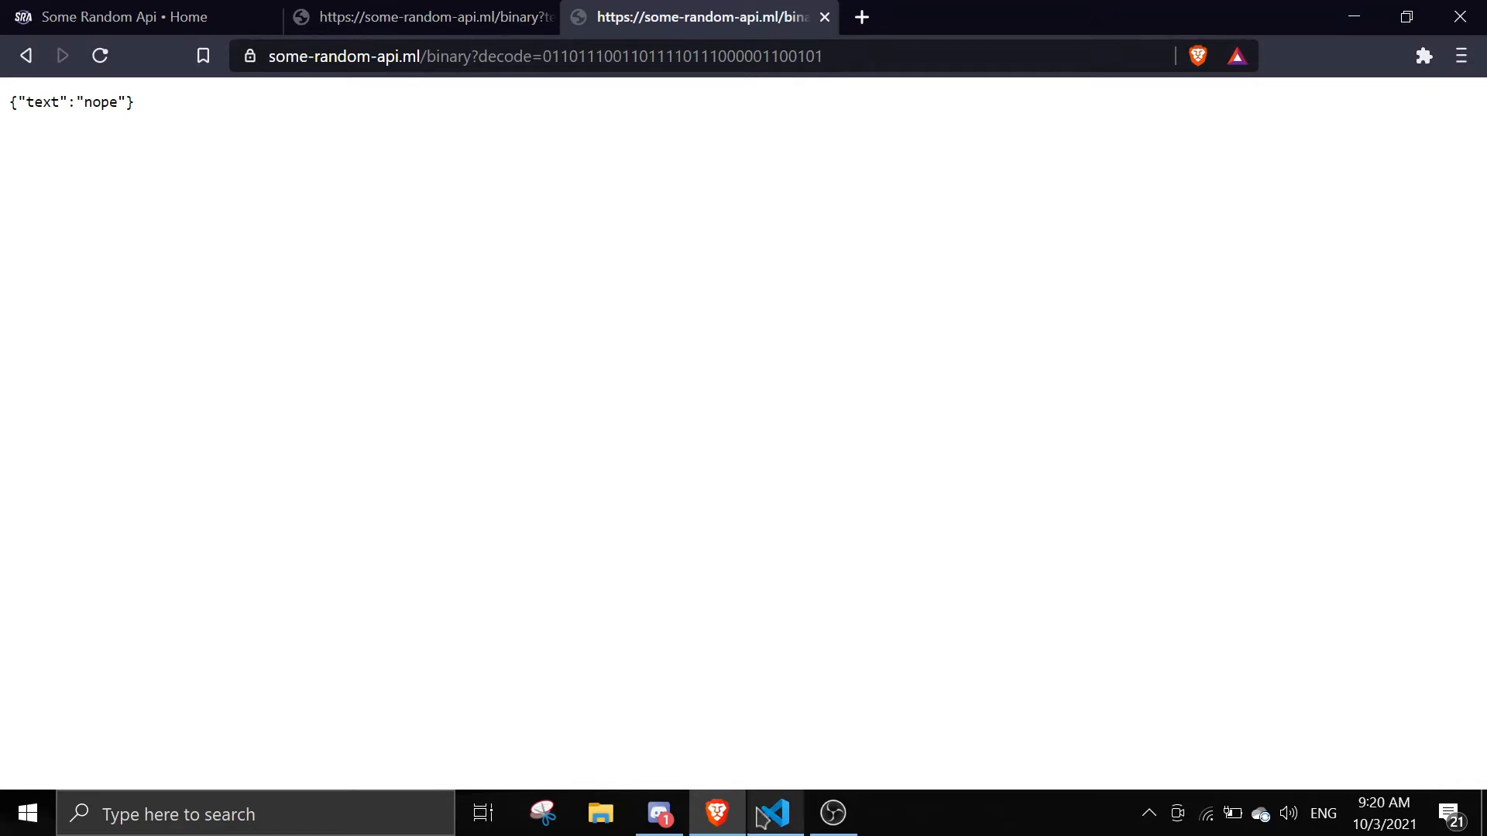
pyautogui.click(774, 813)
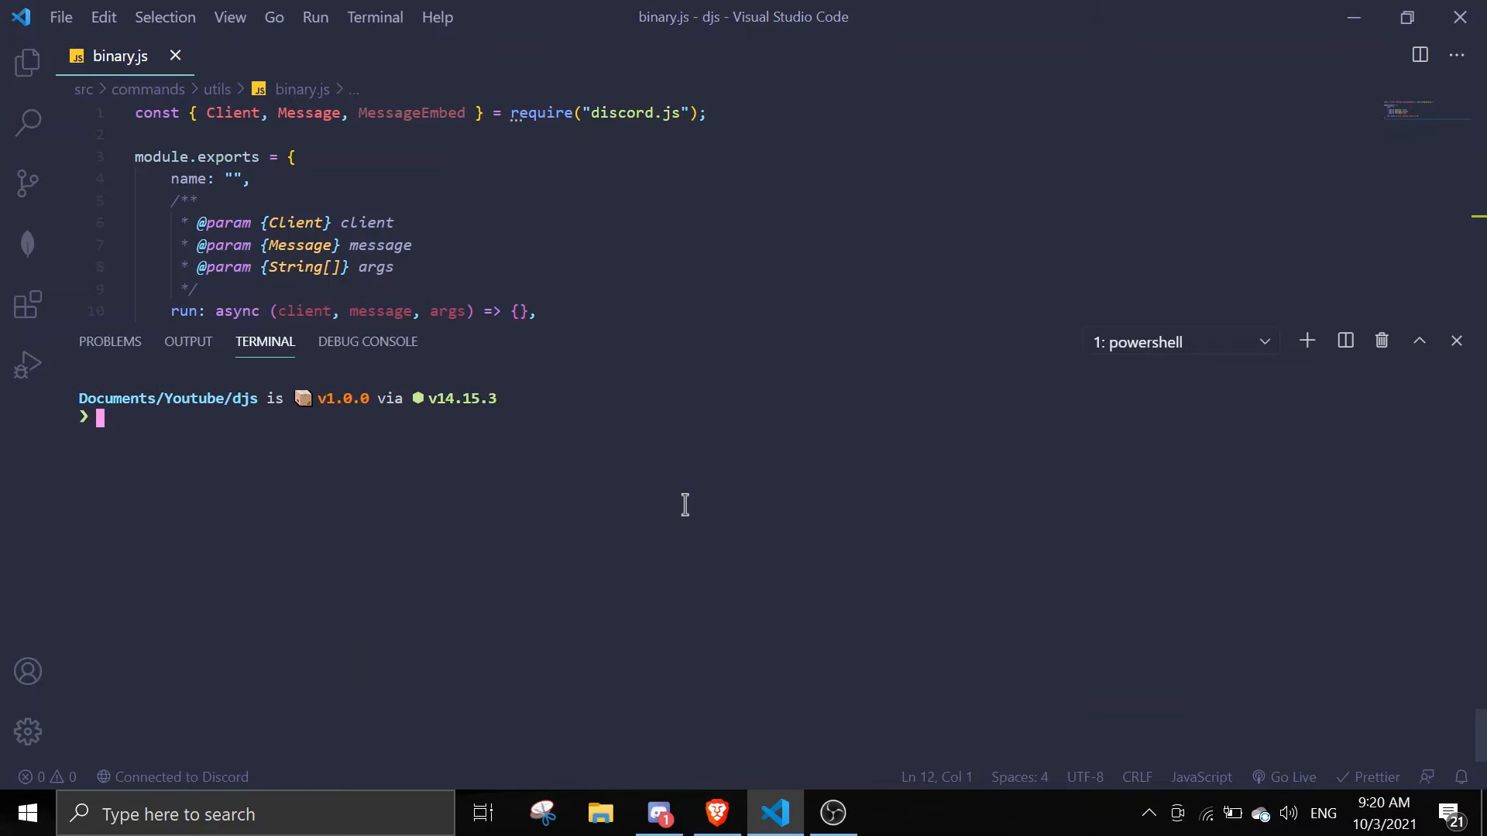
# Step: Run npm install axios in the integrated terminal
pyautogui.write('npm install axios')
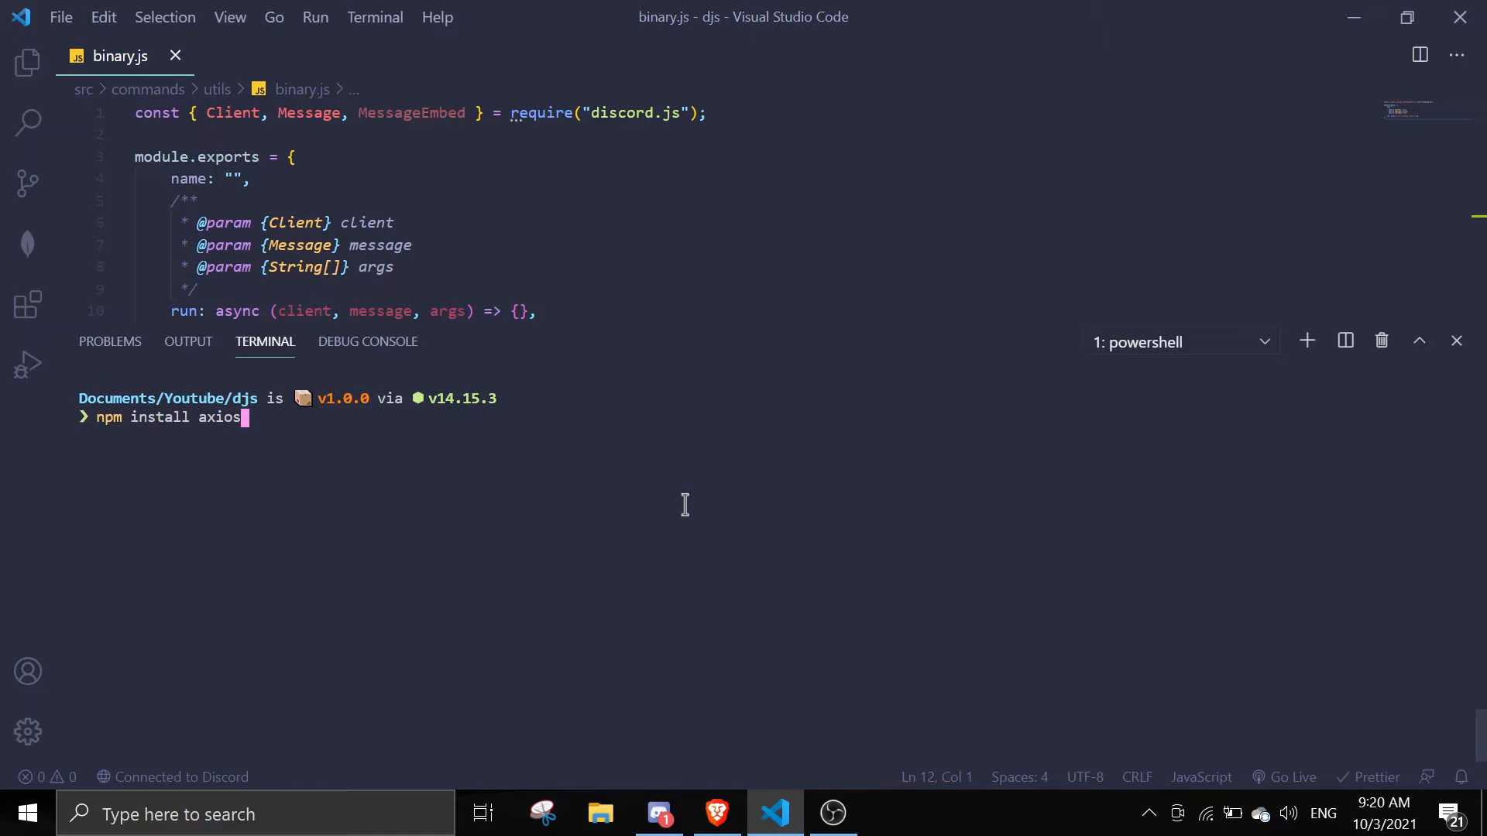
pyautogui.press('Backspace')
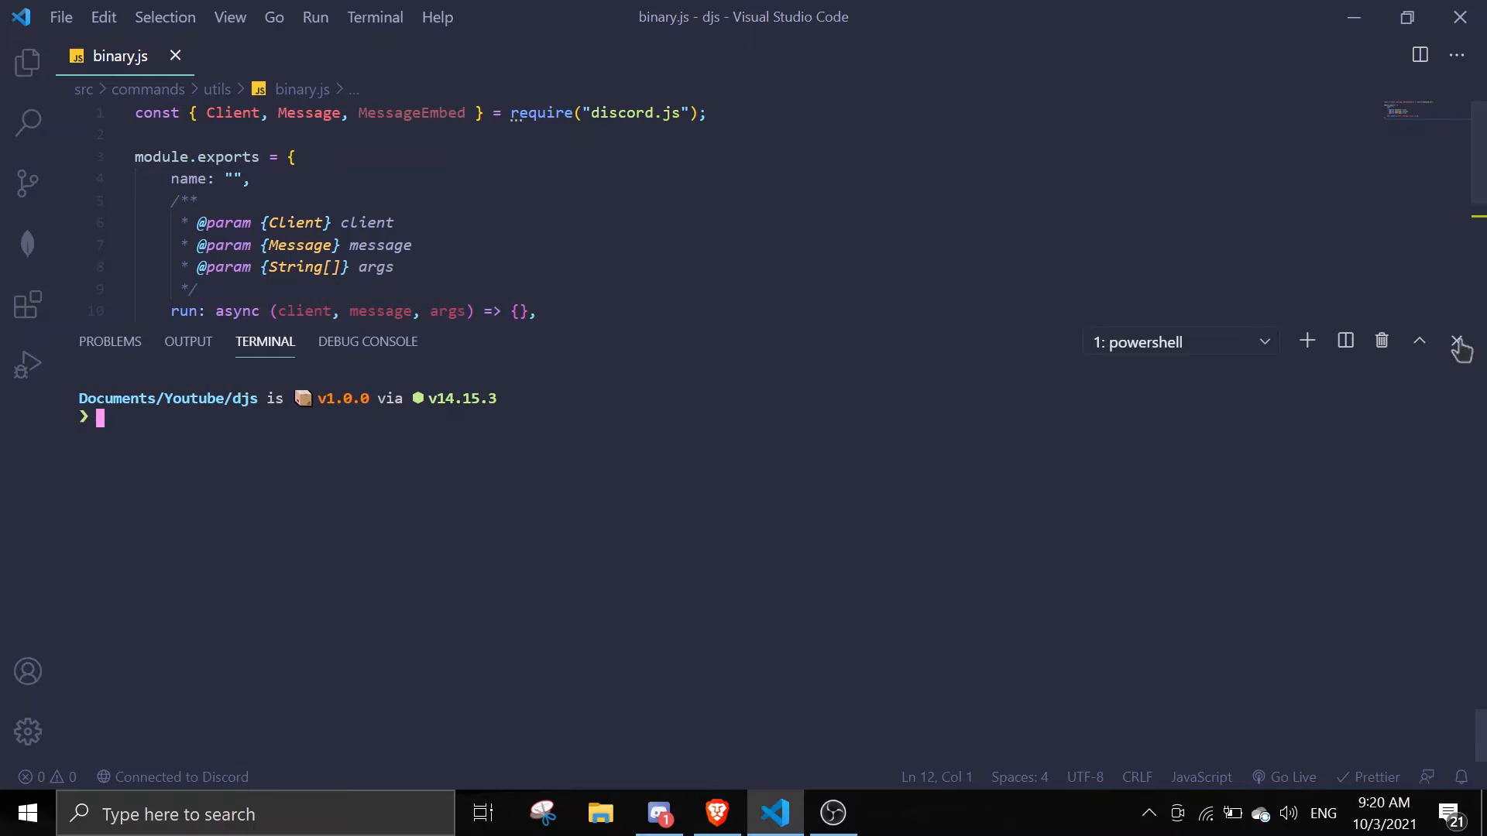
# Step: Require axios at the top of binary.js and name the command binary
pyautogui.write('const a')
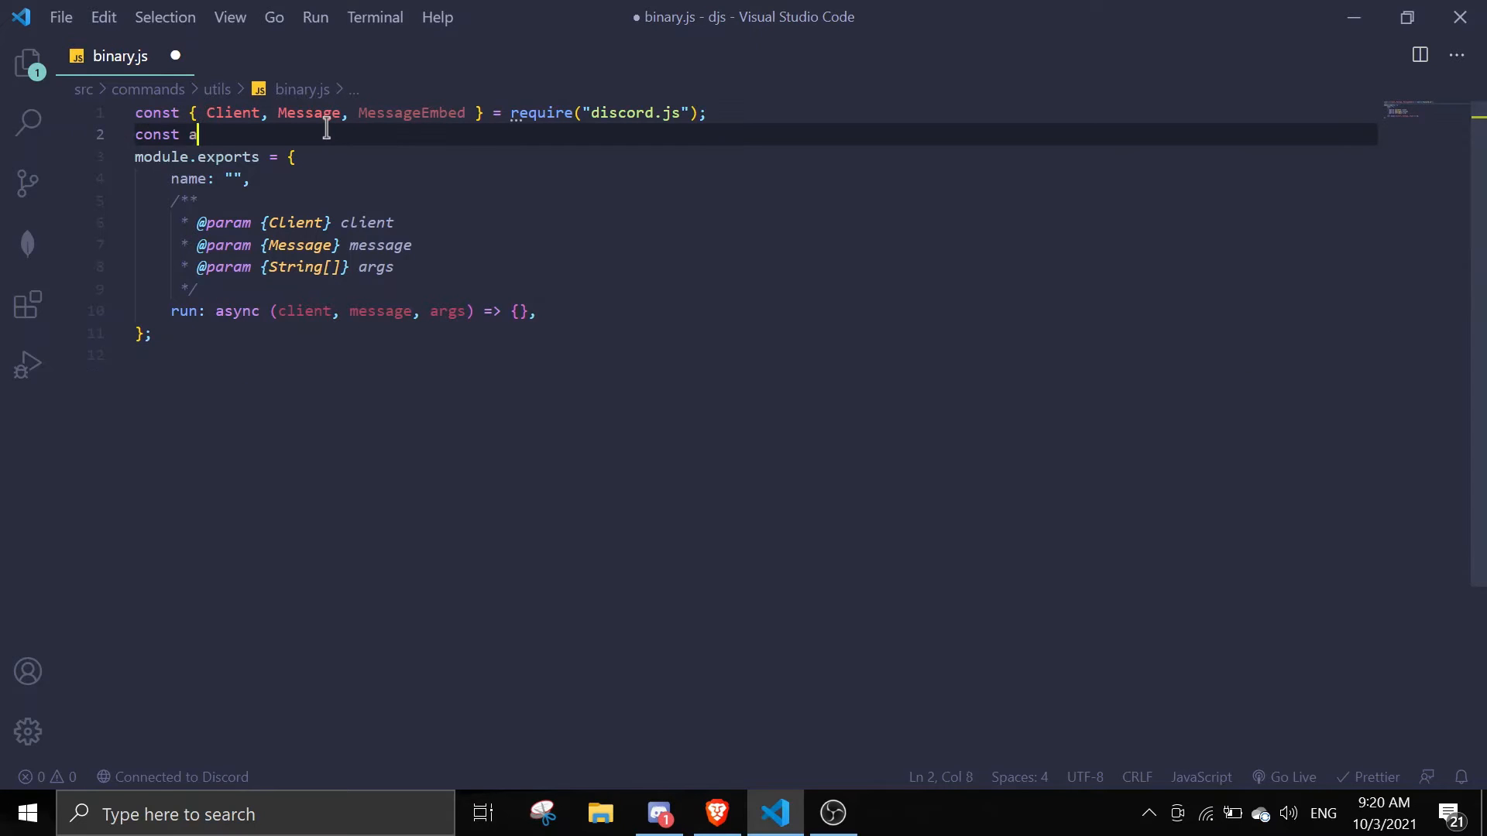
pyautogui.write('xios = require(')
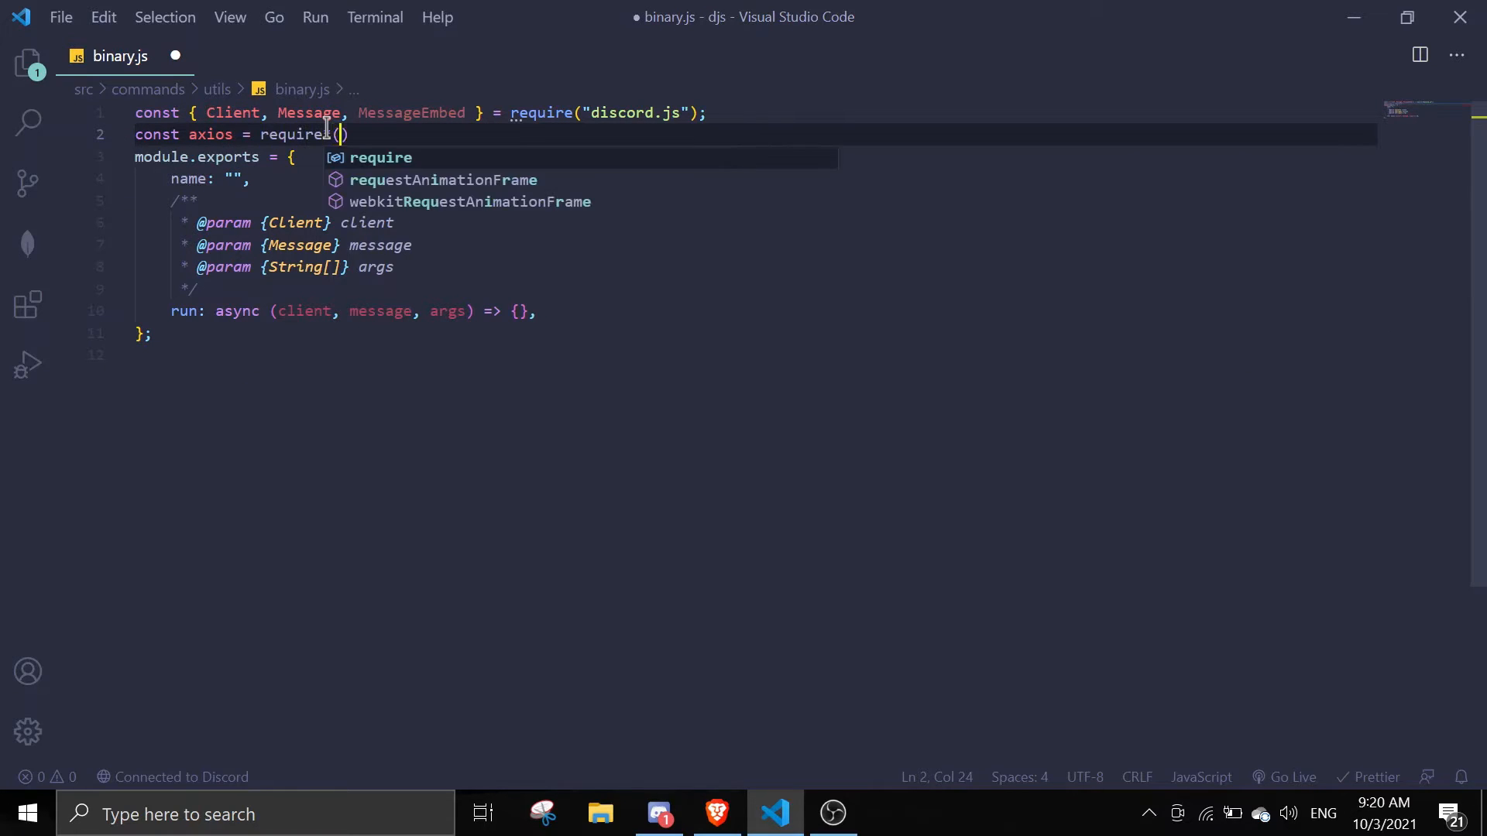
pyautogui.write("'")
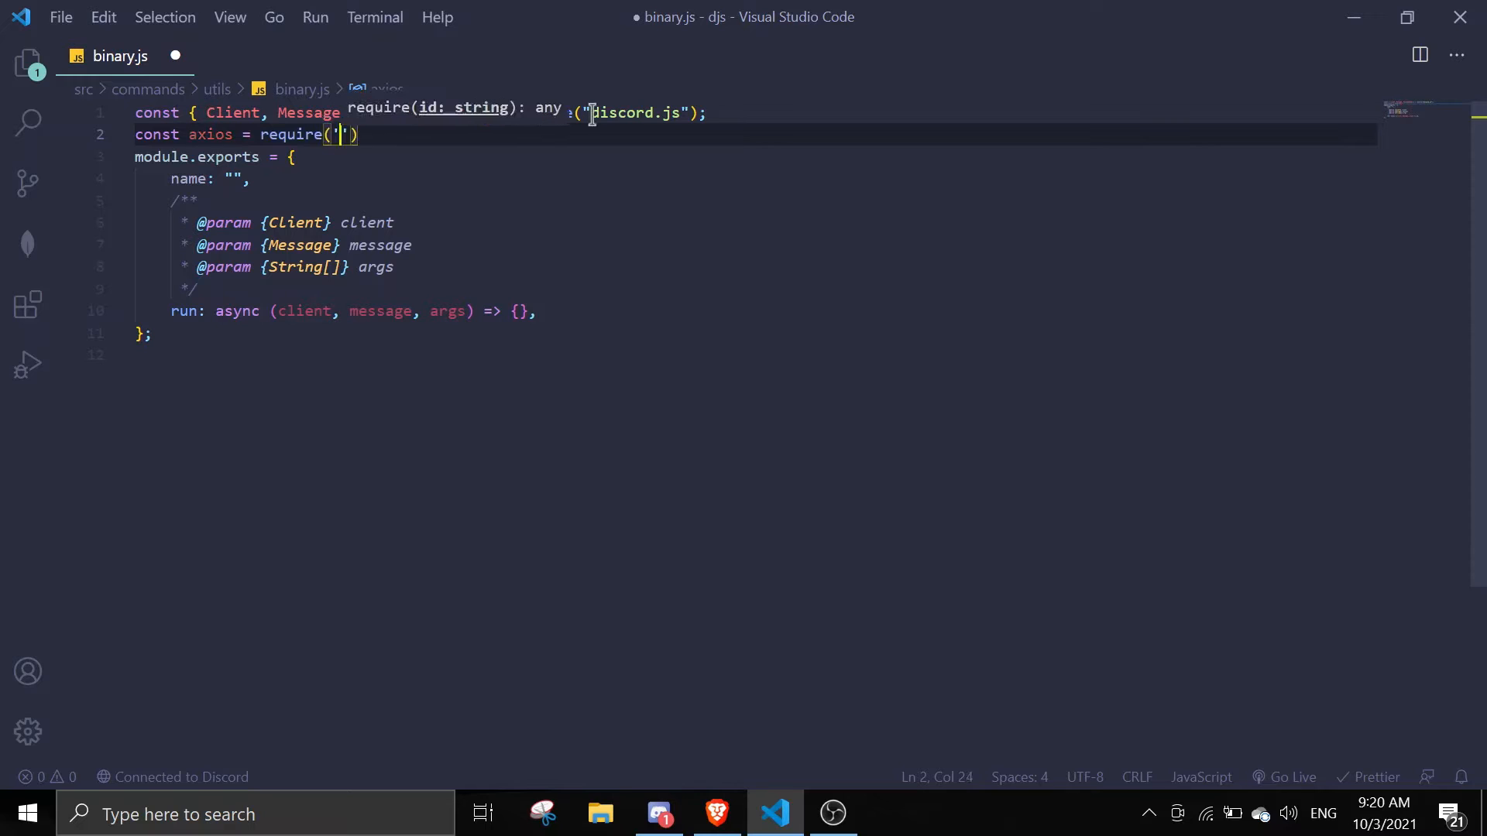
pyautogui.write('axios')
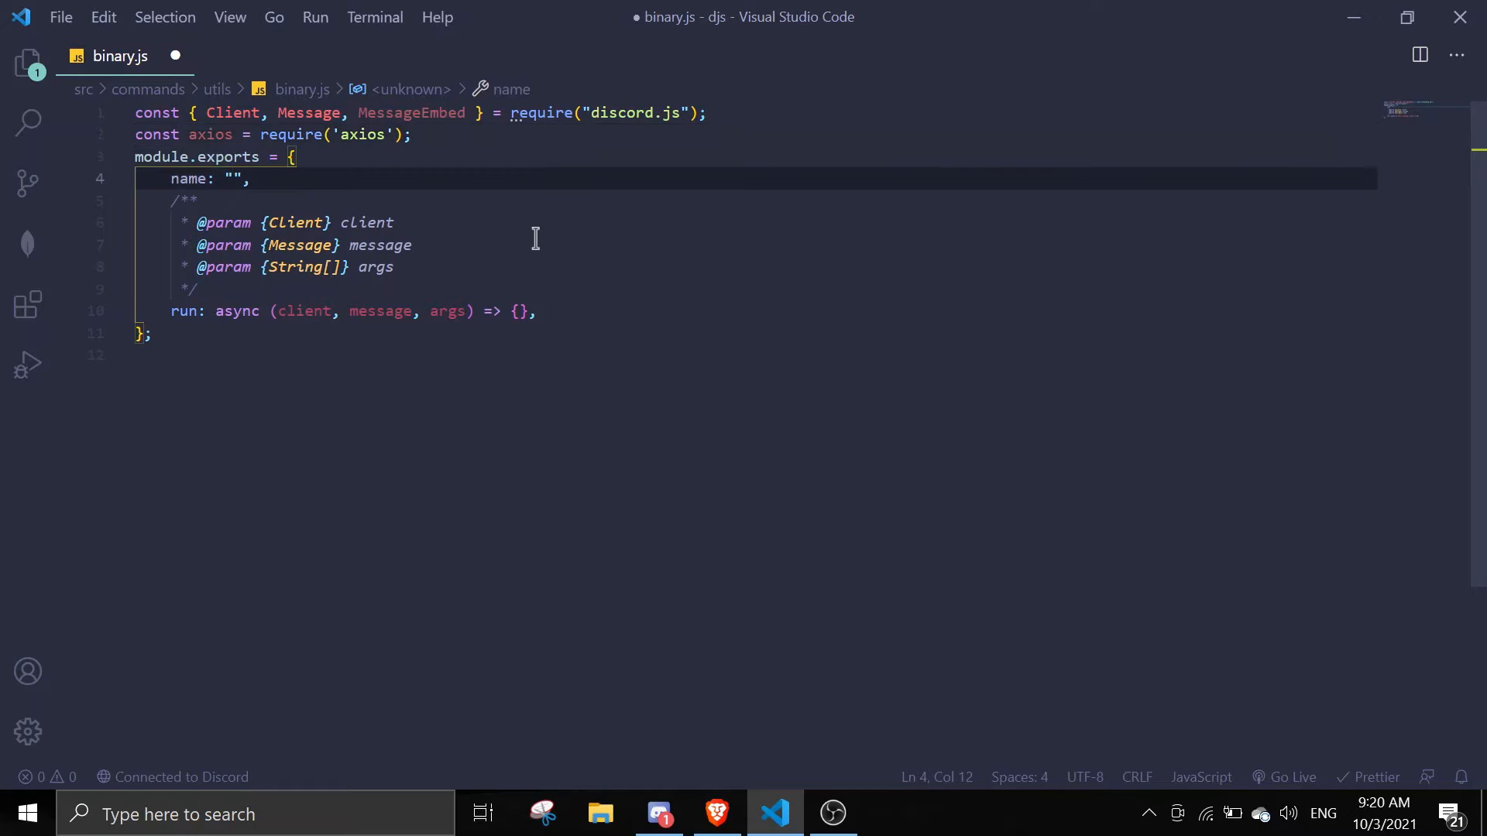
pyautogui.write('binary')
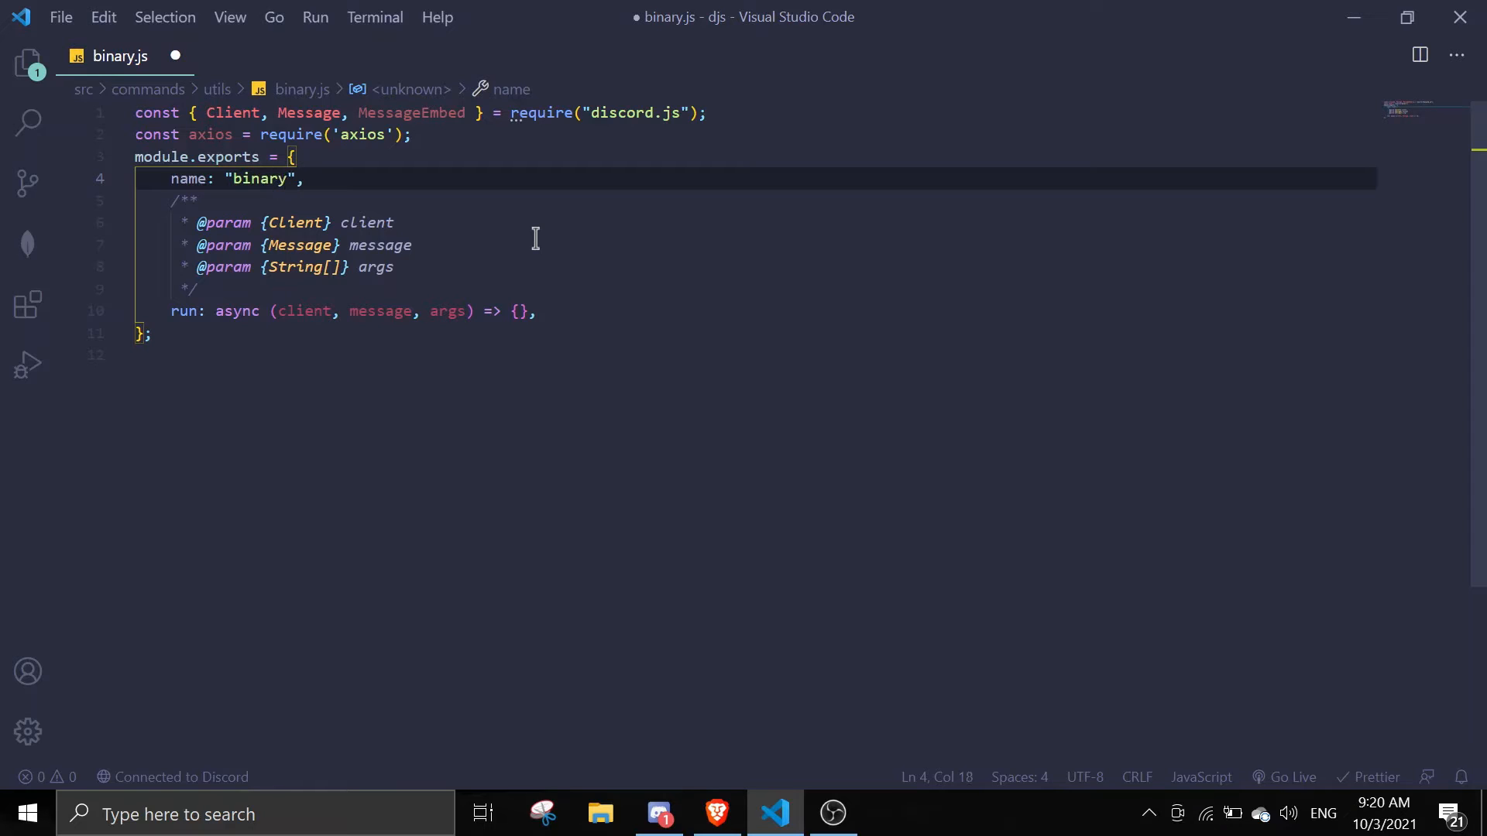
# Step: Add usage comments for y!binary encode [query] and y!binary decode [query] inside run
pyautogui.click(519, 311)
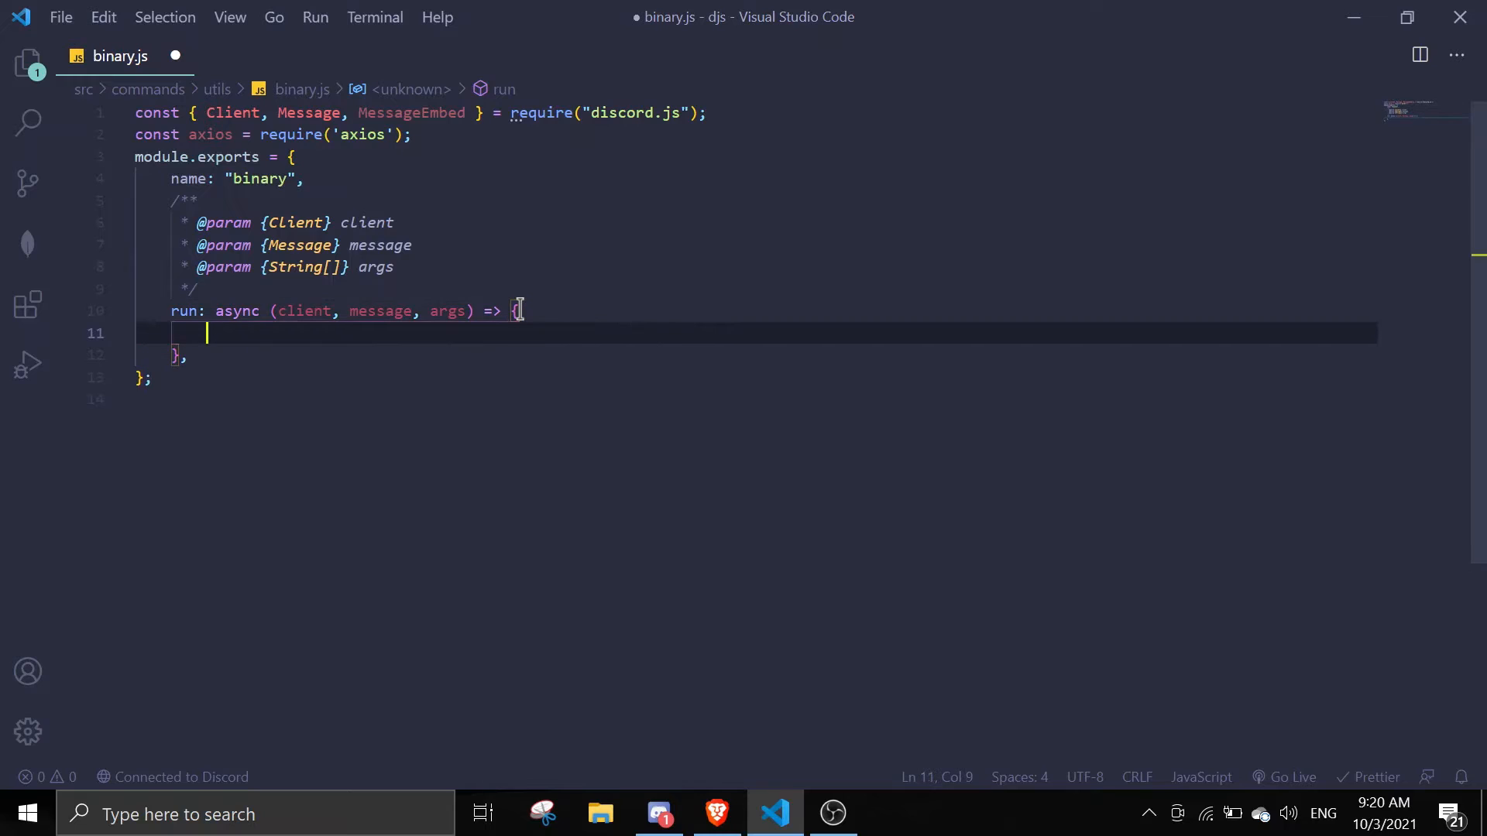
pyautogui.write('// y!')
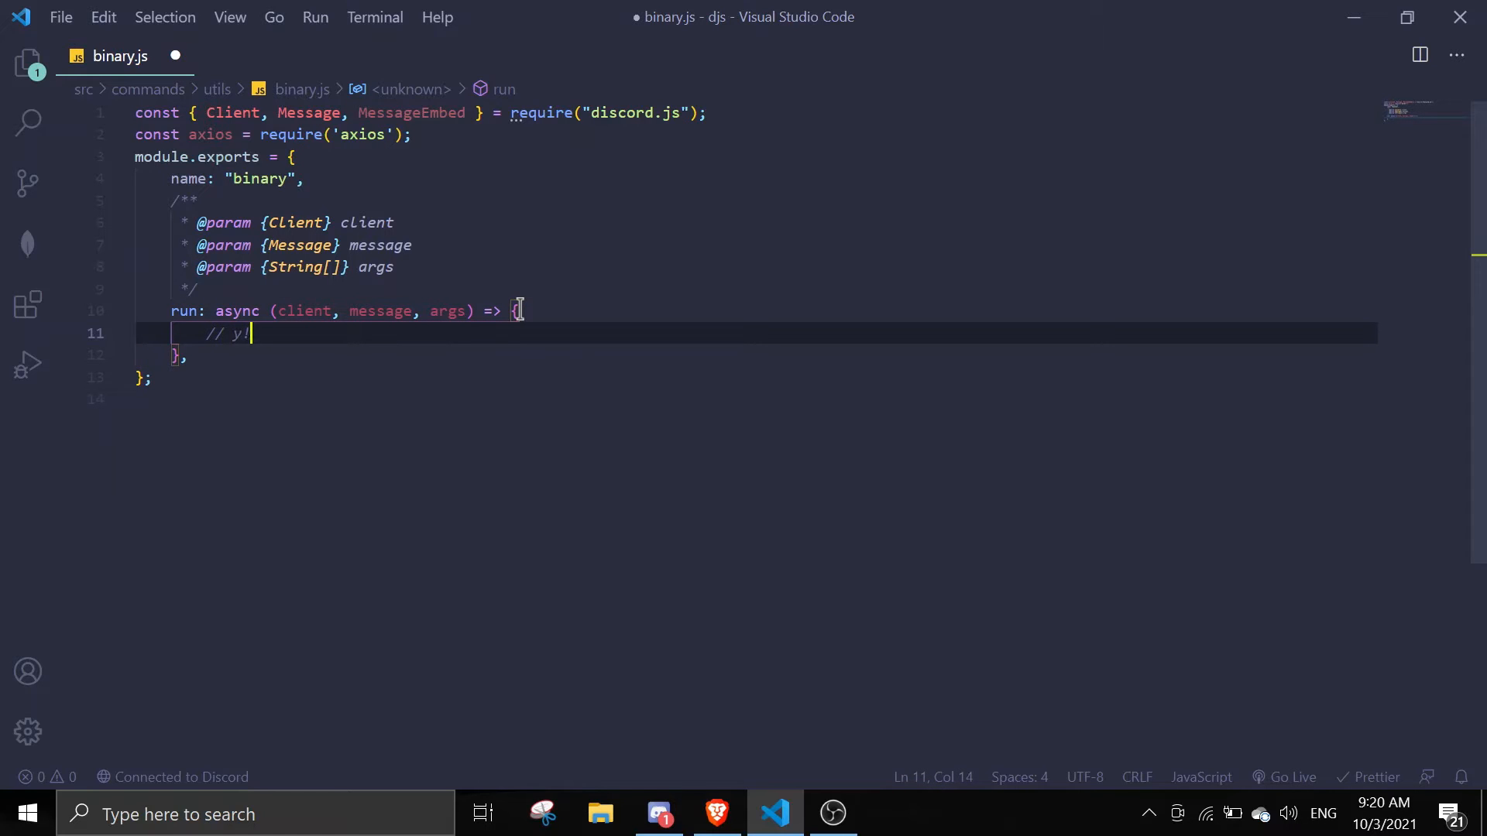
pyautogui.write('binar')
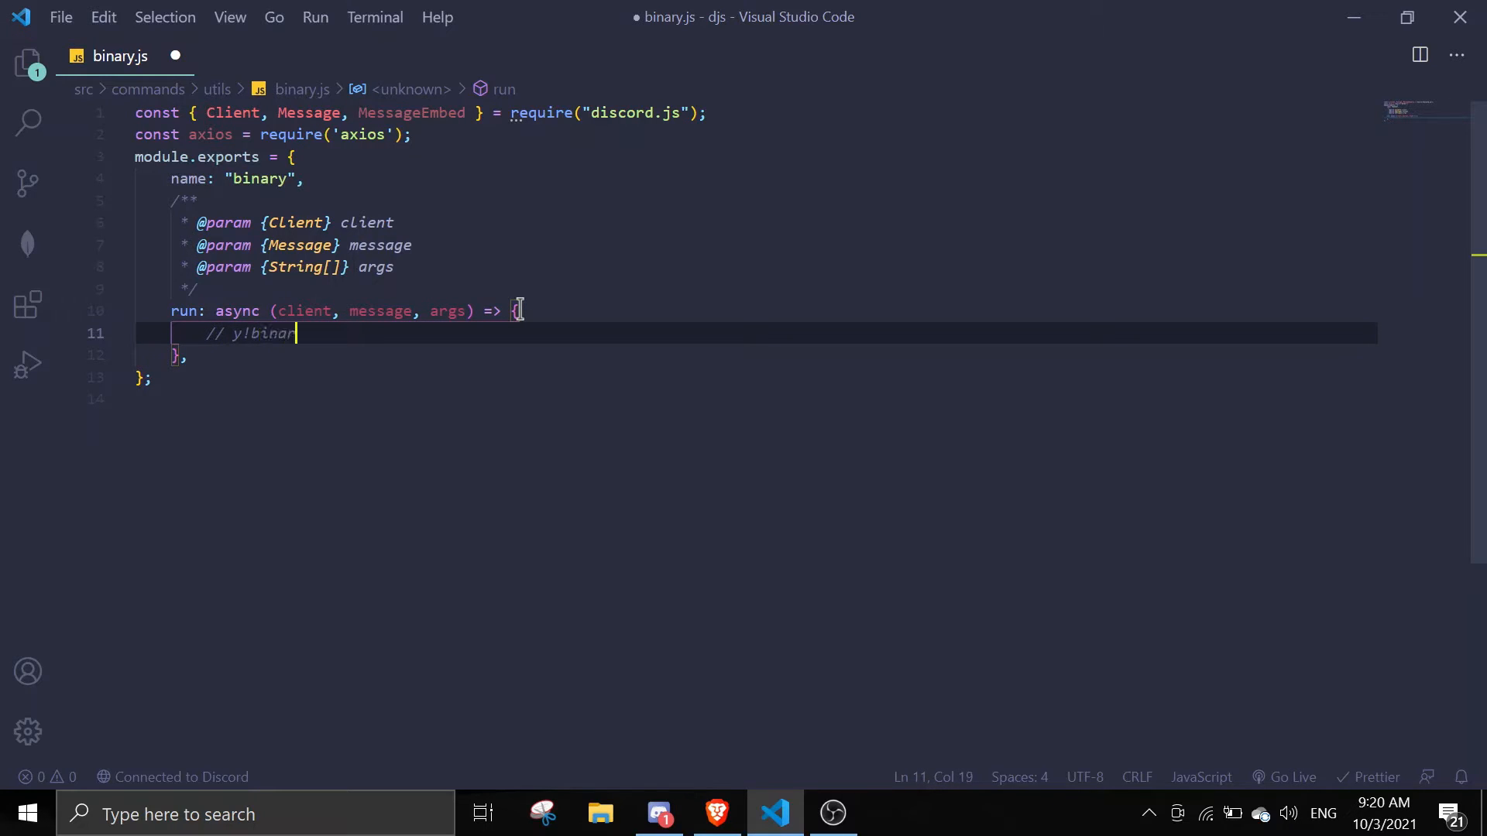
pyautogui.write('ad')
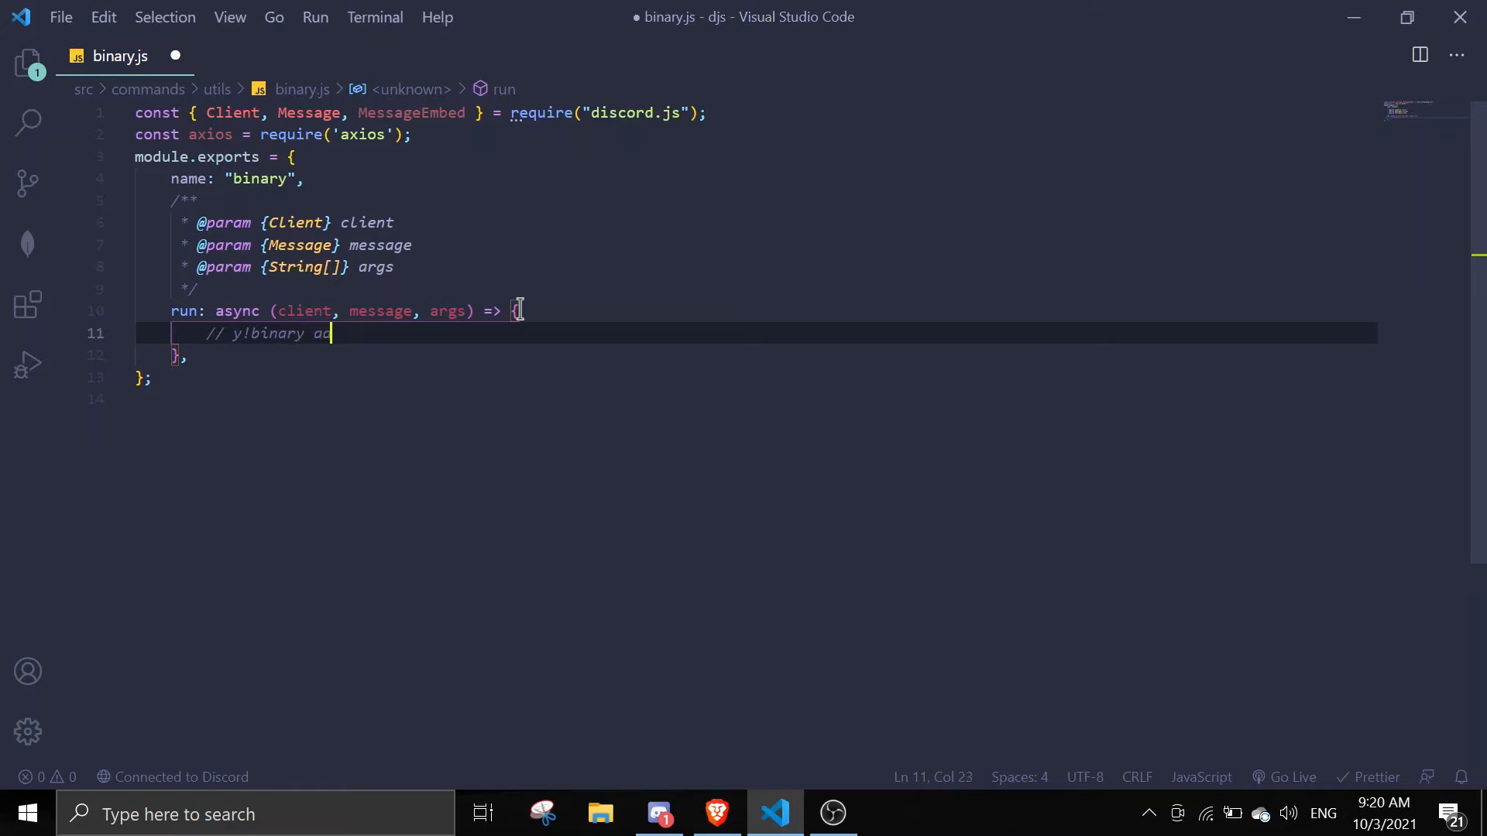
pyautogui.press('Backspace')
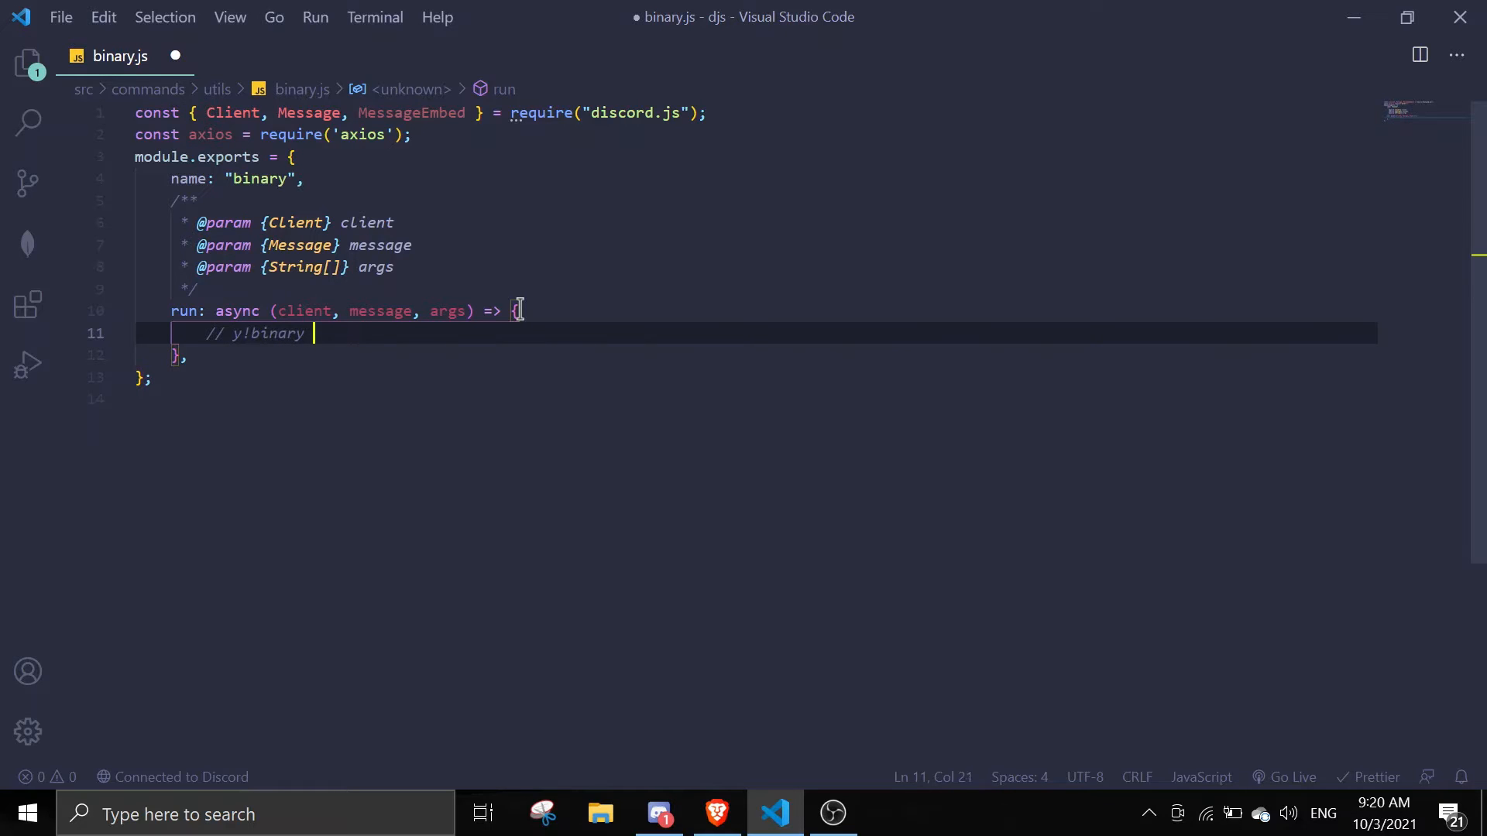
pyautogui.write('en c')
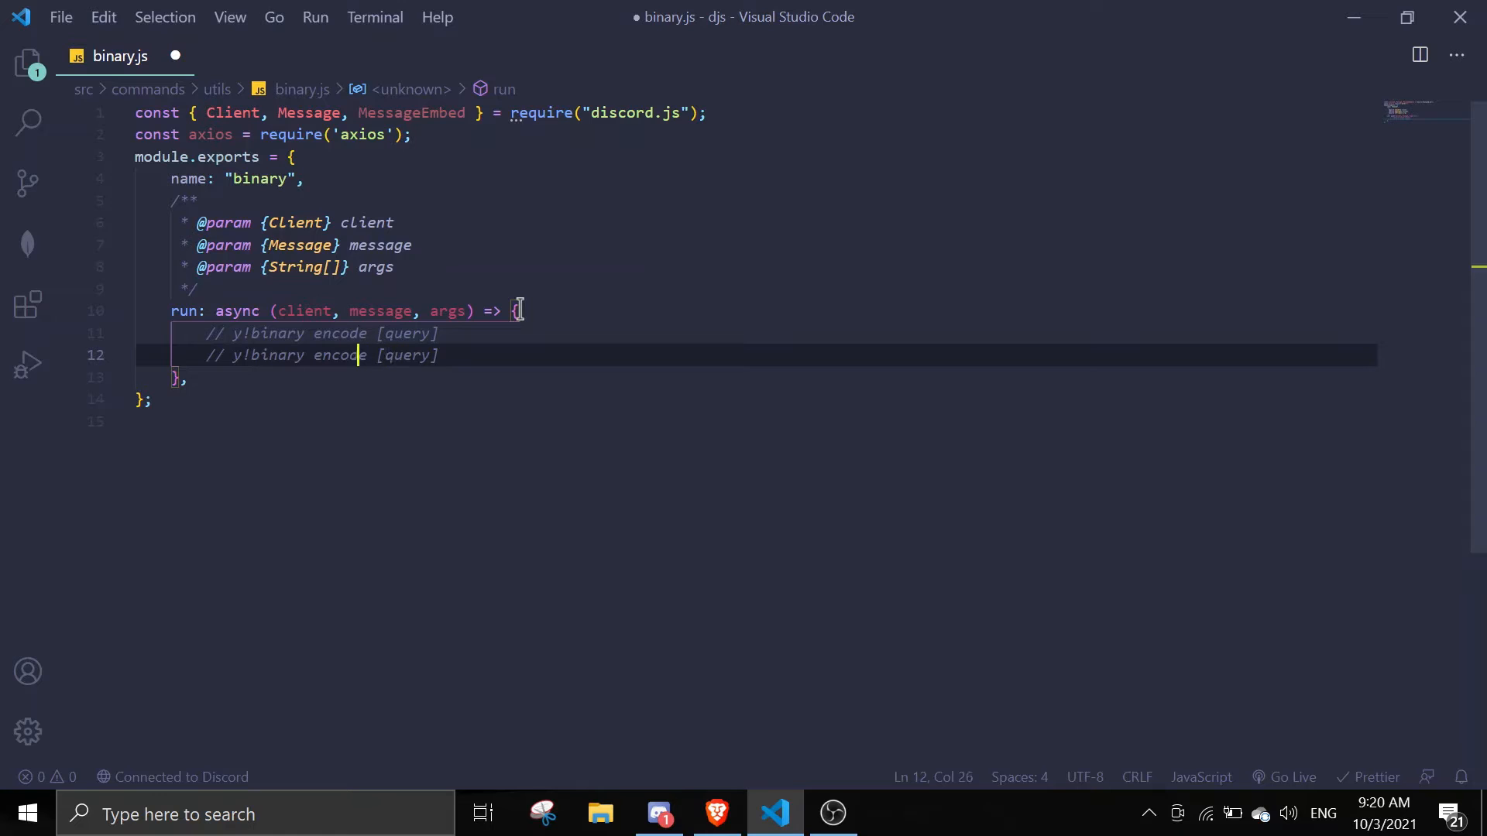
pyautogui.write('deco')
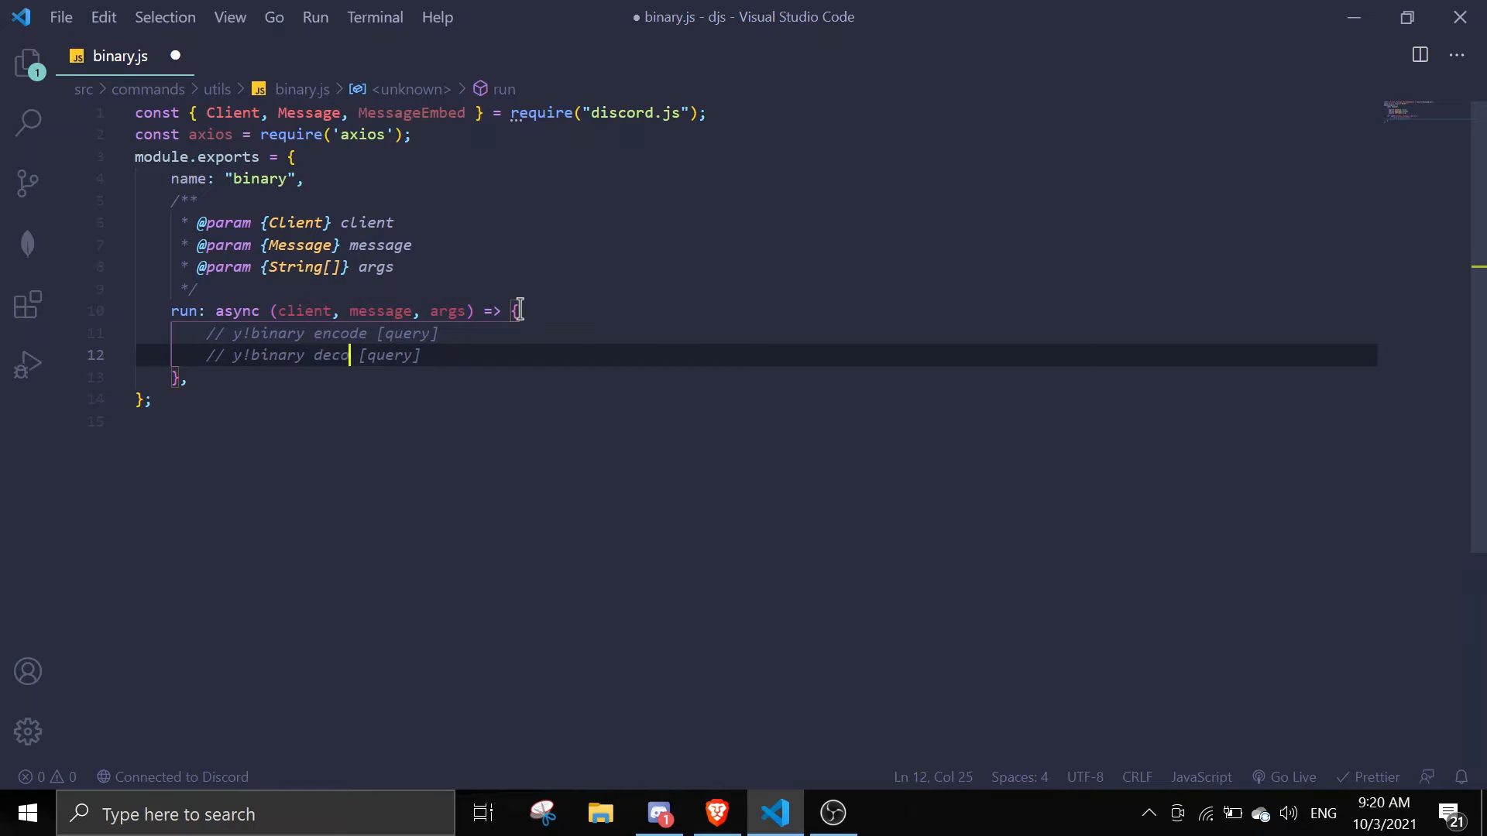
pyautogui.write('de')
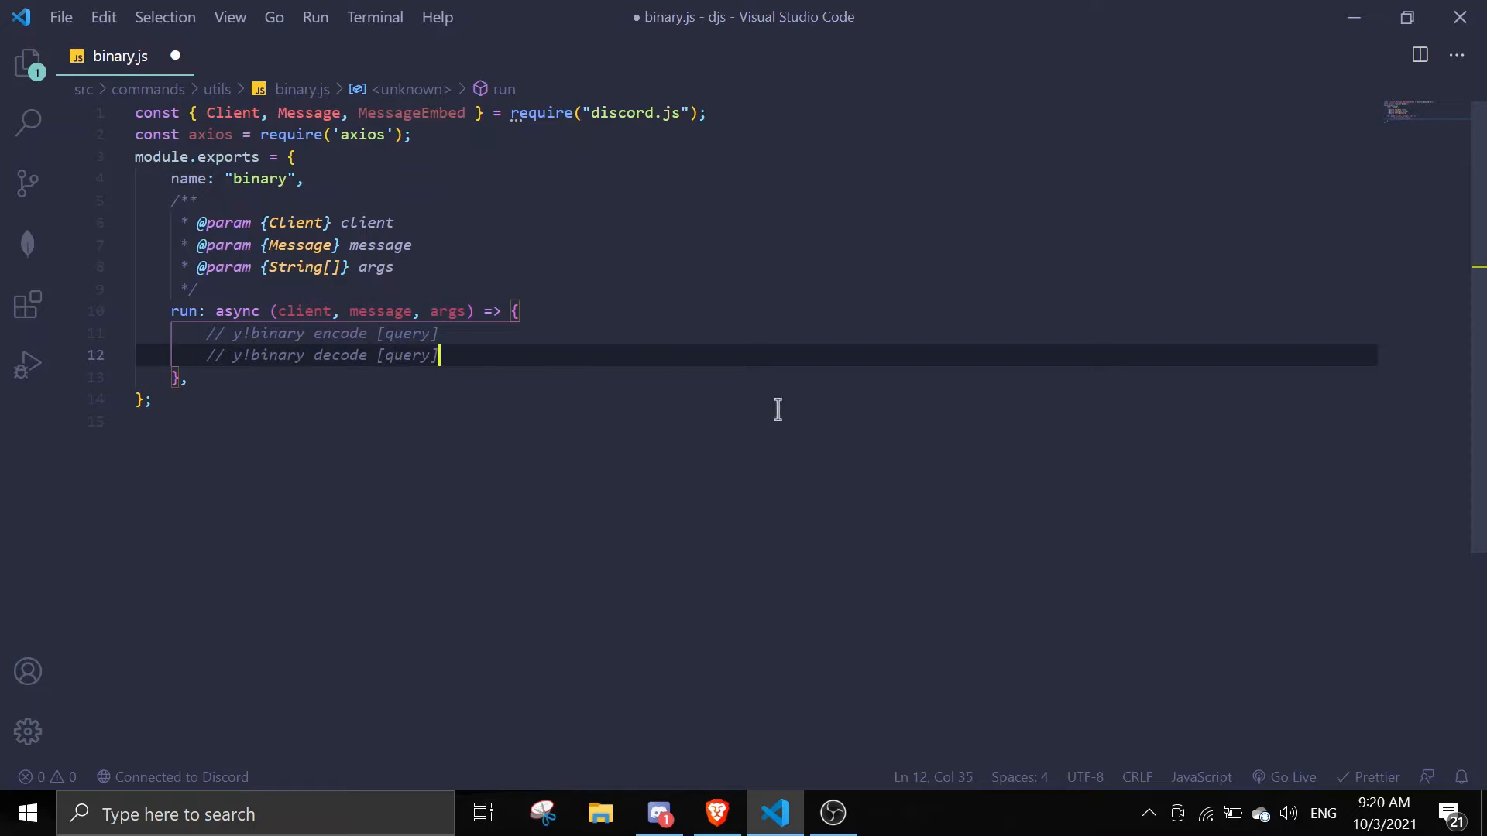
pyautogui.press('Enter')
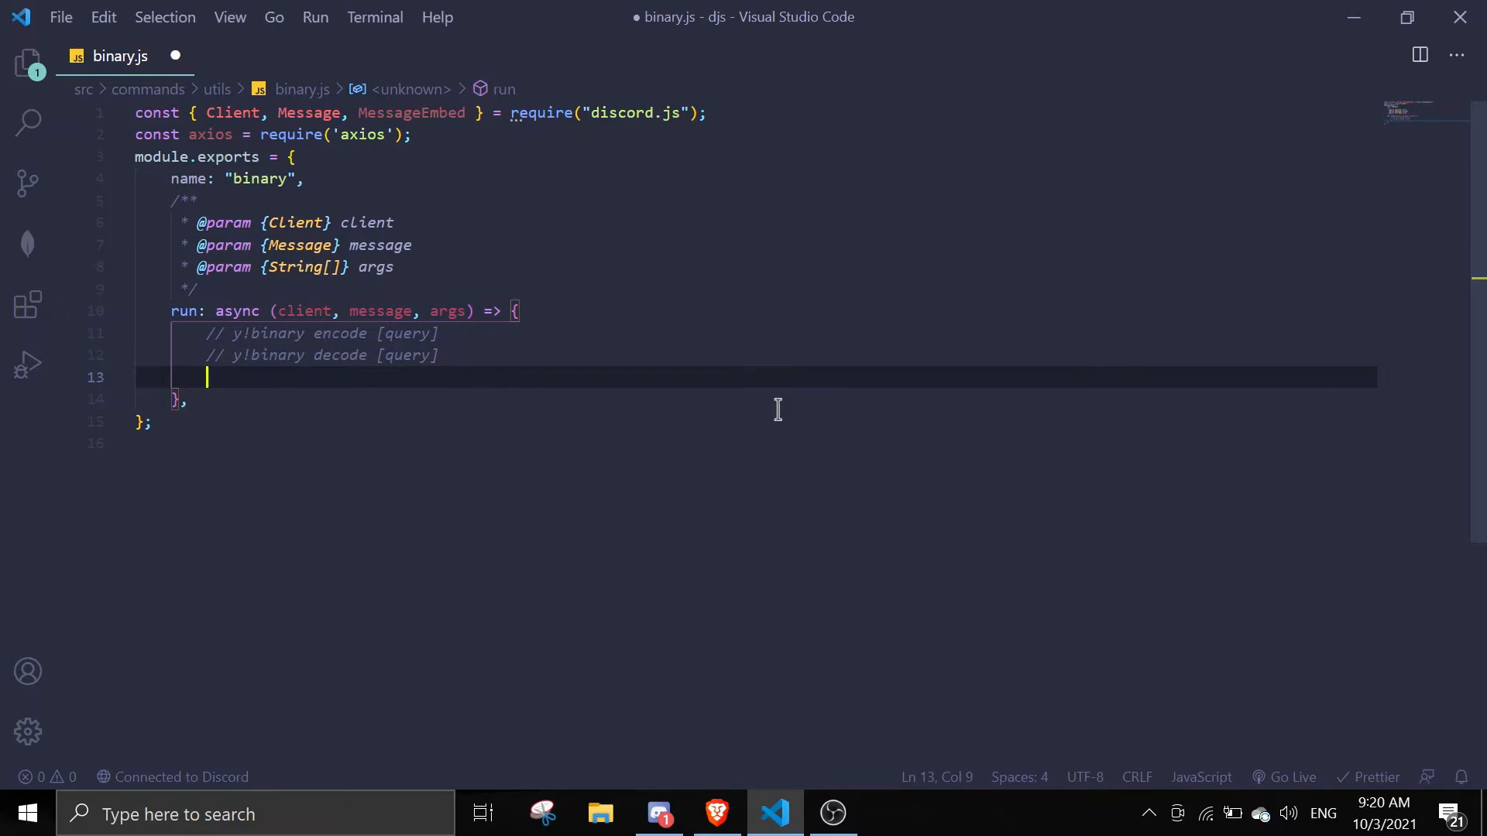
# Step: Reply asking whether to encode or decode when no argument is given
pyautogui.write('if(!args)')
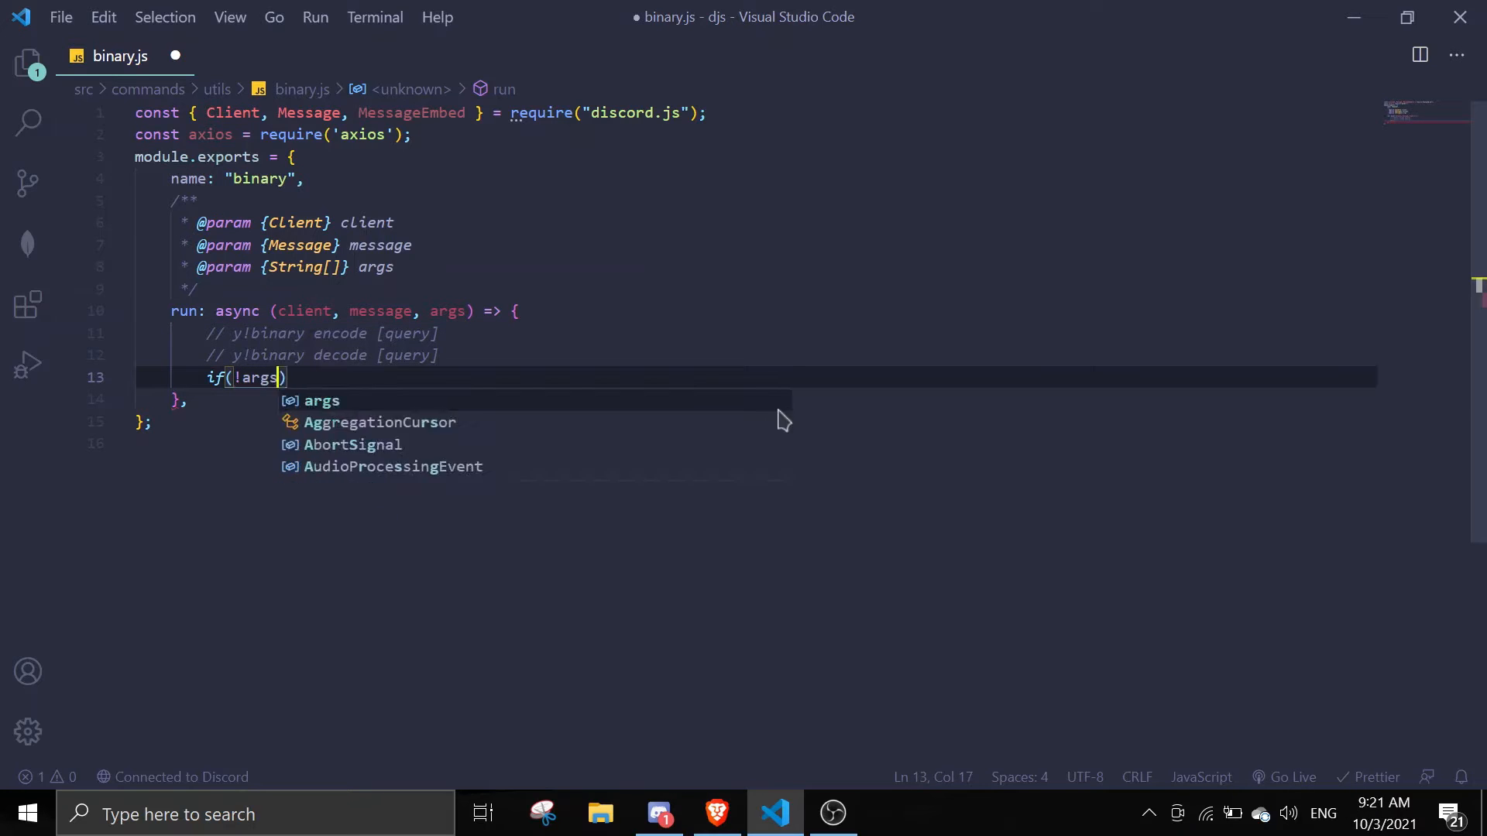
pyautogui.write('[0]) return')
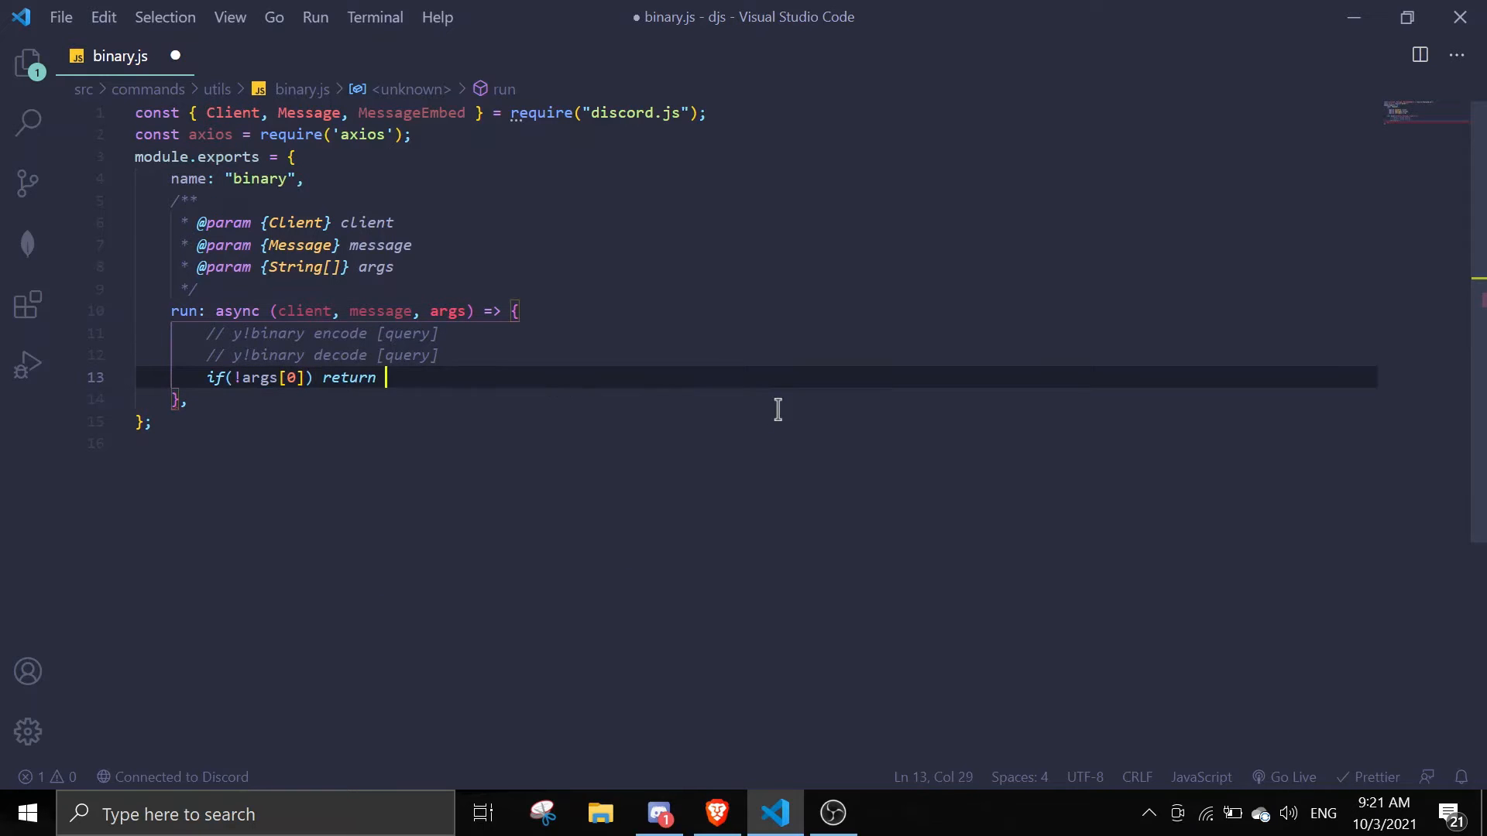
pyautogui.write('mes')
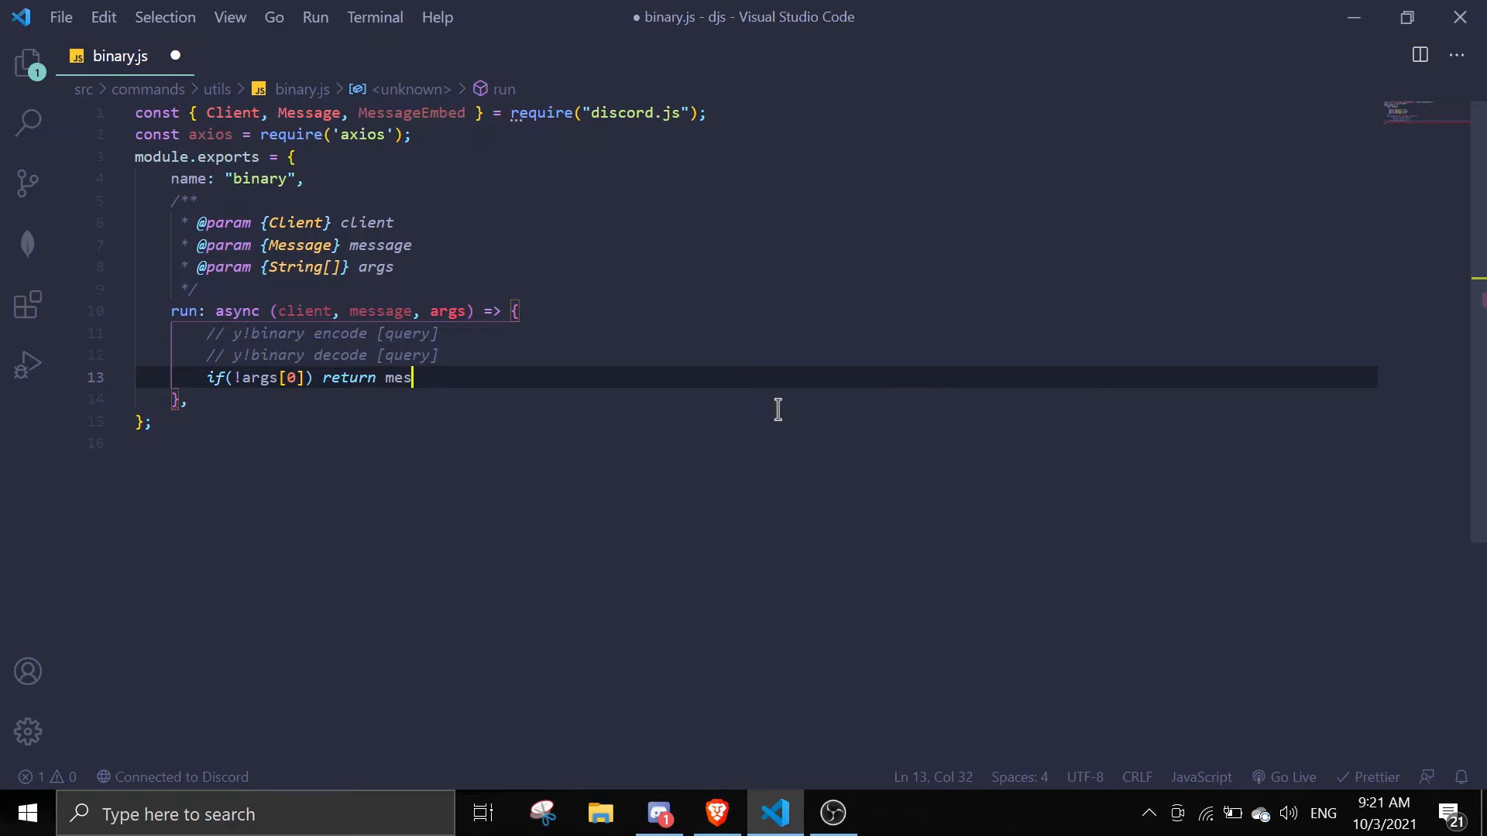
pyautogui.write('sage.reply()')
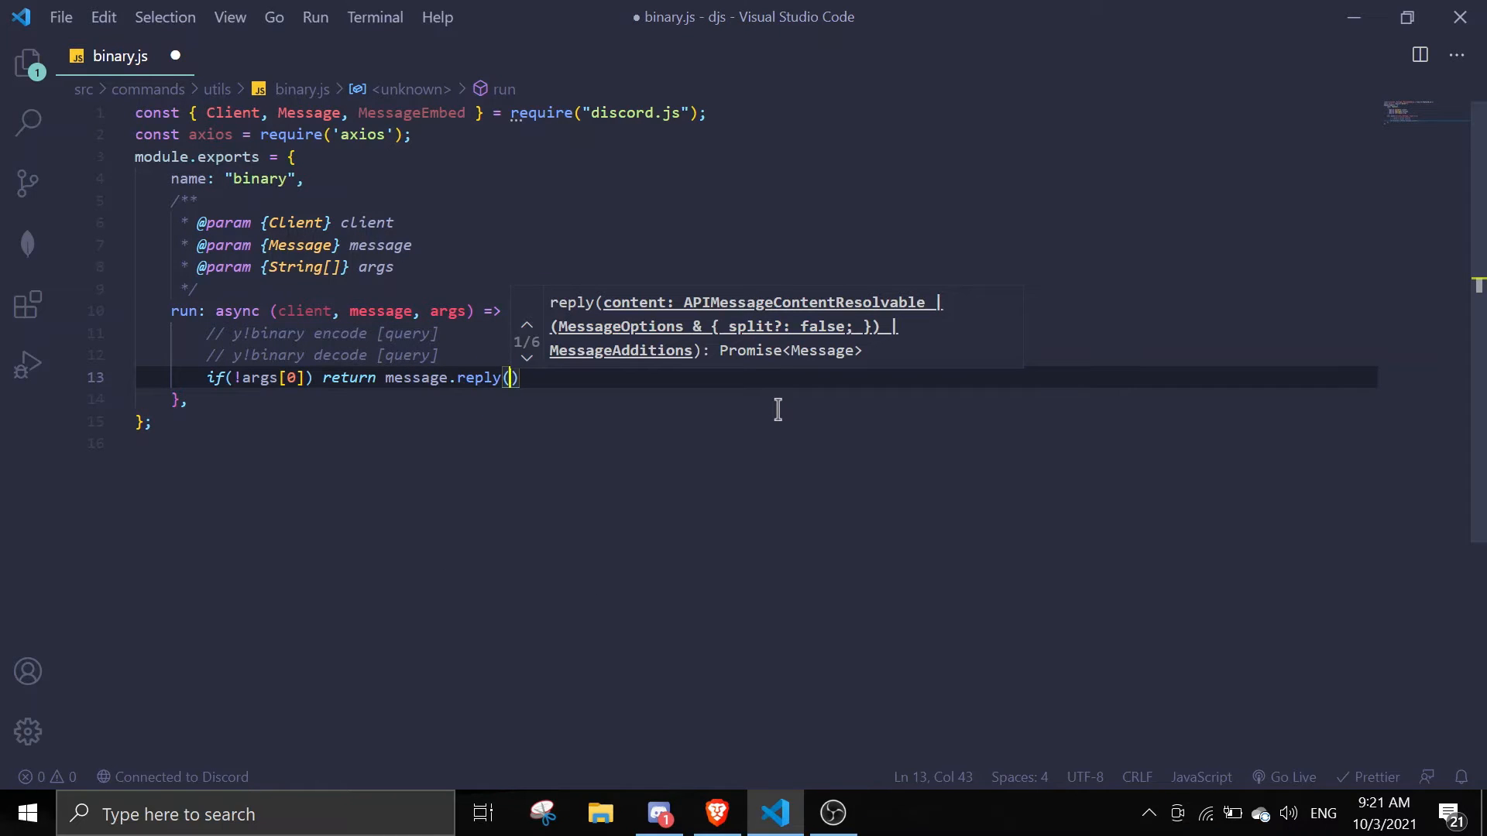
pyautogui.write("'Please specify whether you")
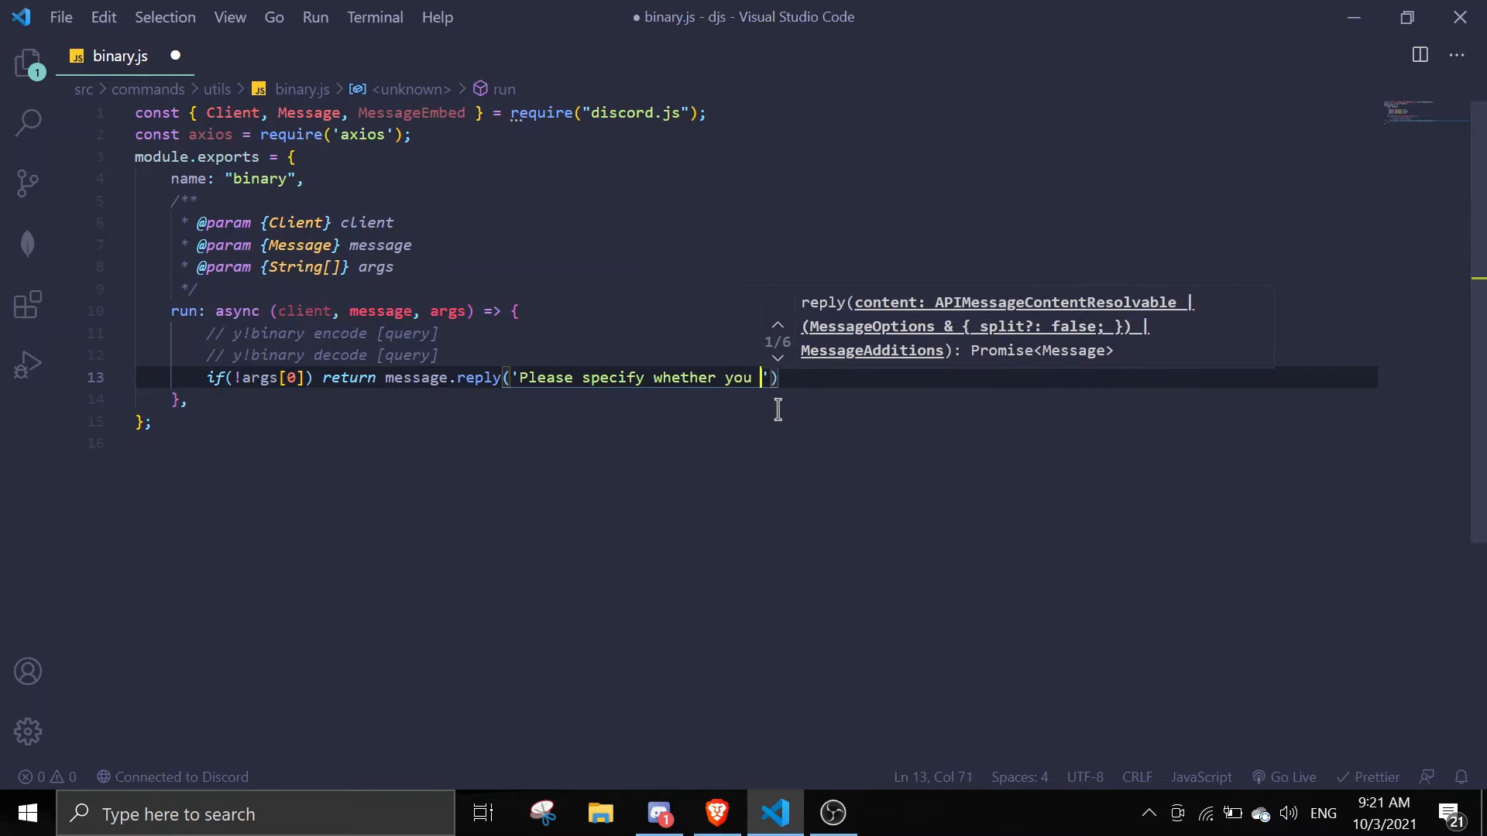
pyautogui.write('want to en')
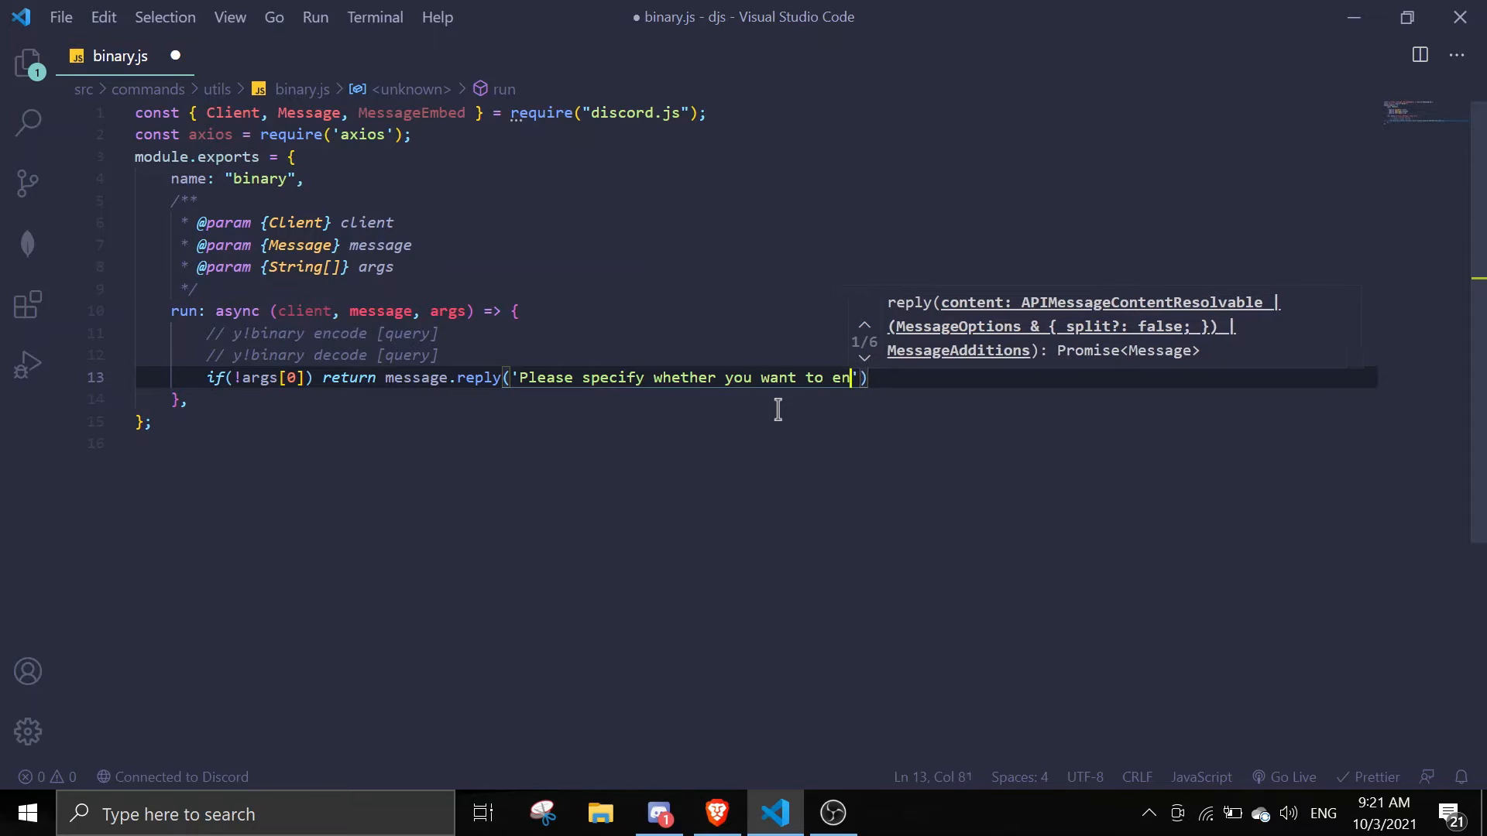
pyautogui.write('code or decode')
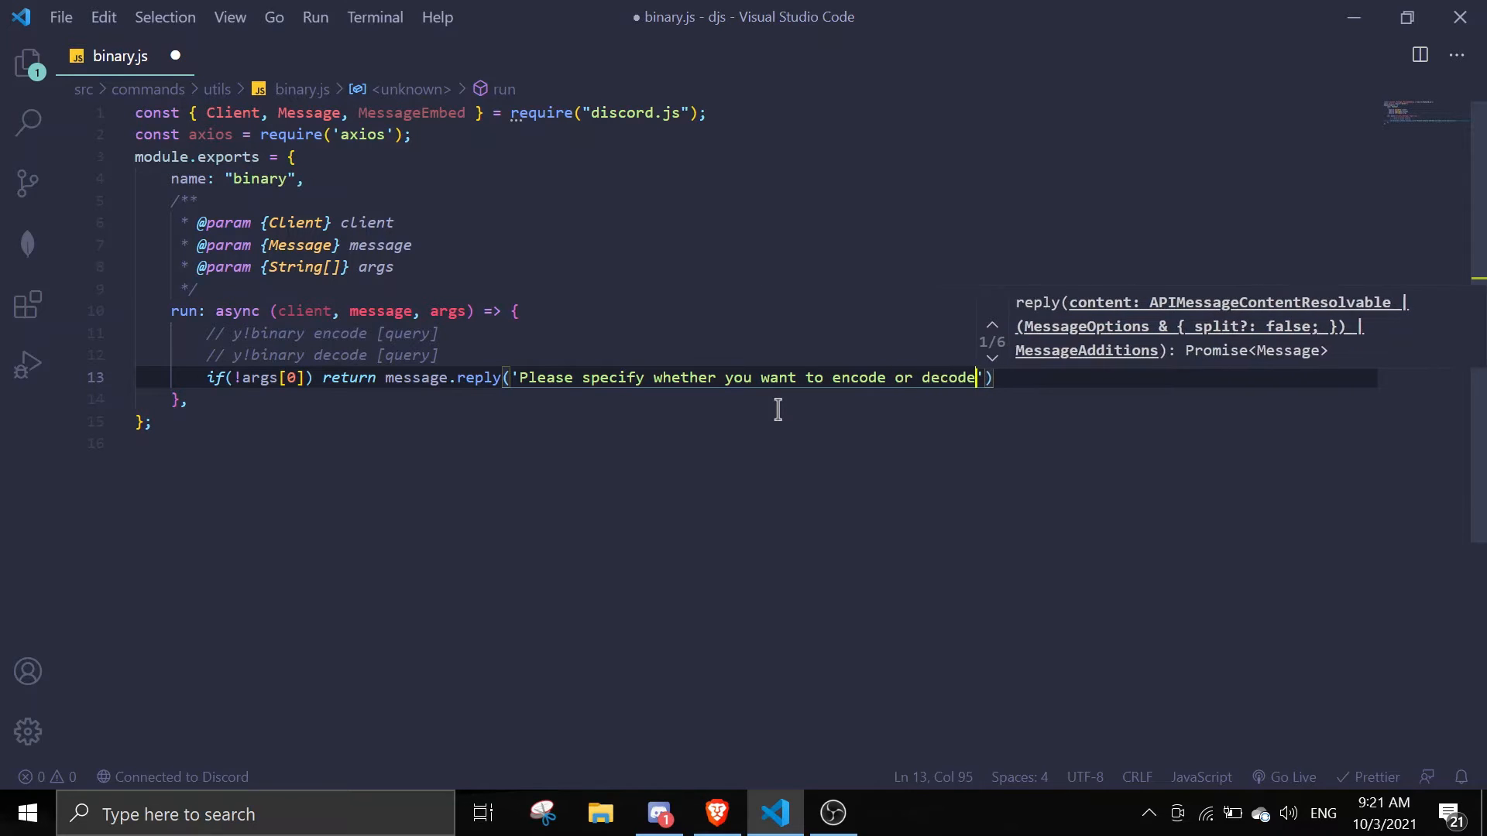
pyautogui.write(');')
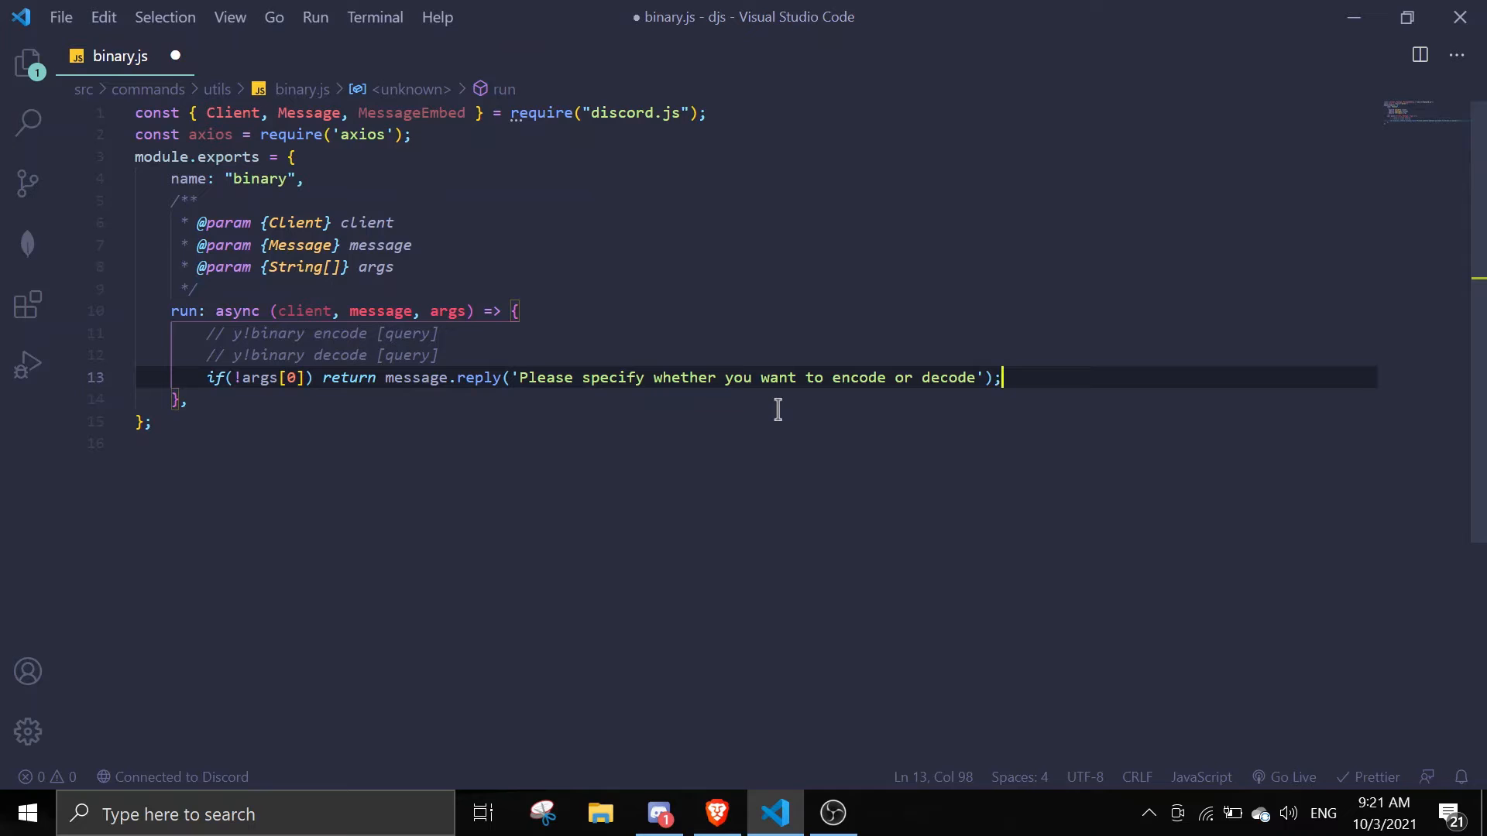
# Step: Declare query as the lowercased first argument and word as the remaining args joined by spaces
pyautogui.write('const query')
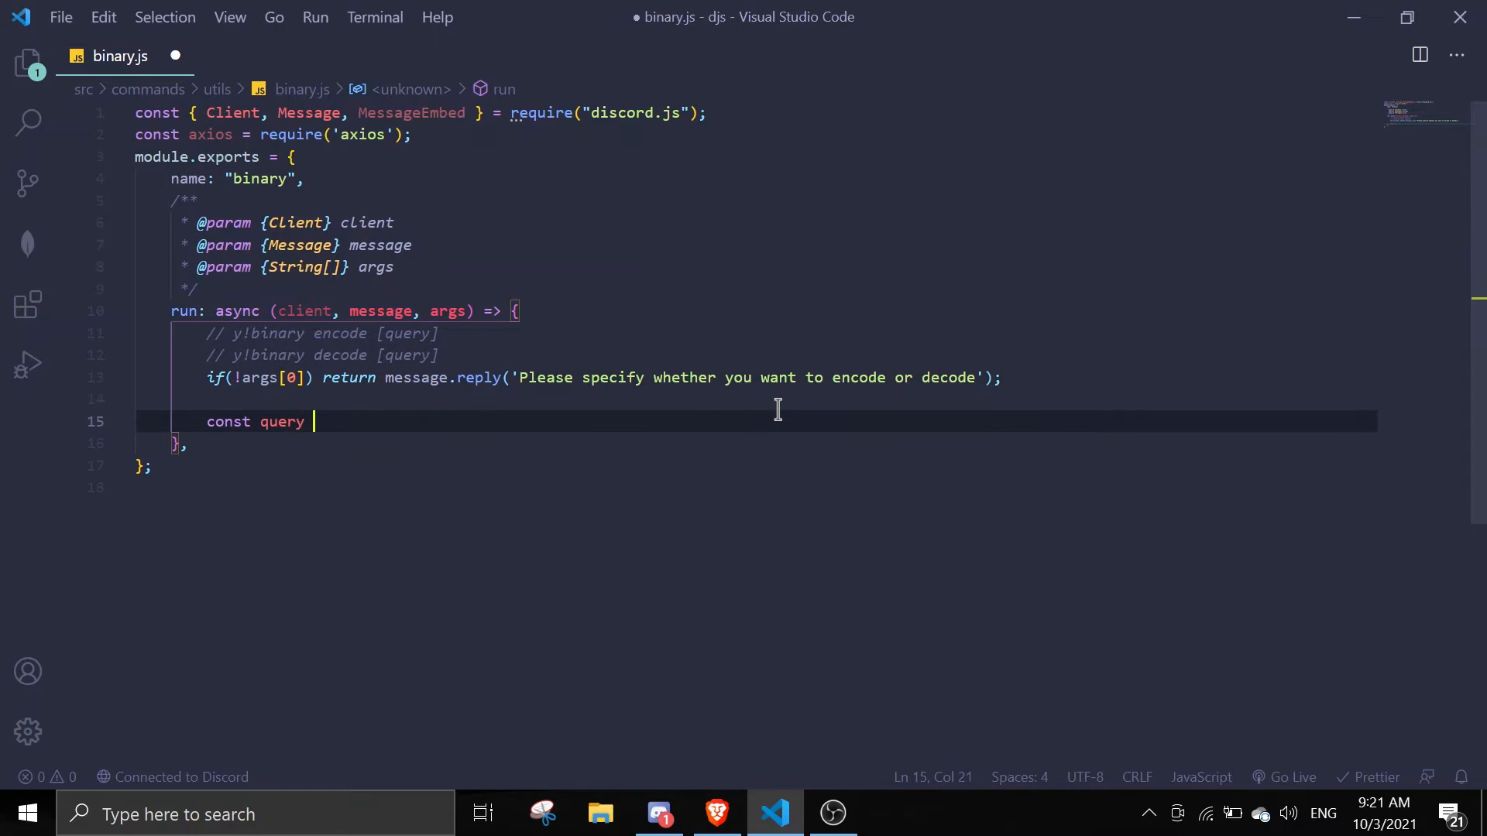
pyautogui.write('= args.shift')
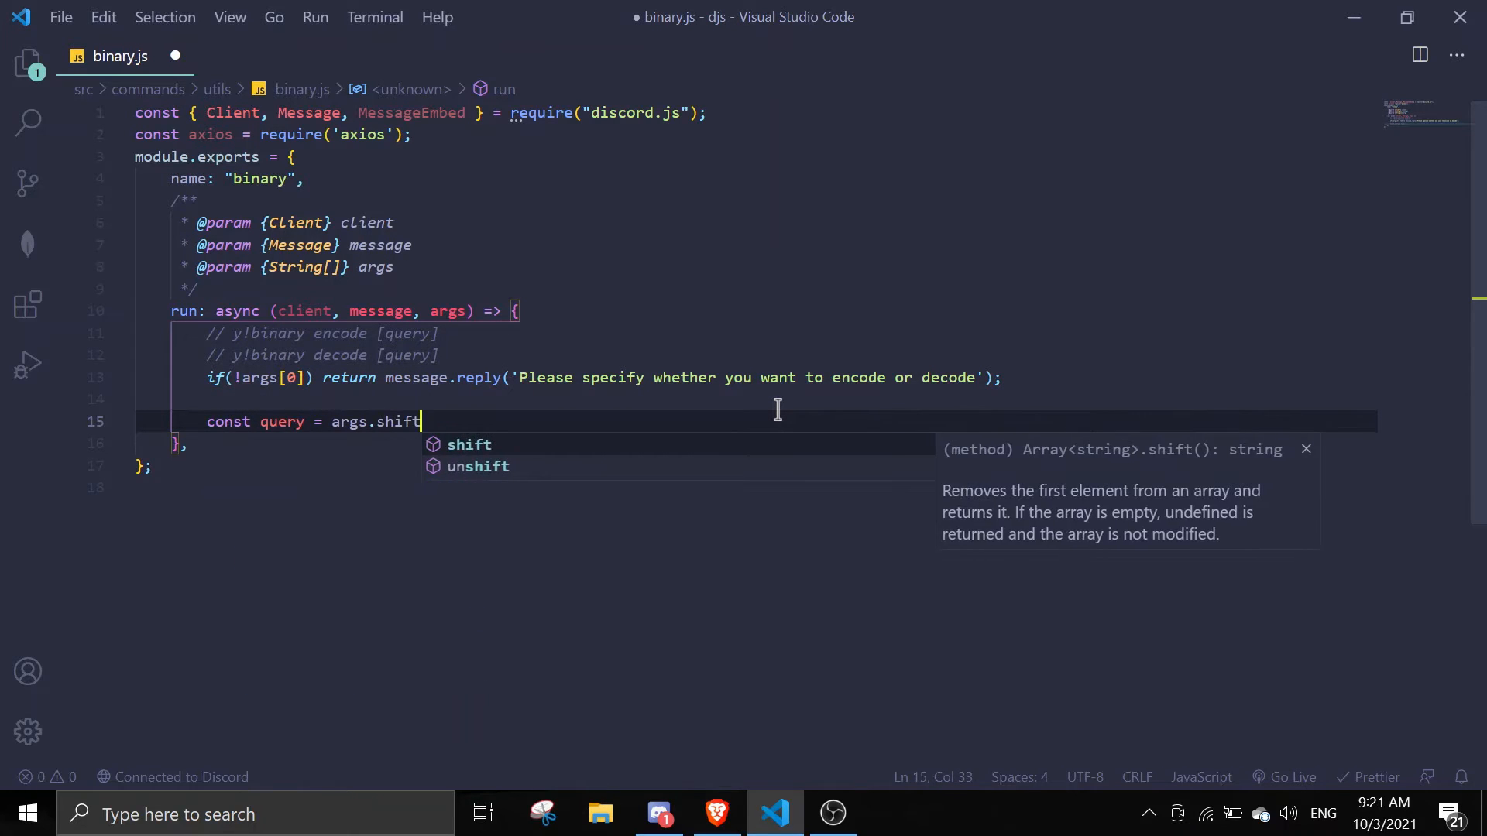
pyautogui.write('().')
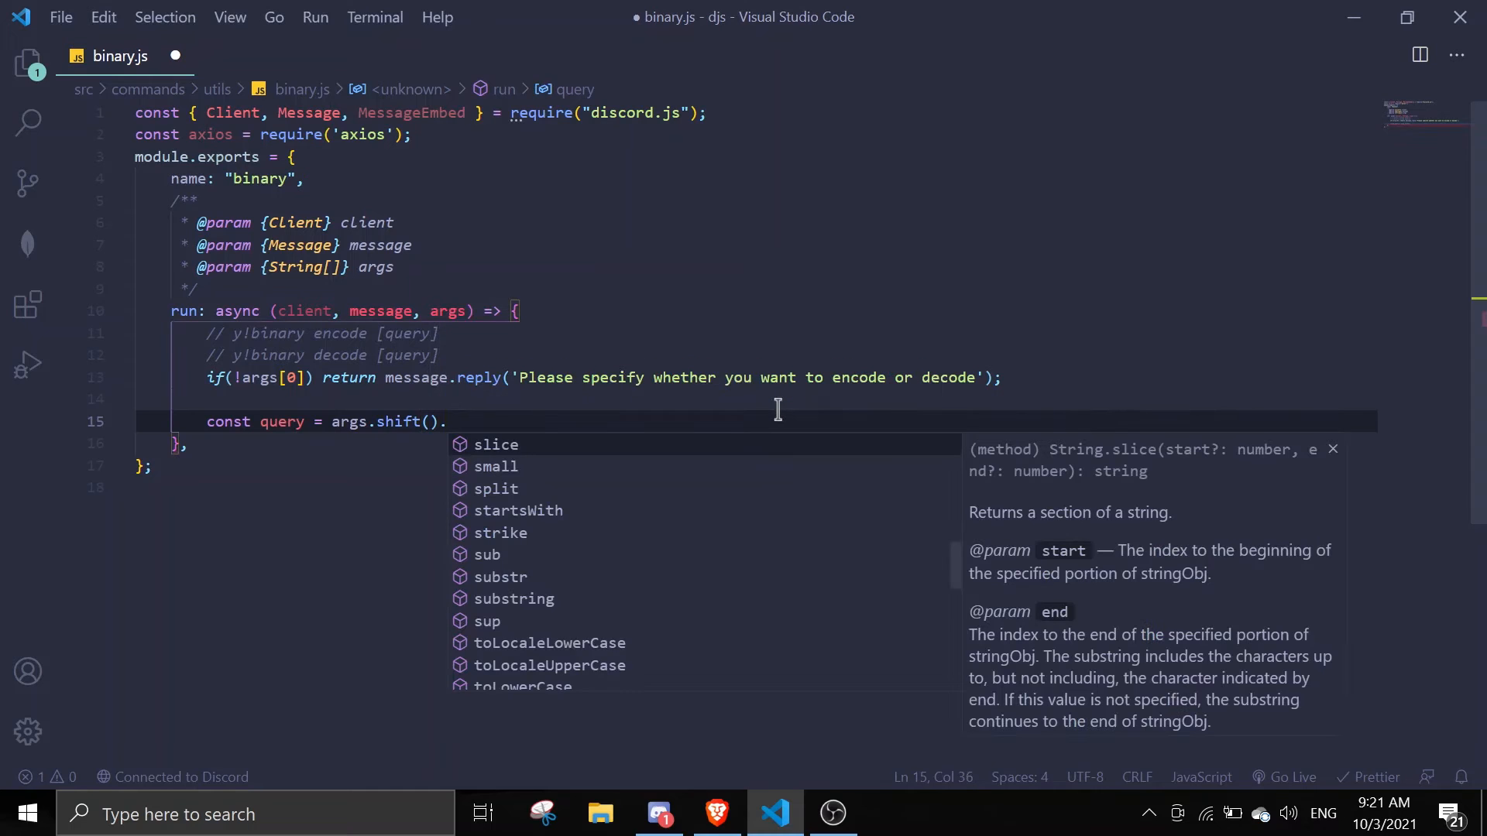
pyautogui.write('toLow')
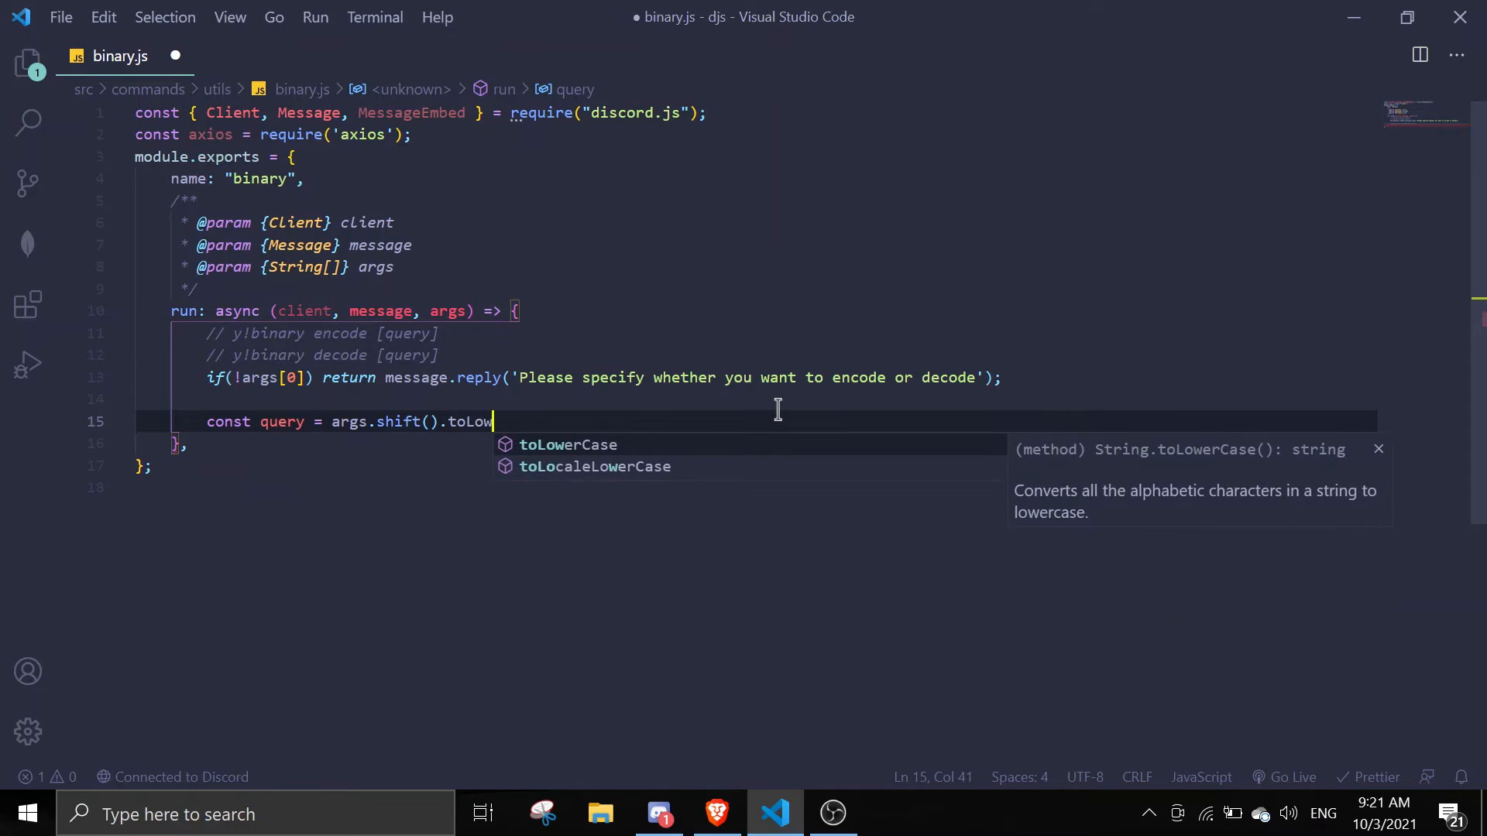
pyautogui.press('Enter')
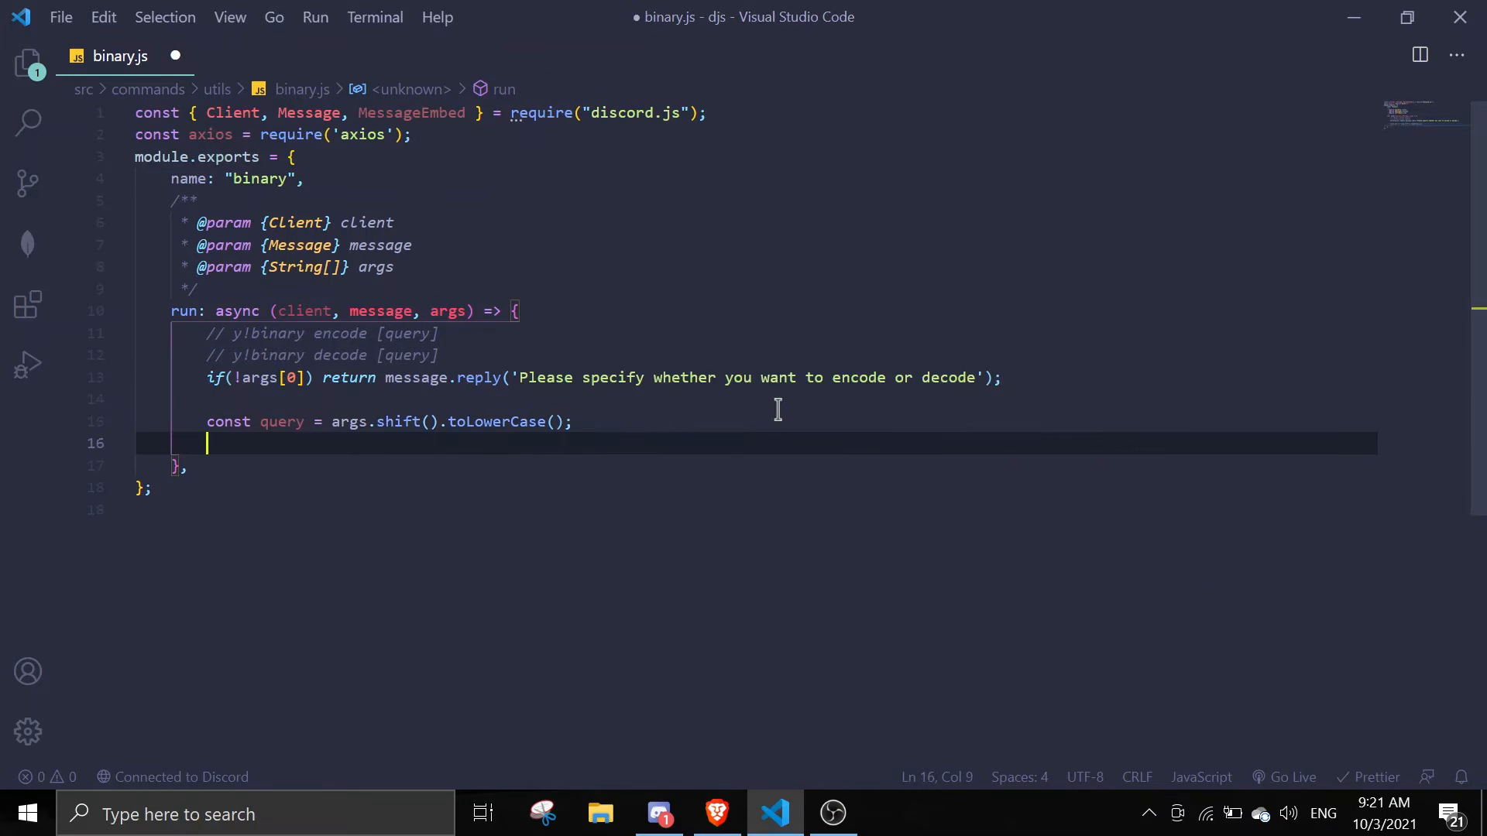
pyautogui.write('le')
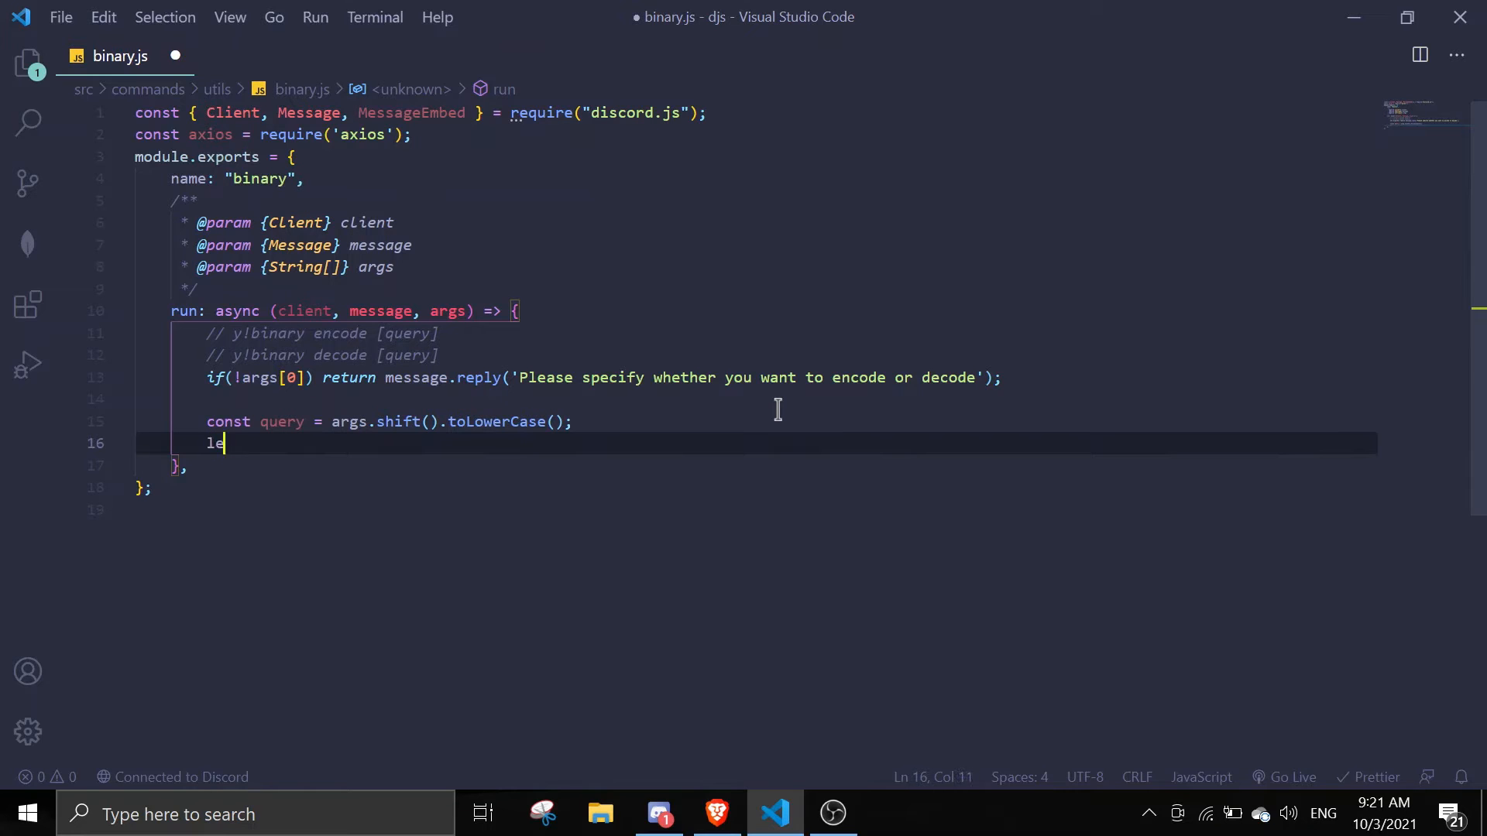
pyautogui.write('t word =')
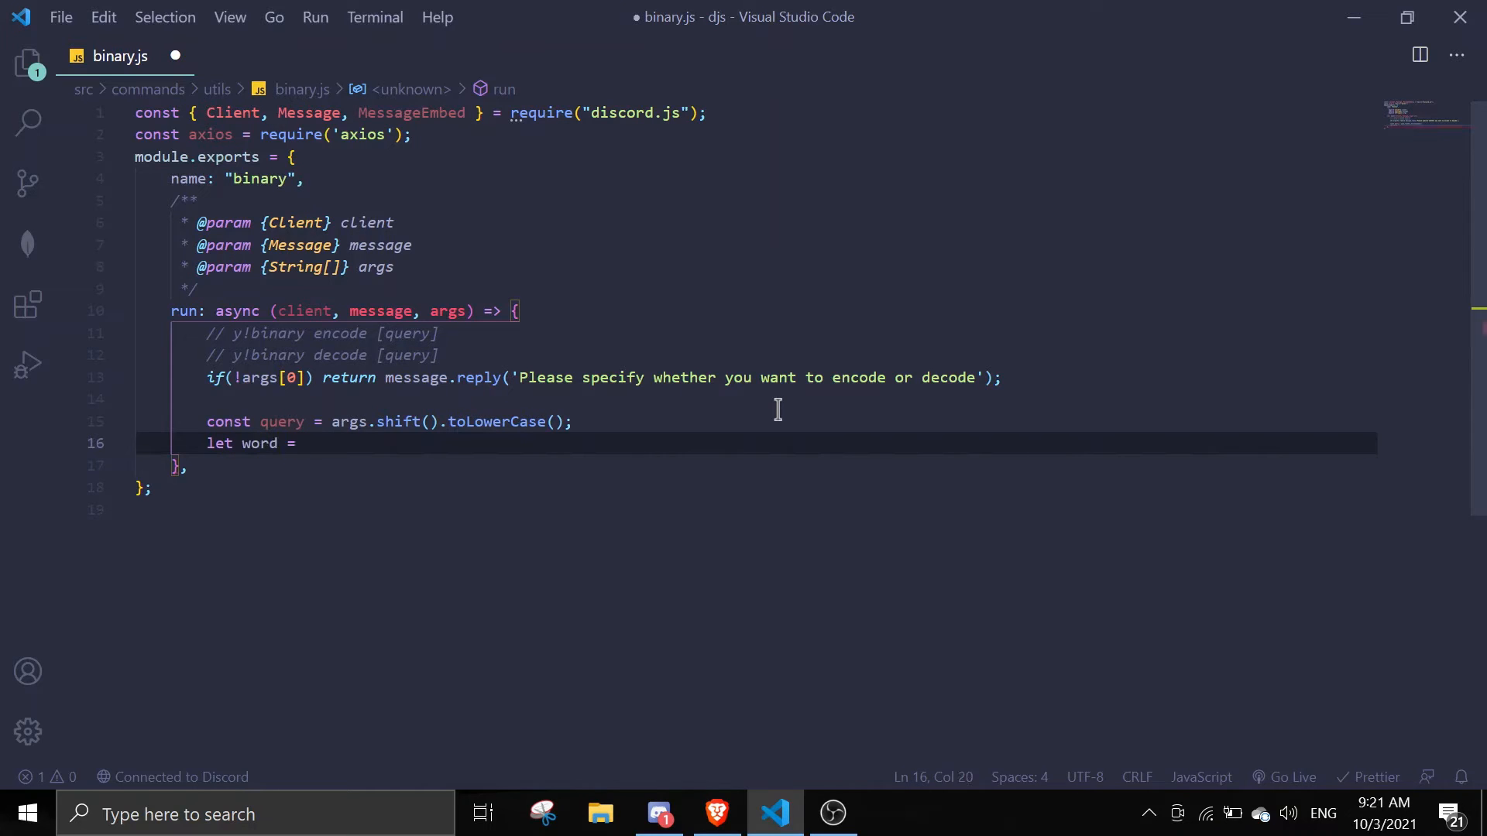
pyautogui.write('args.join(')
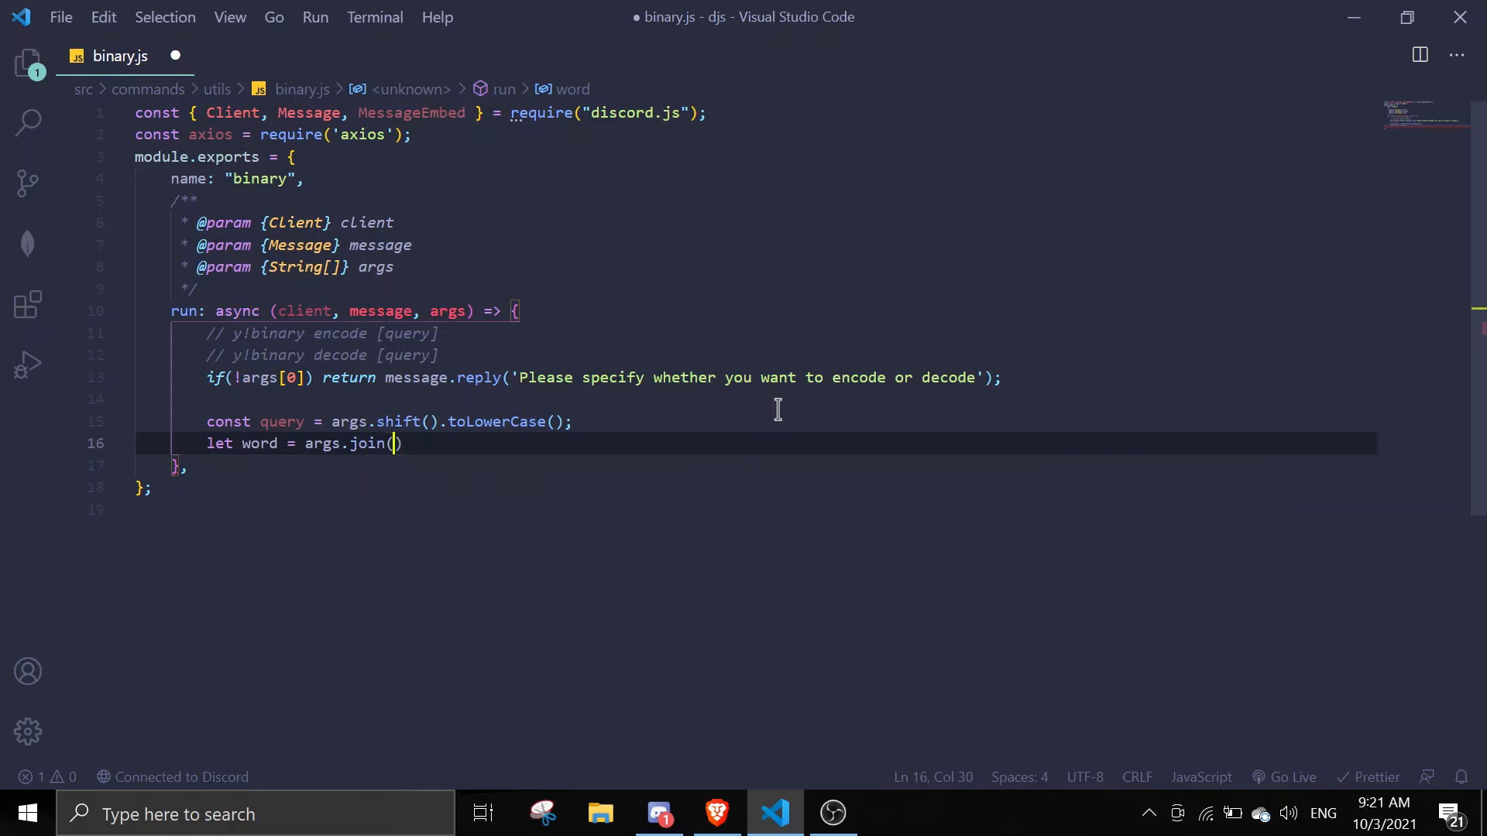
pyautogui.write('" "')
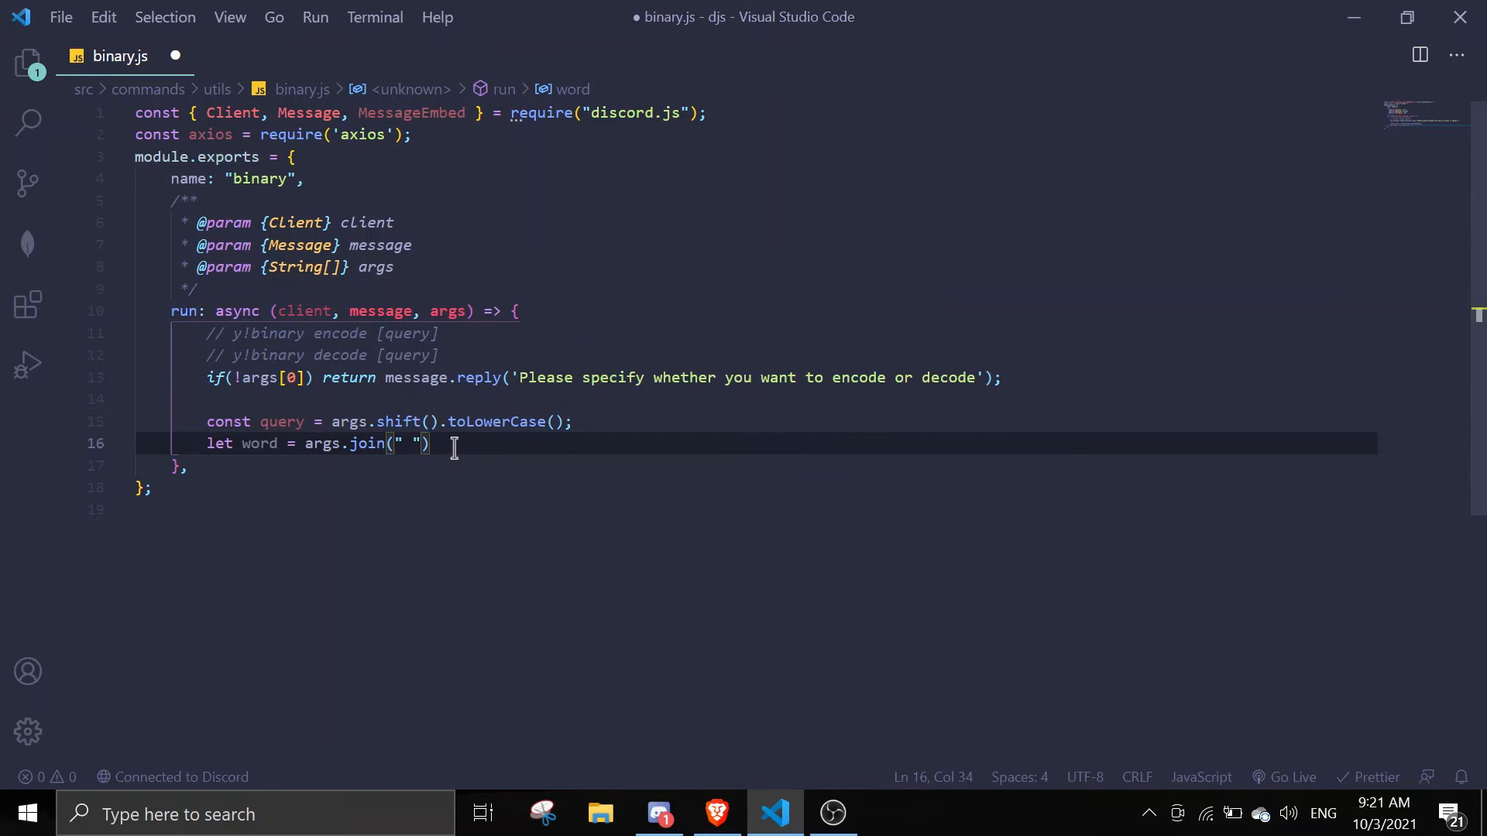
pyautogui.write(';')
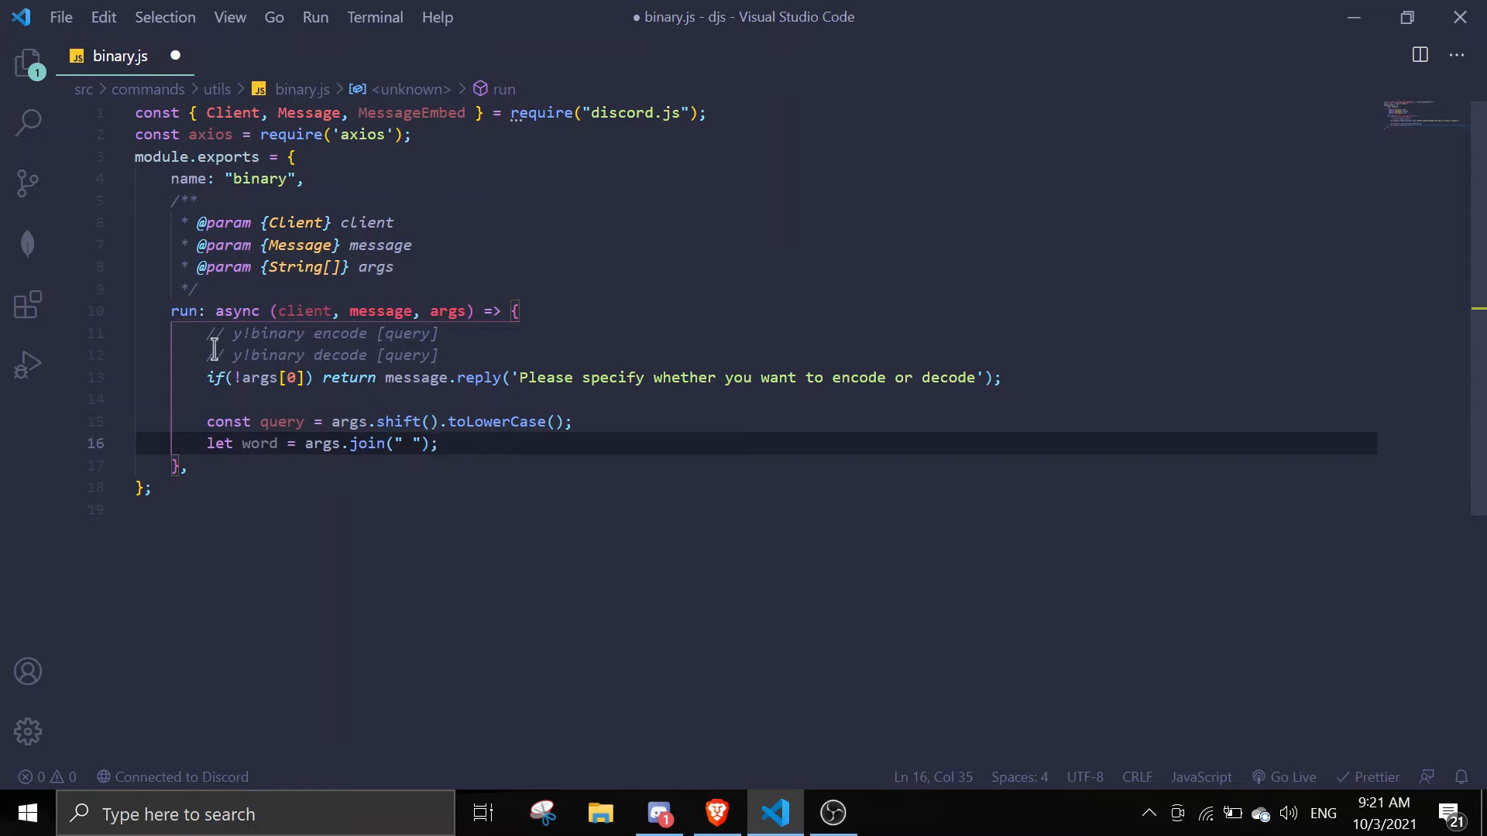
pyautogui.doubleClick(339, 355)
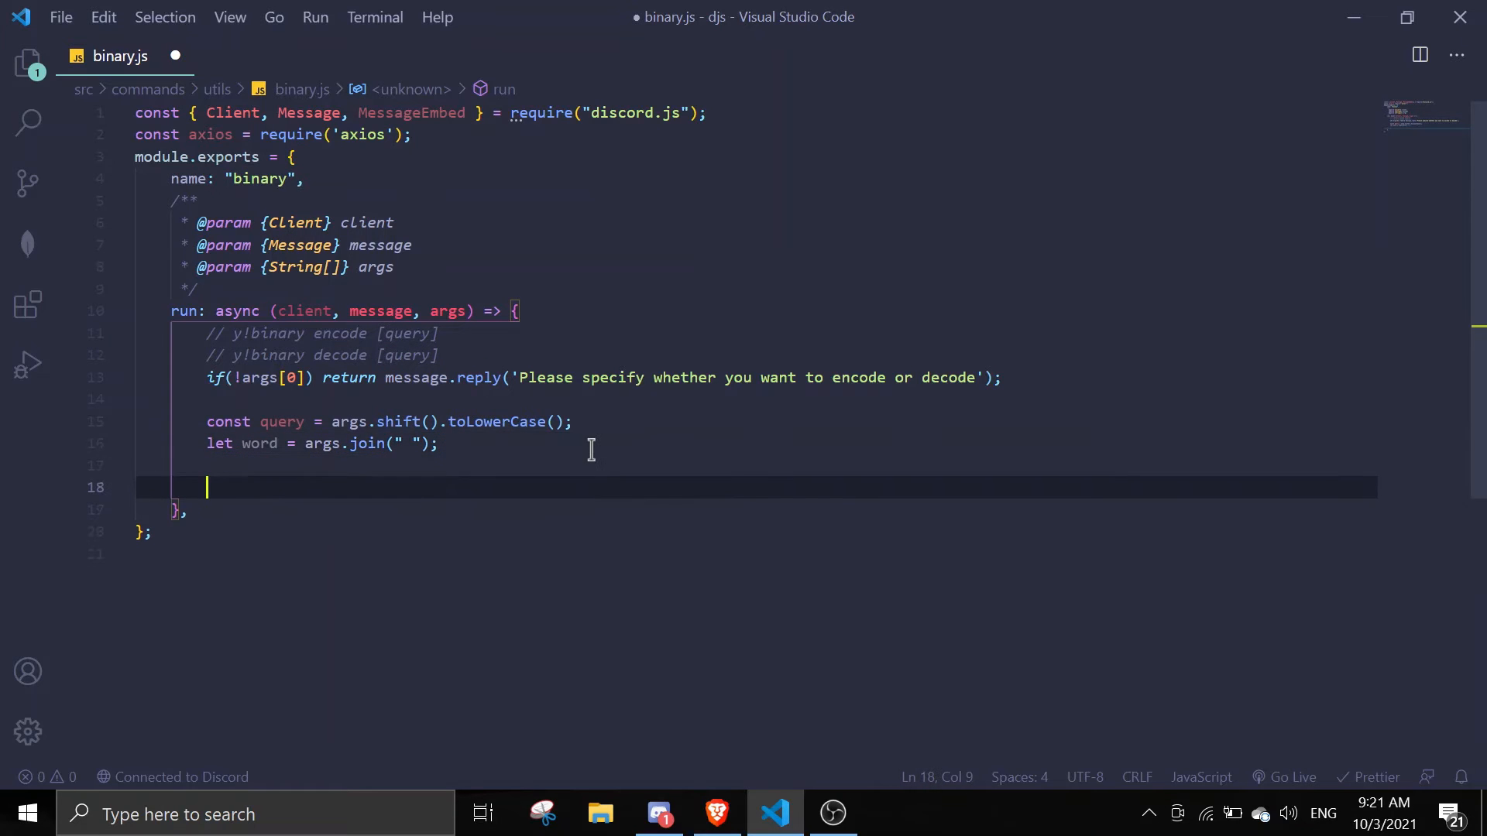
# Step: Add an encode branch replying 'Please specify a word to encode' when no word, and begin const { data }
pyautogui.write('if(query ===')
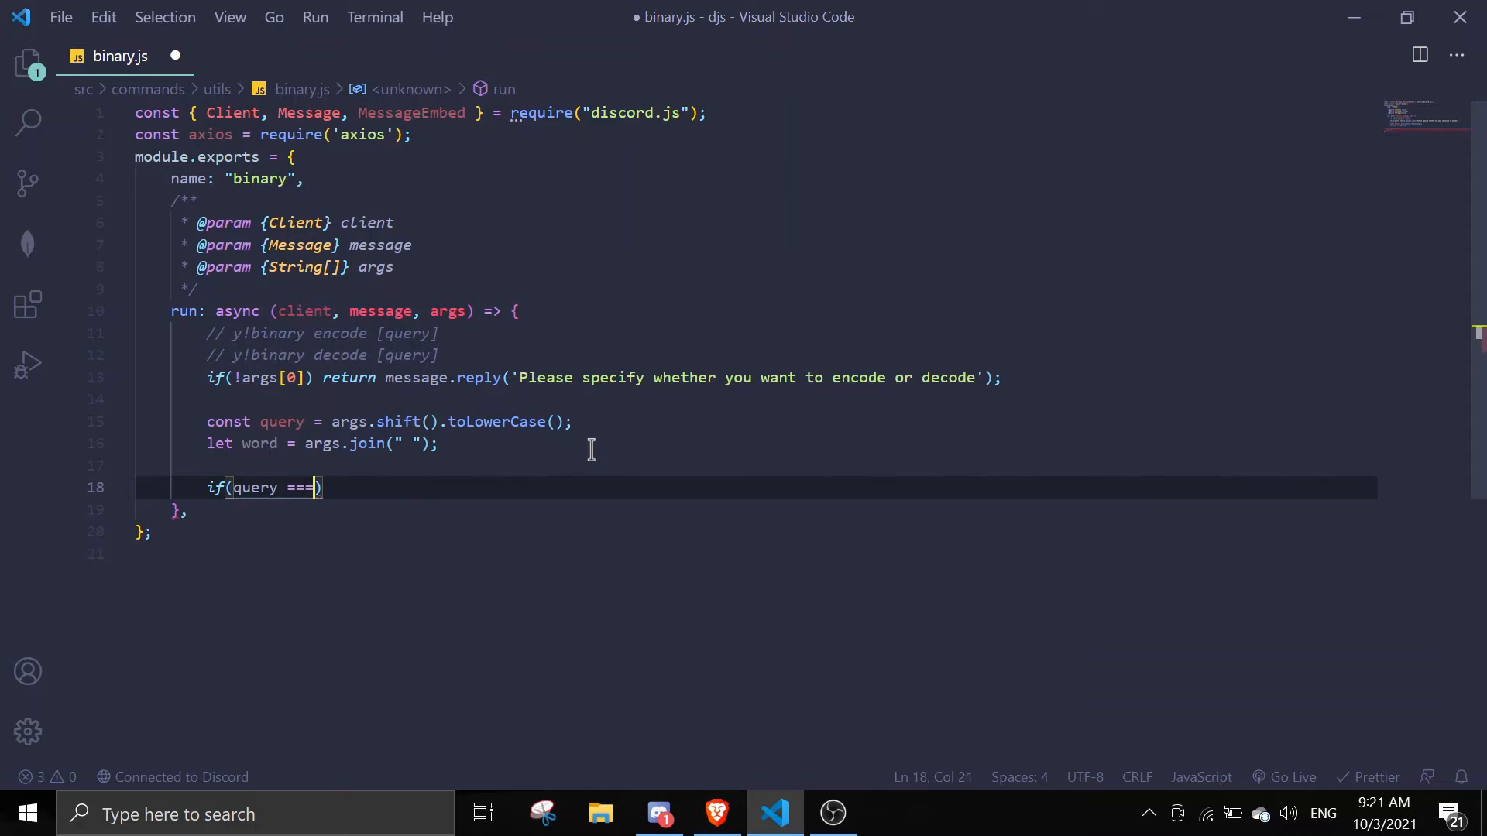
pyautogui.write("'encode'")
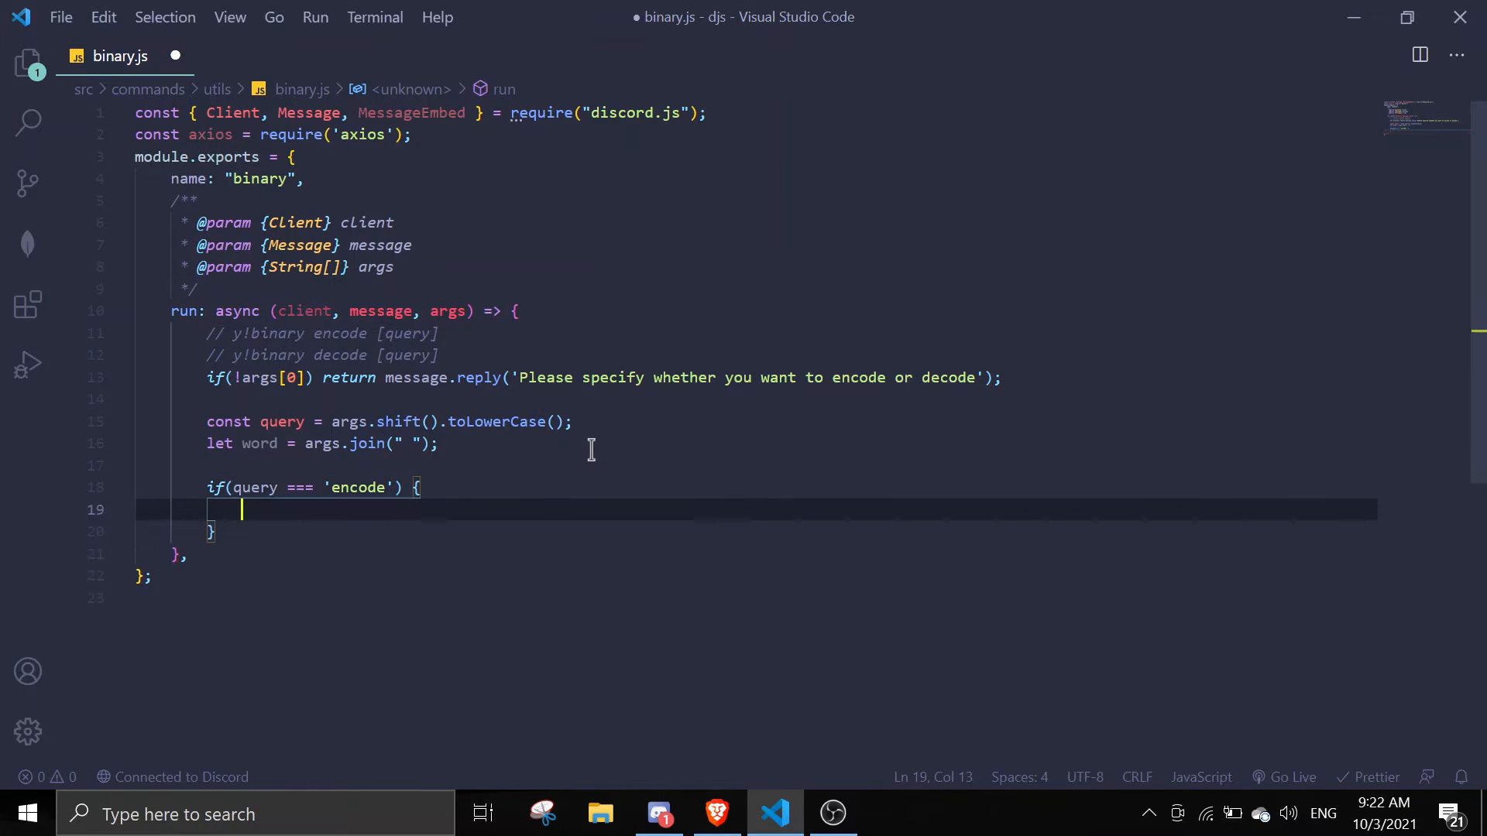
pyautogui.write('if(!word) return message.repl')
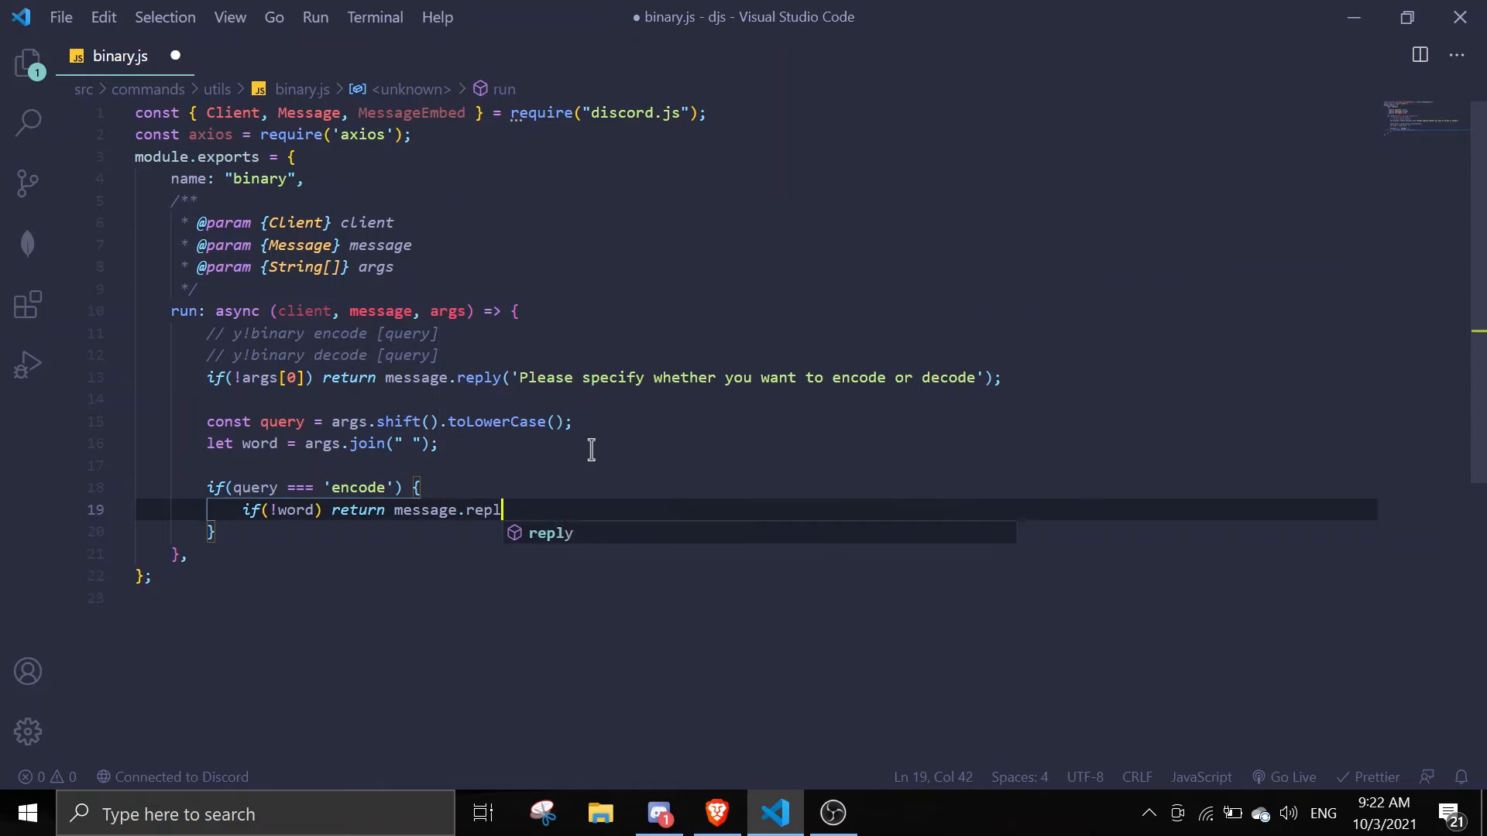
pyautogui.write("('Please specify a word to encode');")
pyautogui.write('const { ')
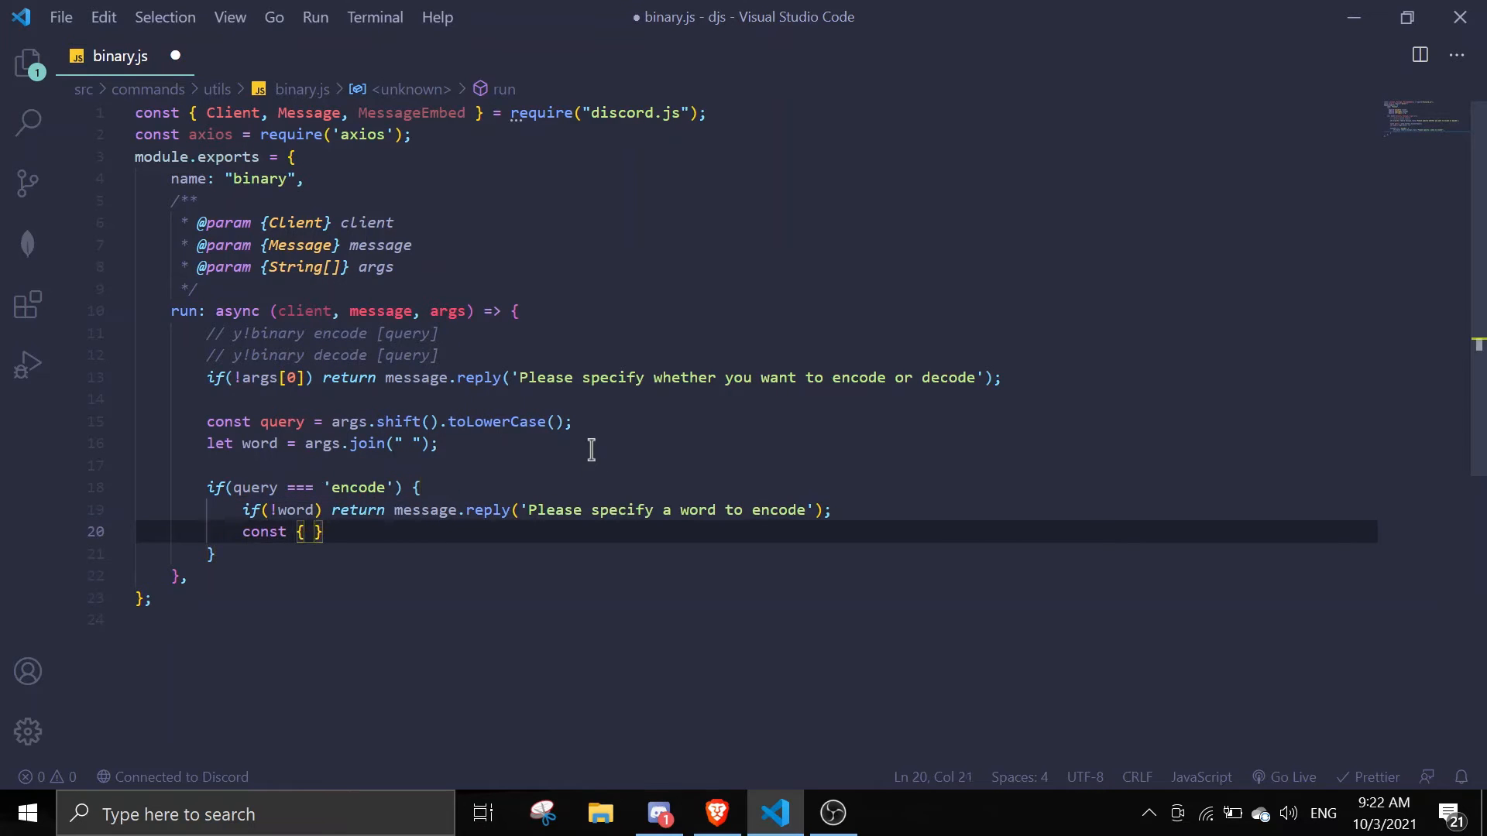
pyautogui.write('data')
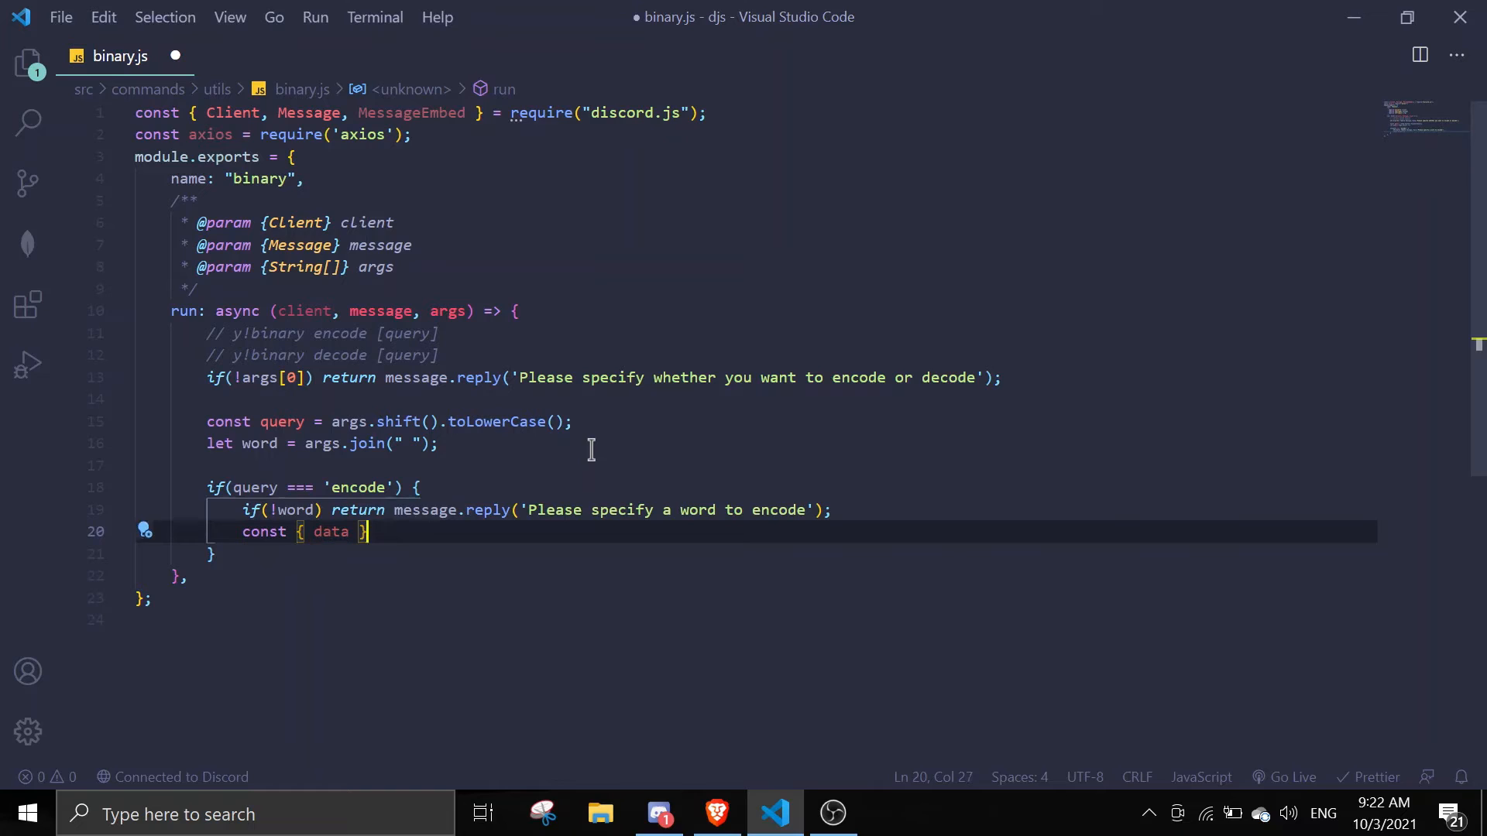
pyautogui.moveTo(589, 510)
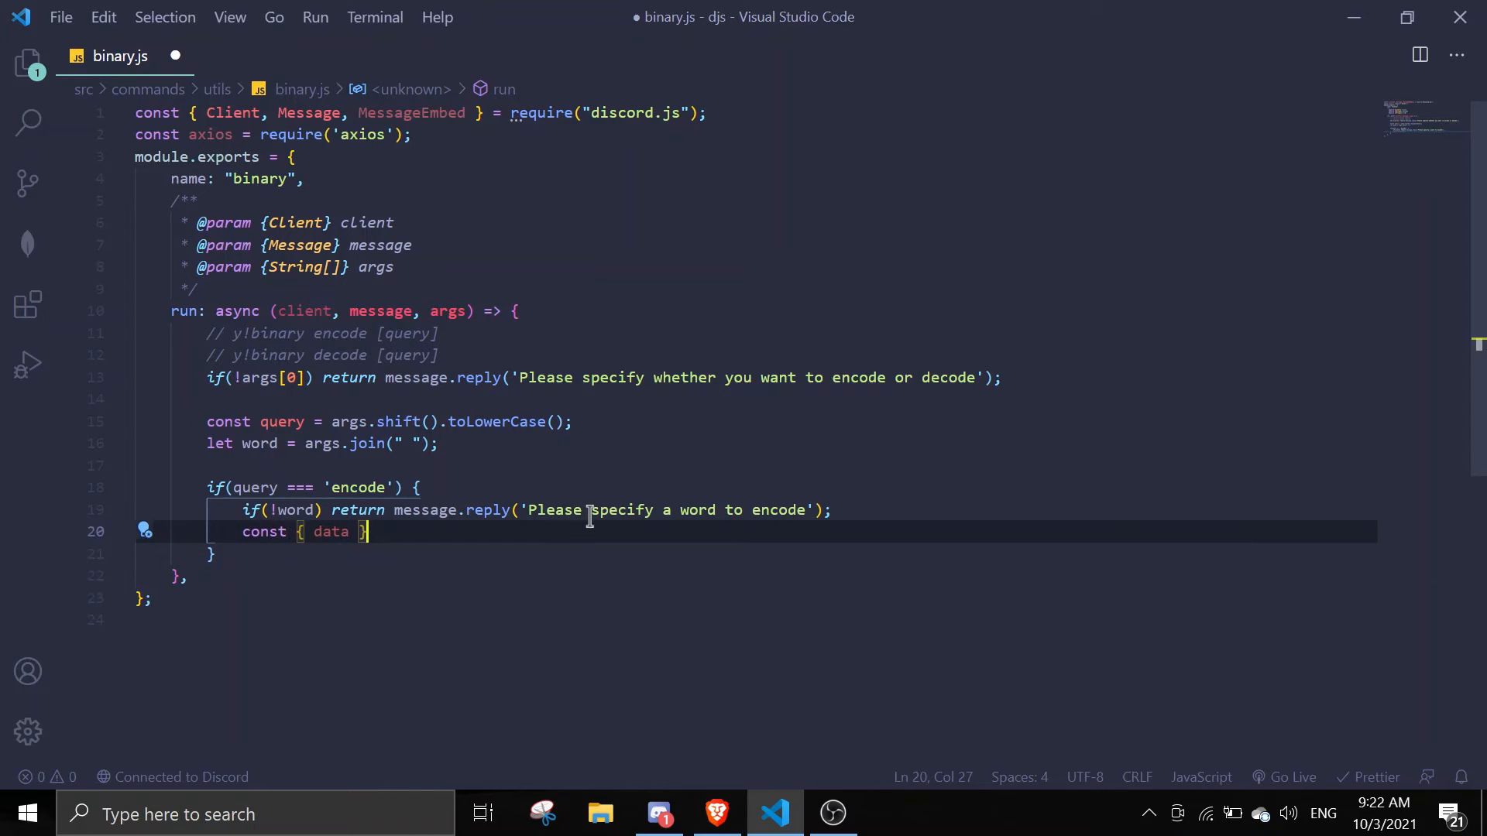
# Step: Await axios.get and bring the binary endpoint URL with text=nope over from Brave
pyautogui.write('= await axio')
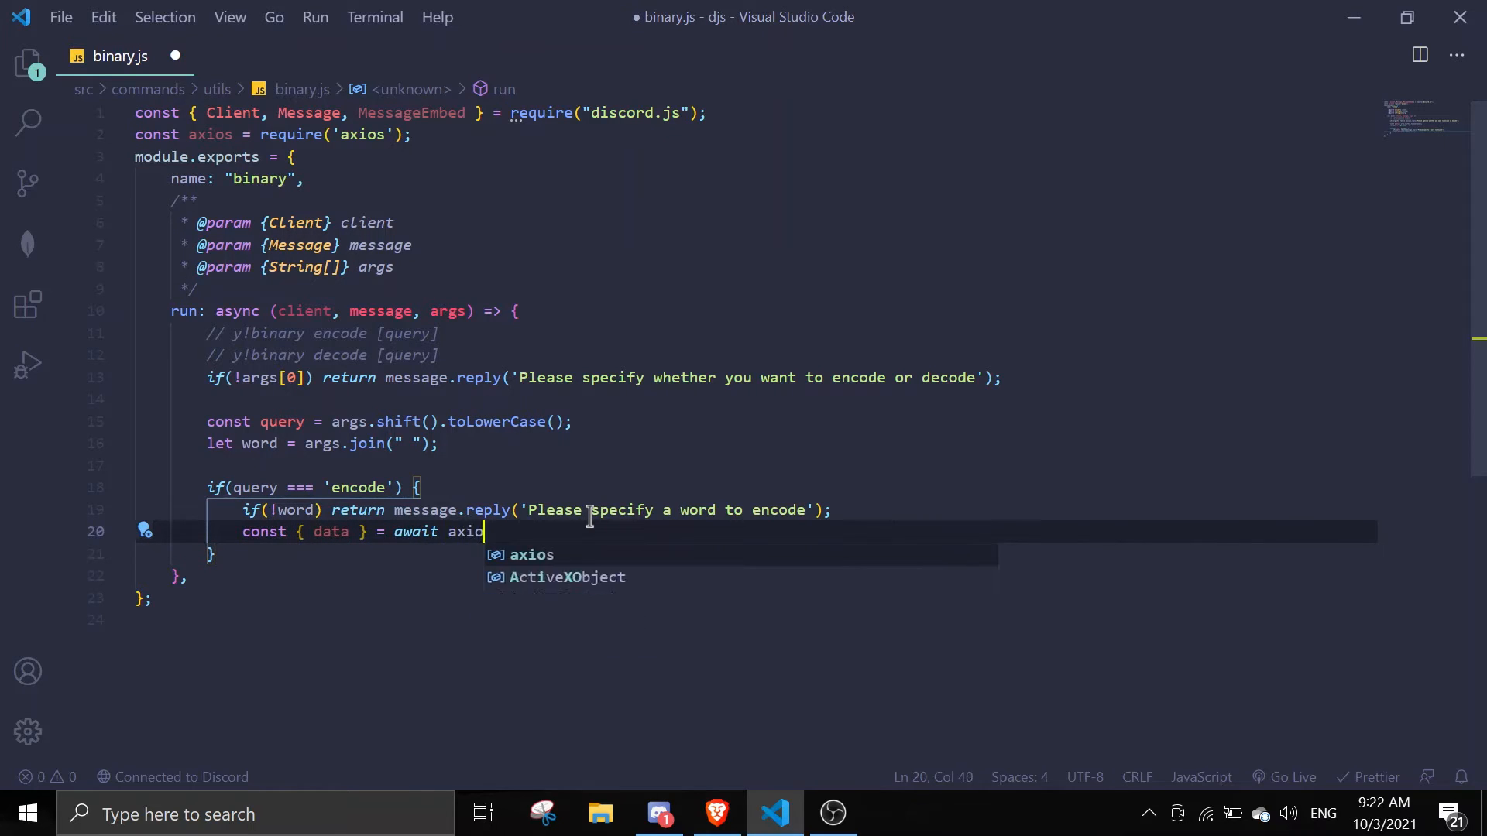
pyautogui.write('.get(')
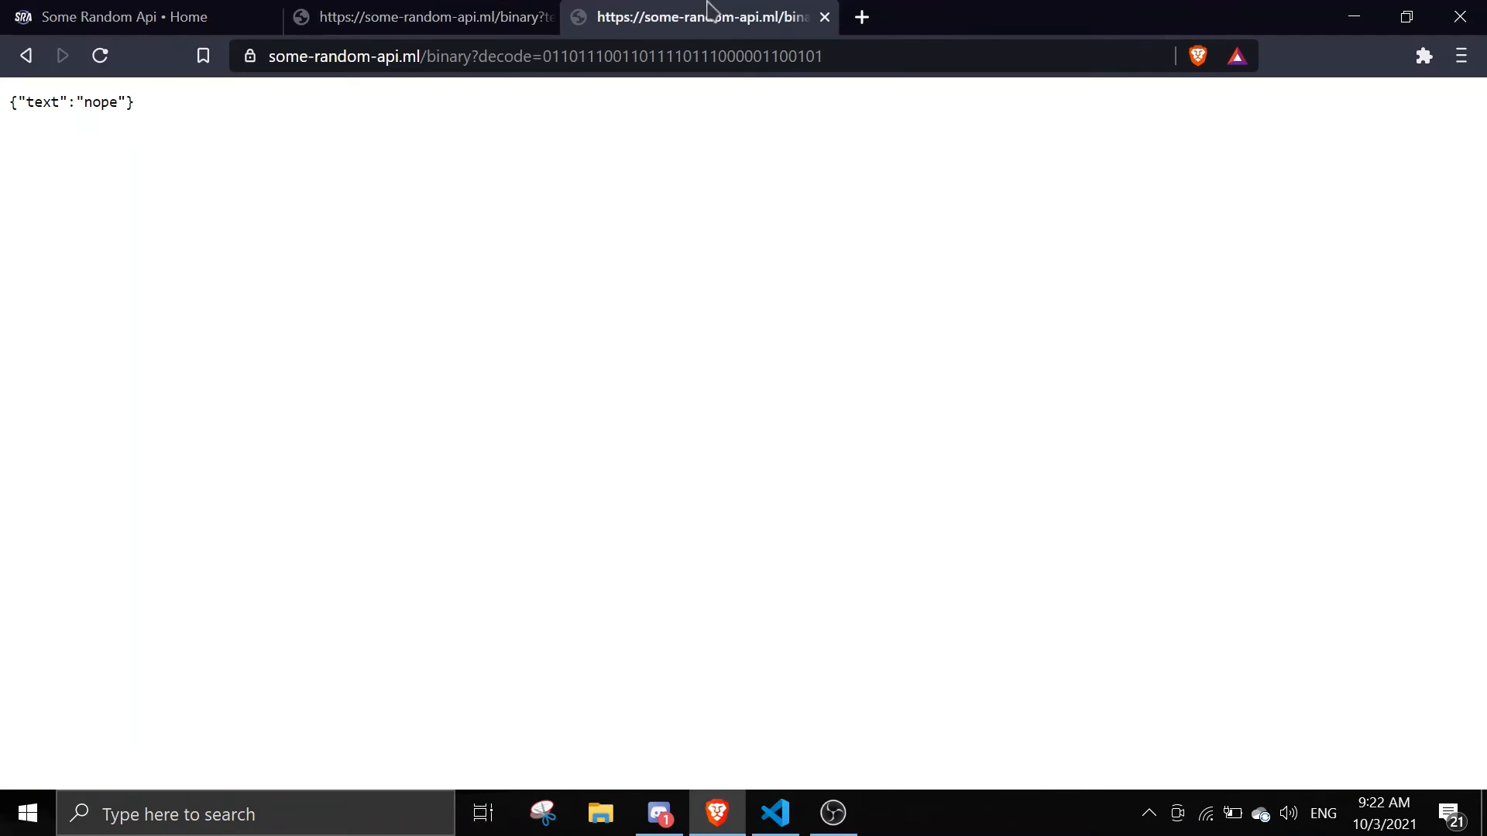
pyautogui.click(421, 17)
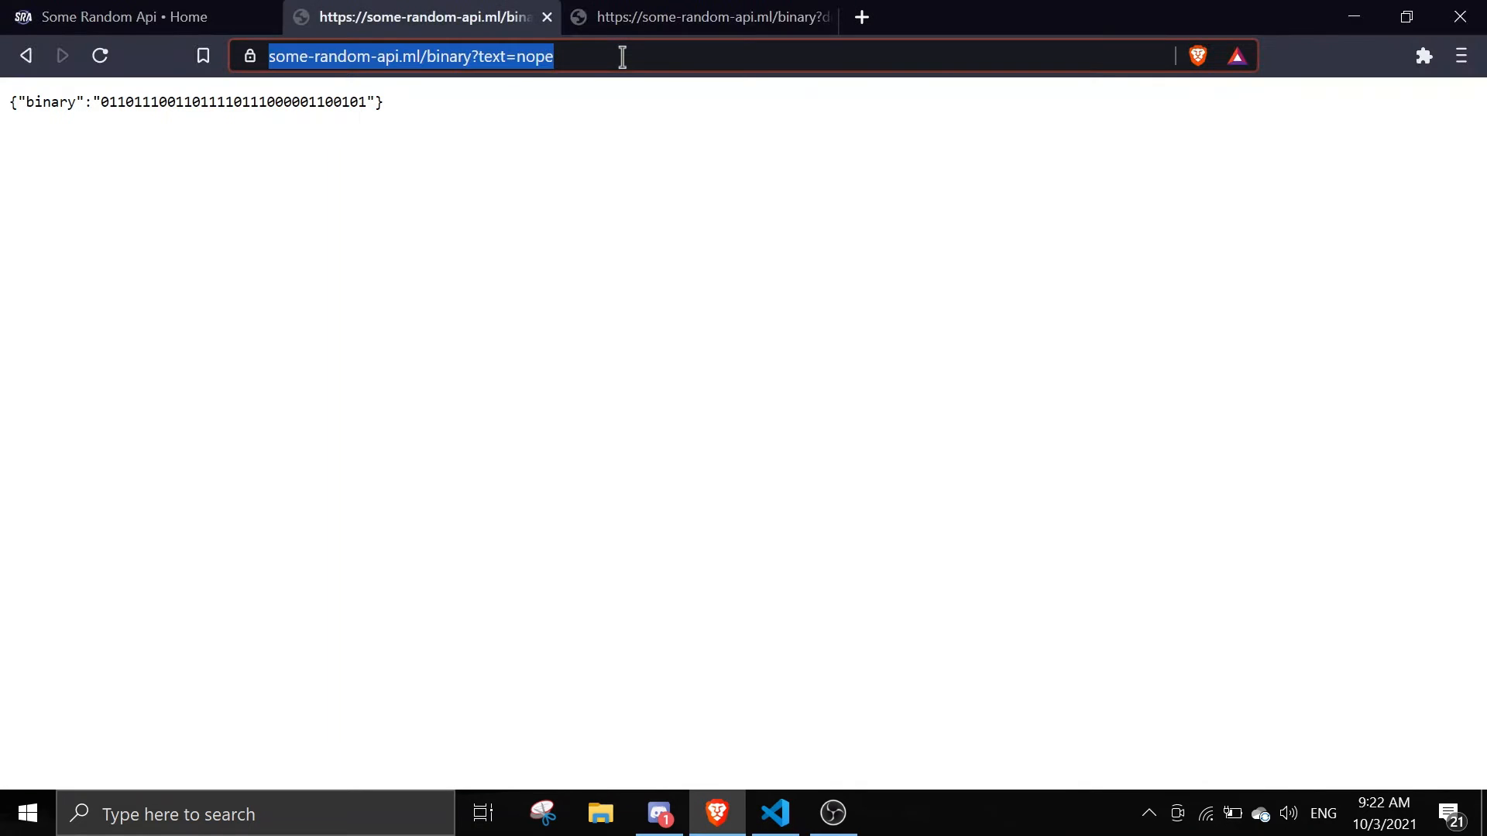
pyautogui.click(775, 813)
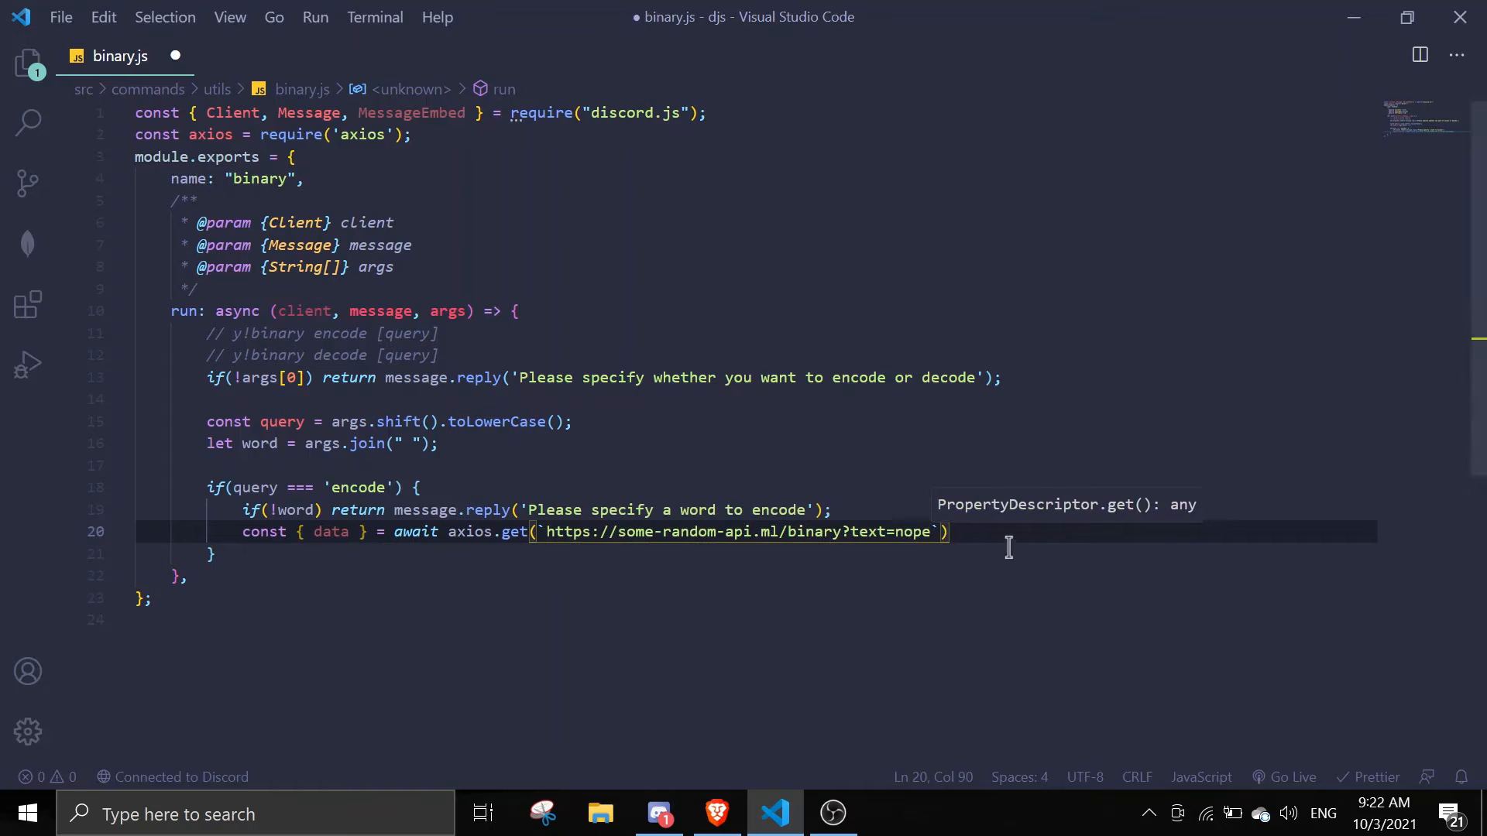
# Step: Send ${encodeURIComponent(word)} in the request URL instead of nope and save the file
pyautogui.write('${')
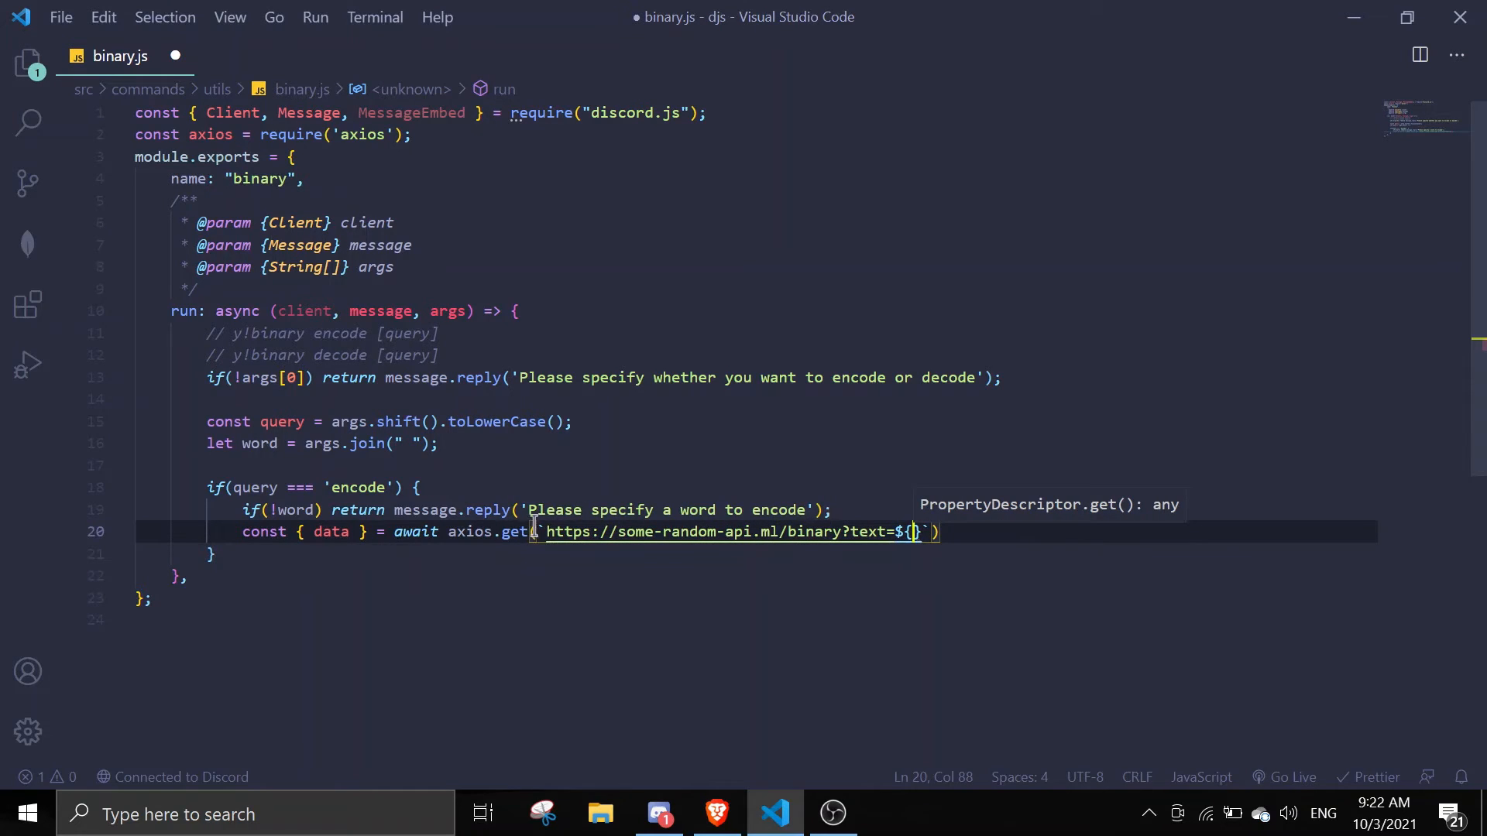
pyautogui.write('e')
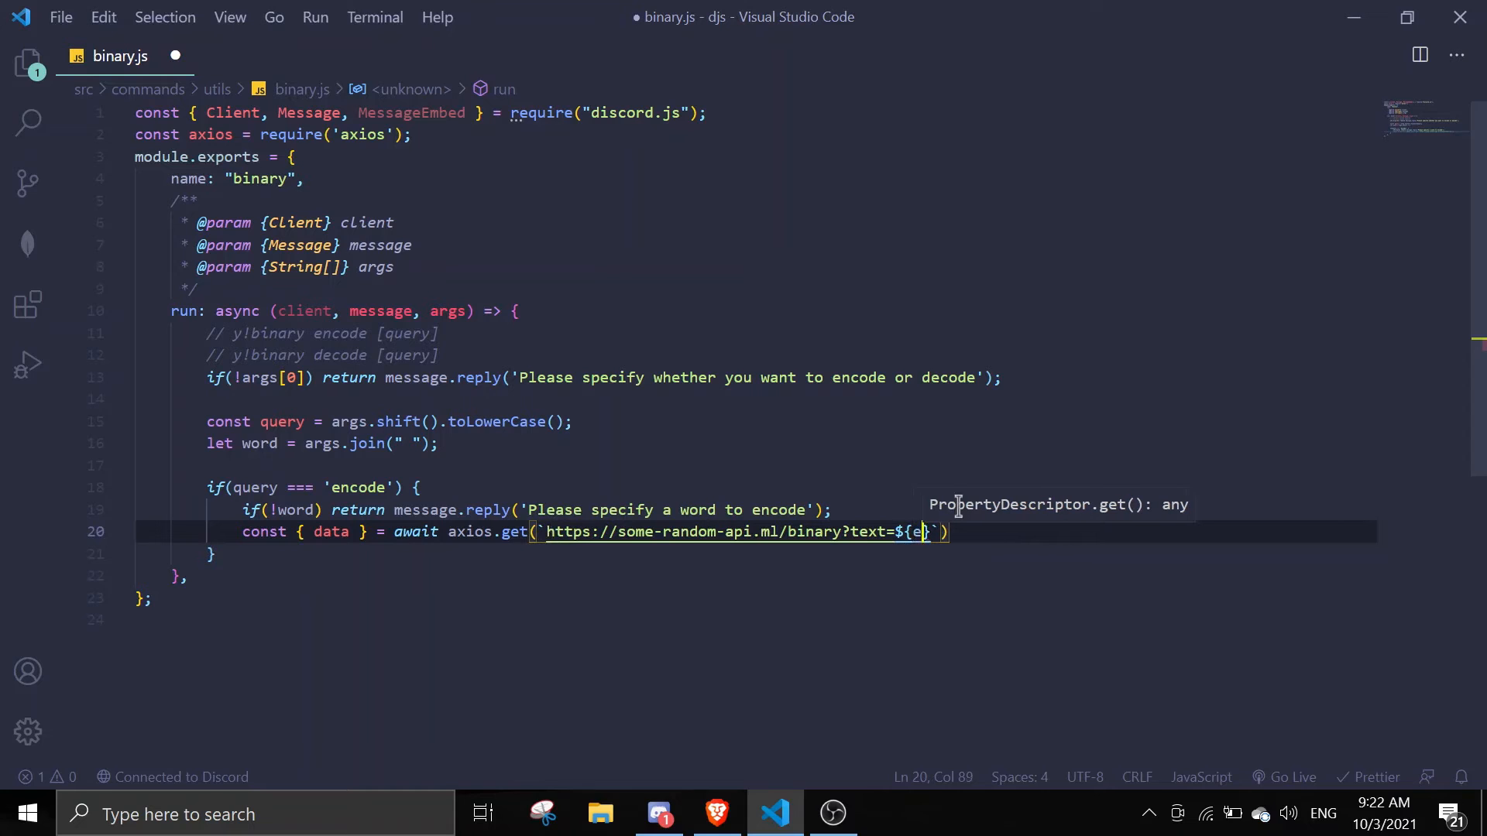
pyautogui.write('encodeURIComponent(')
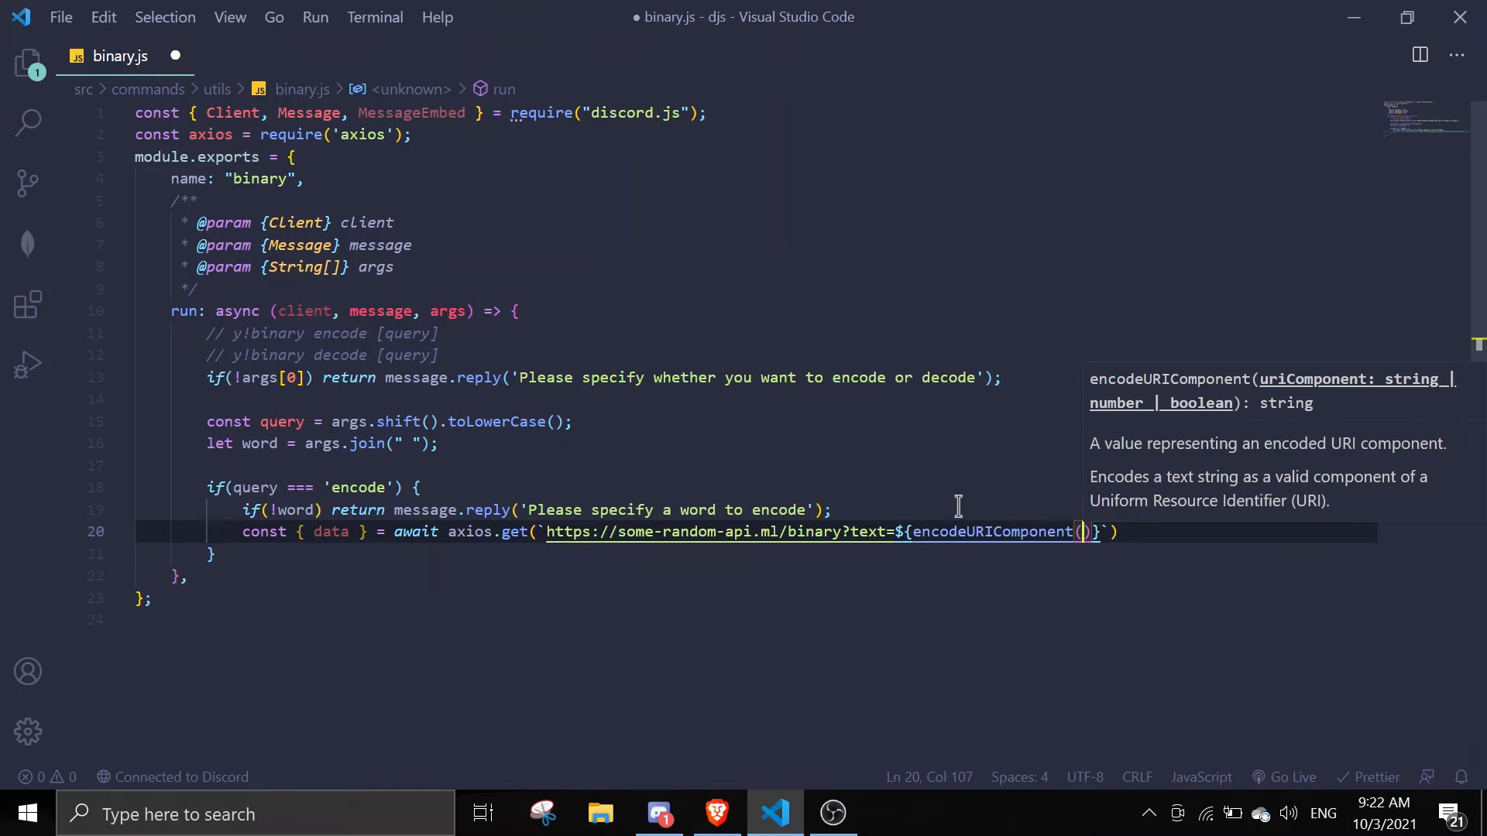
pyautogui.write('word')
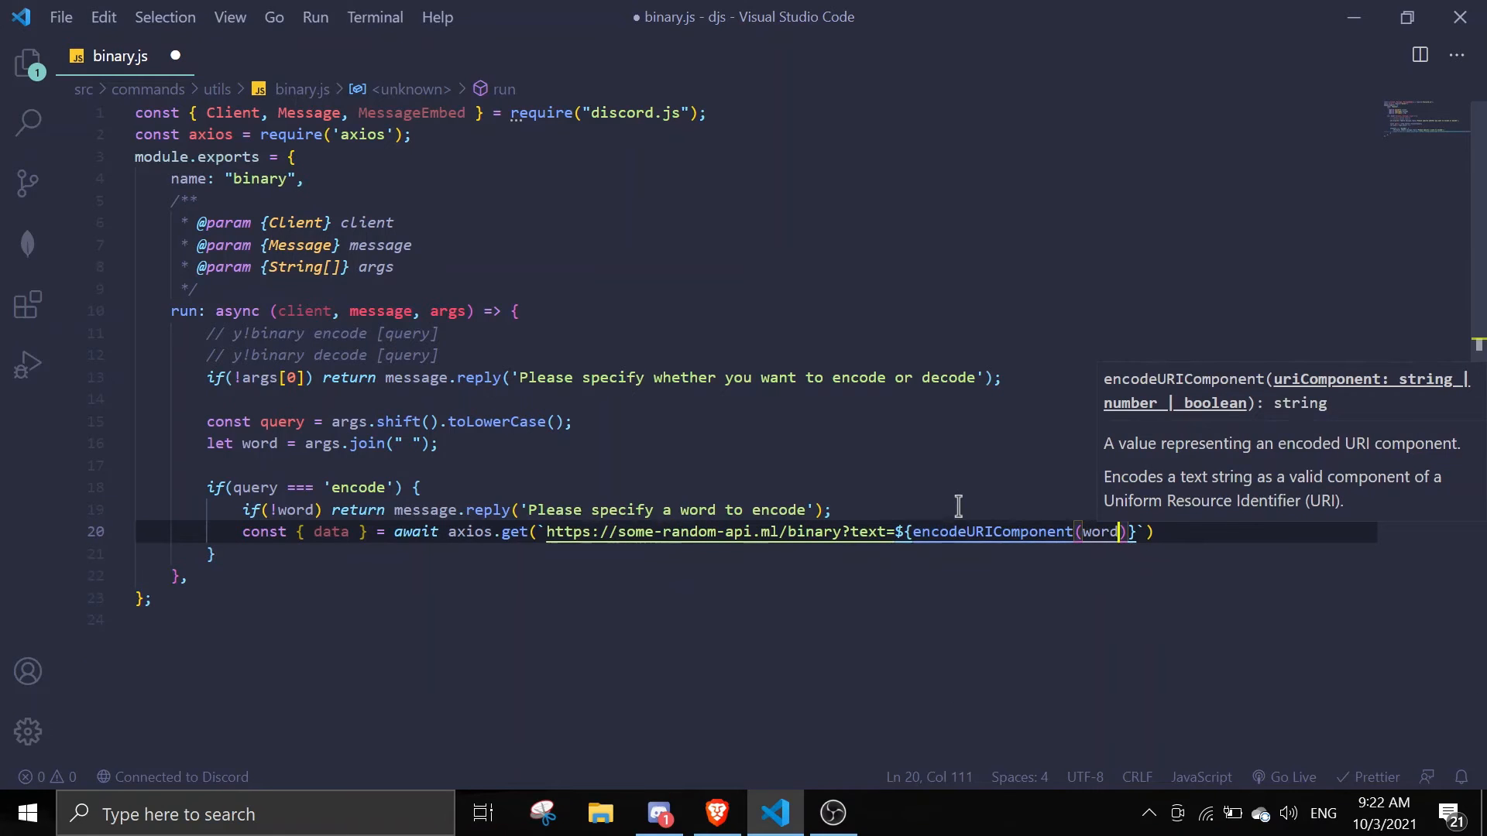
pyautogui.press('ctrl+s')
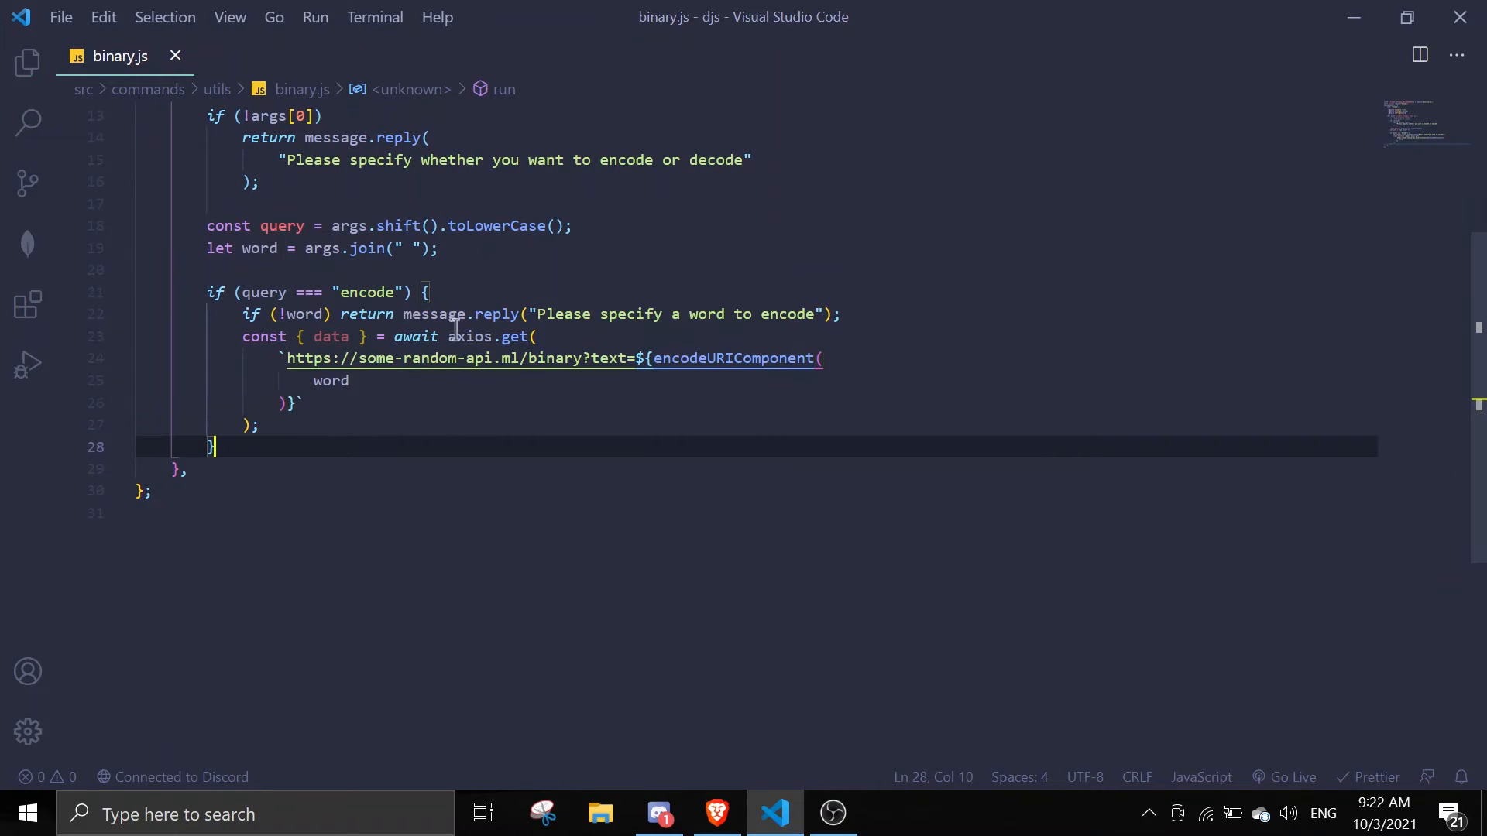
# Step: Begin message.channel.send(data.bina after the request to send the fetched binary
pyautogui.press('Enter')
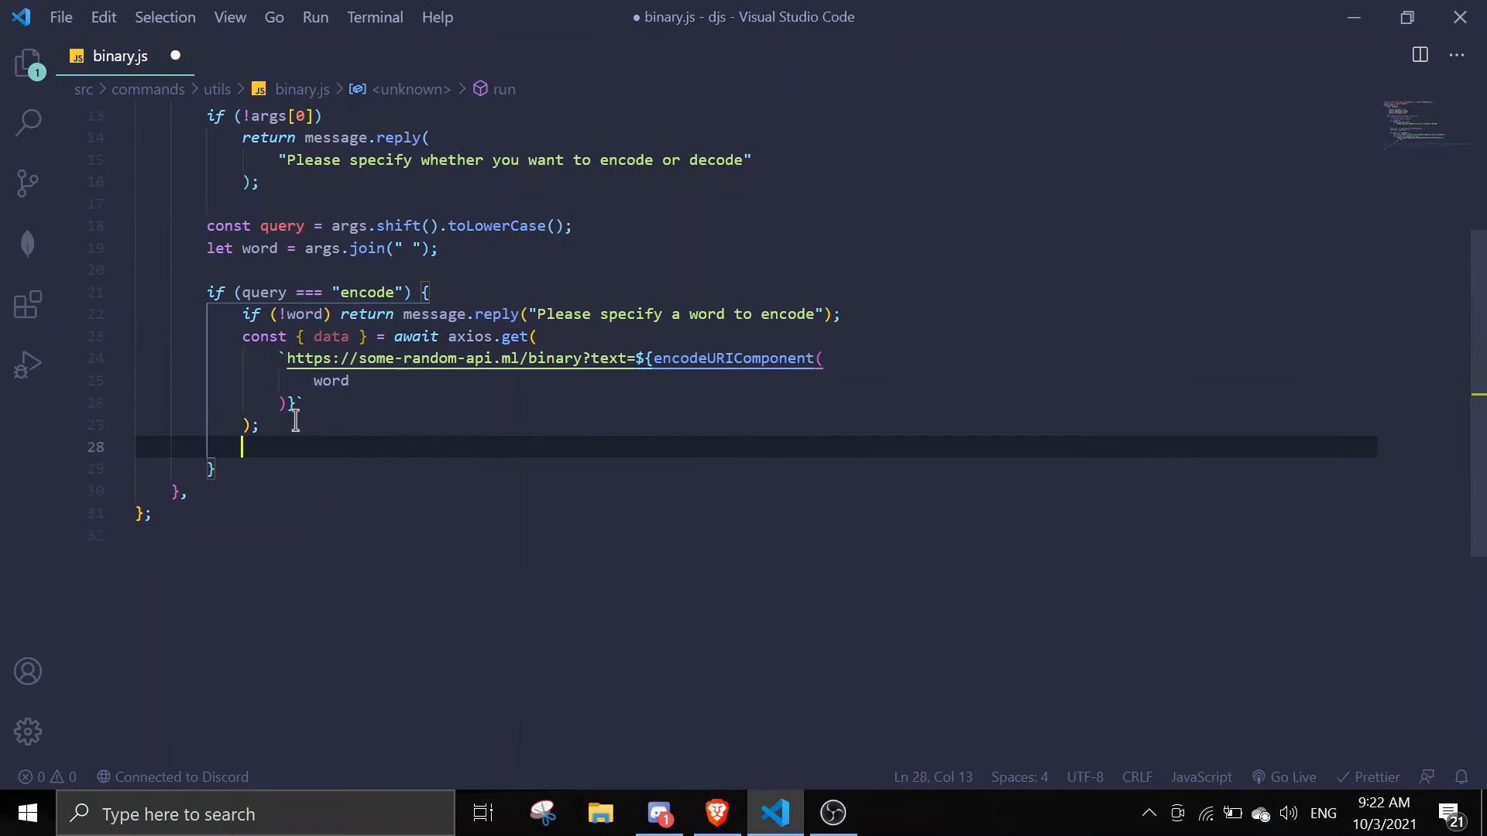
pyautogui.press('enter')
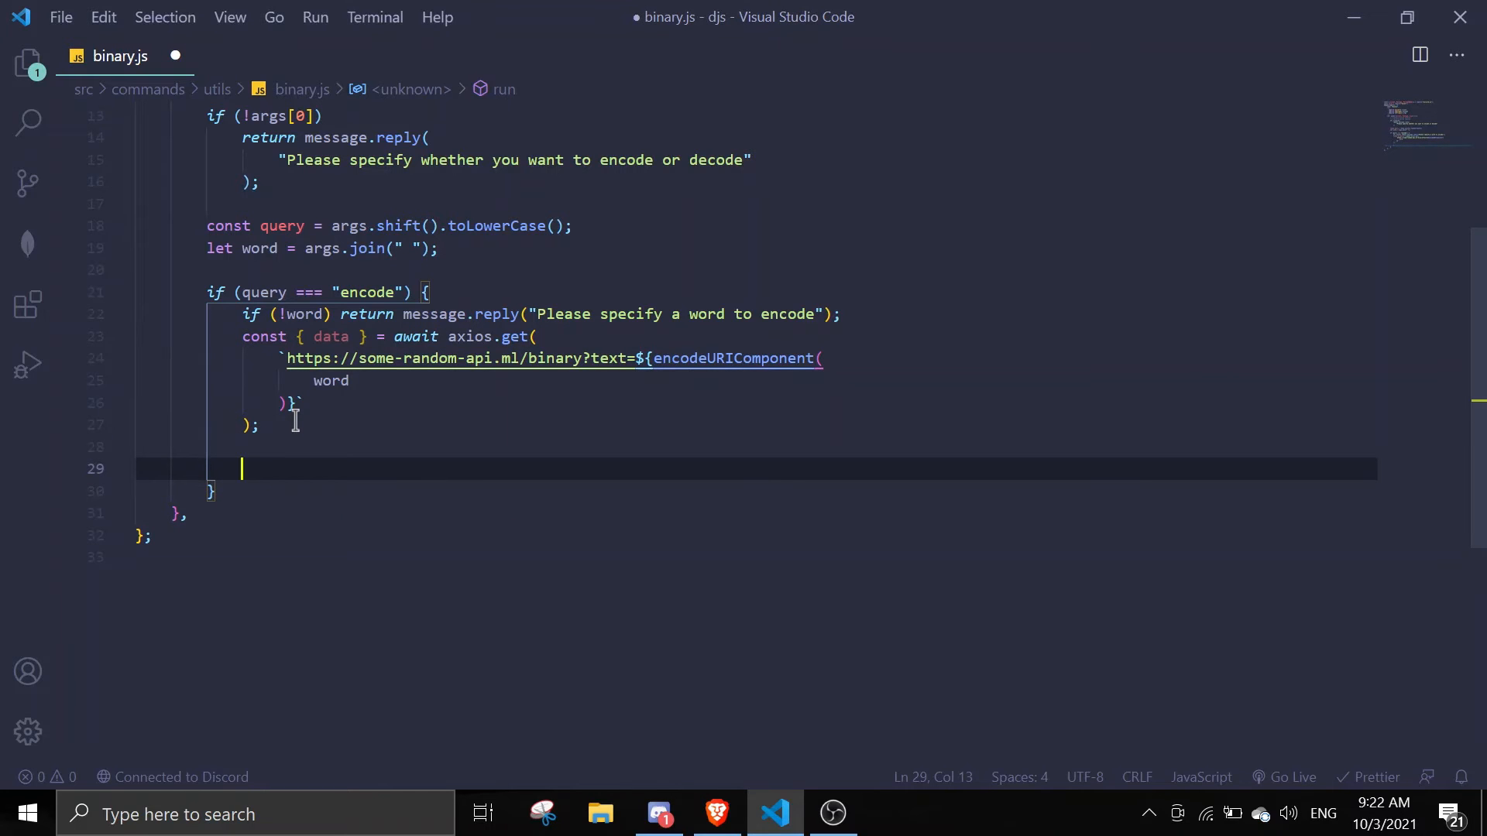
pyautogui.write('message.ch')
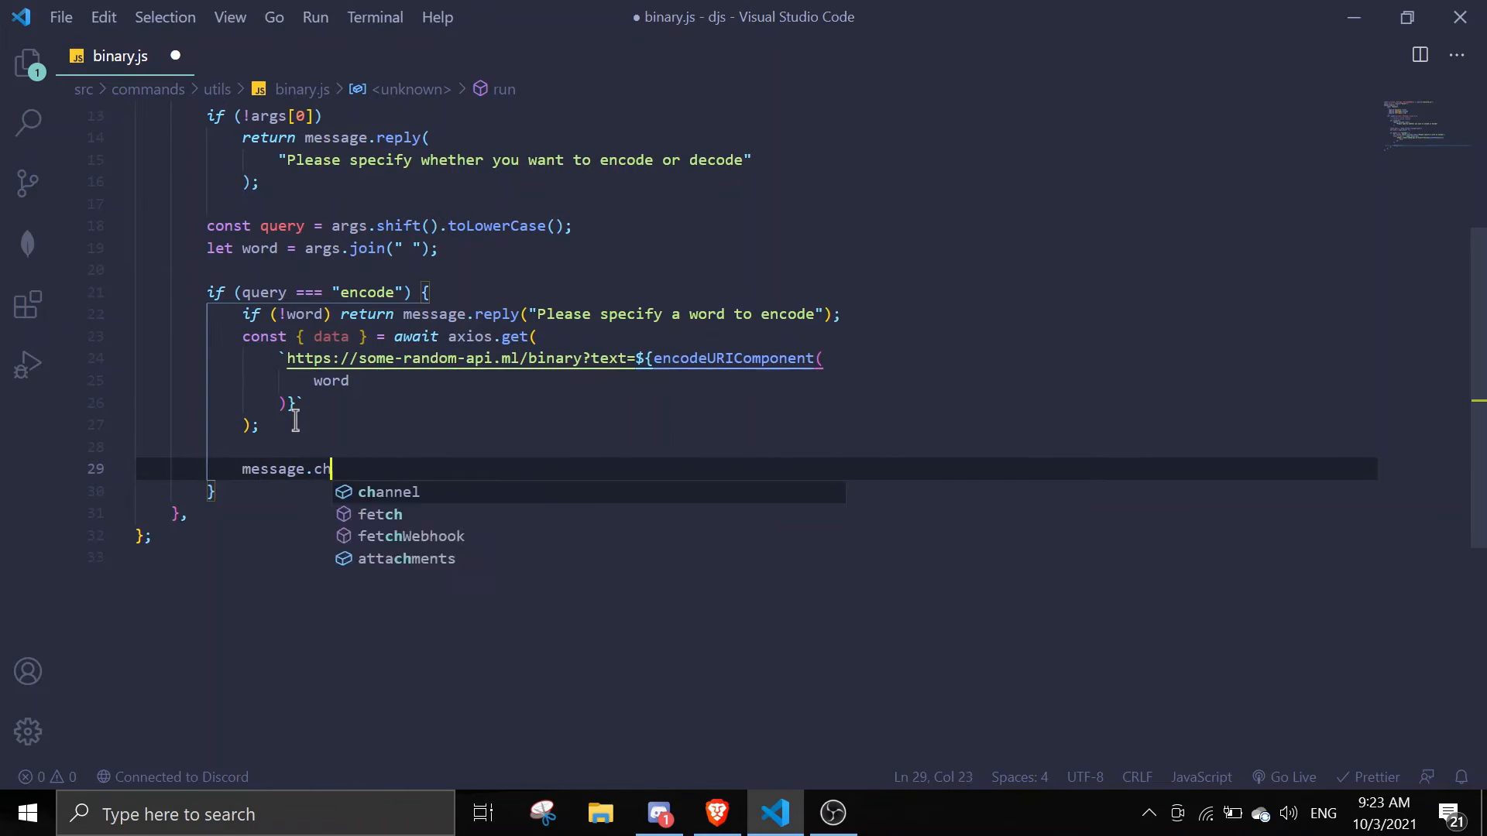
pyautogui.write('annel')
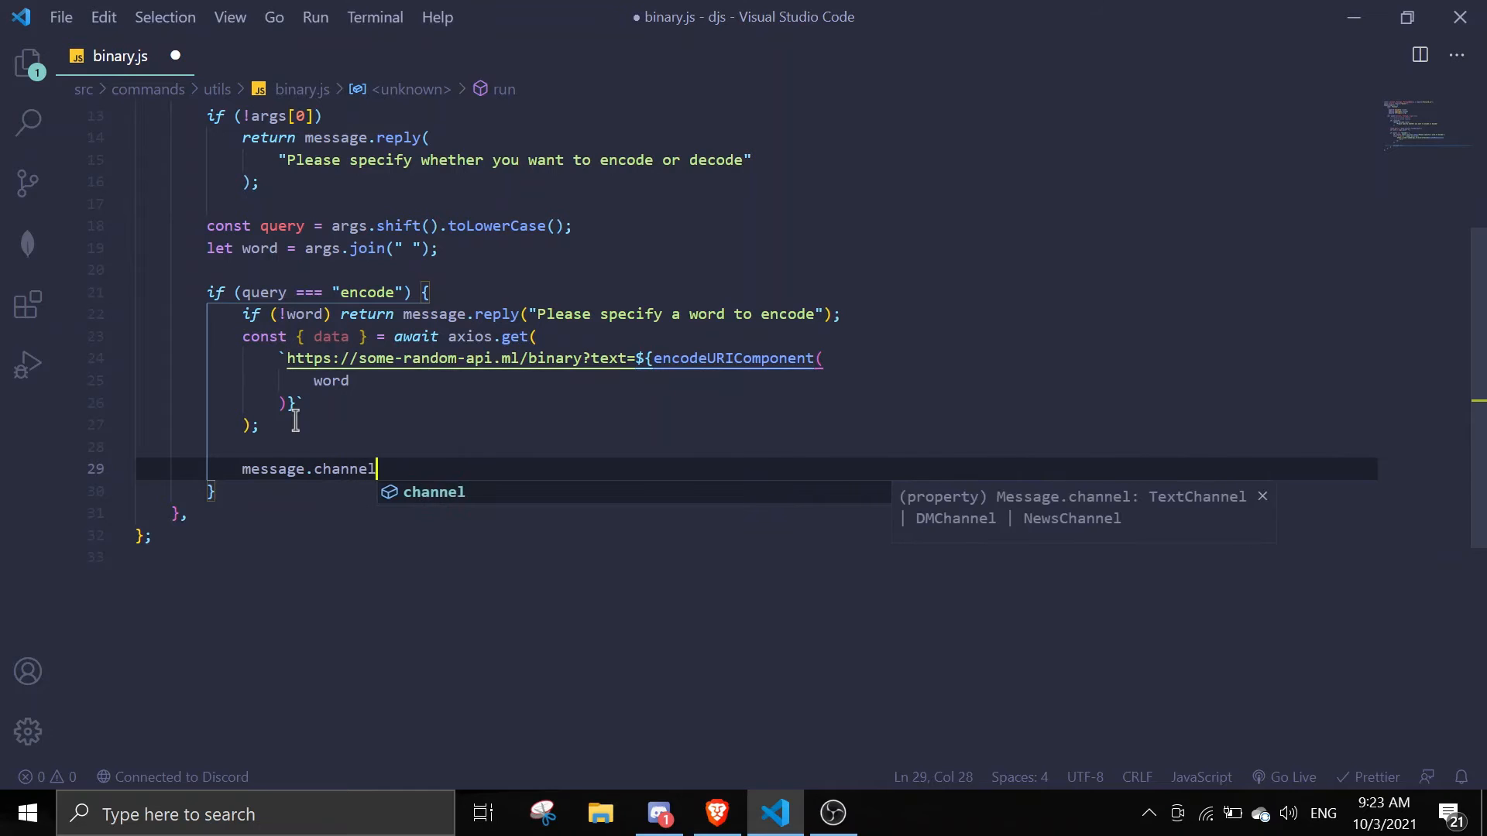
pyautogui.write('.send(')
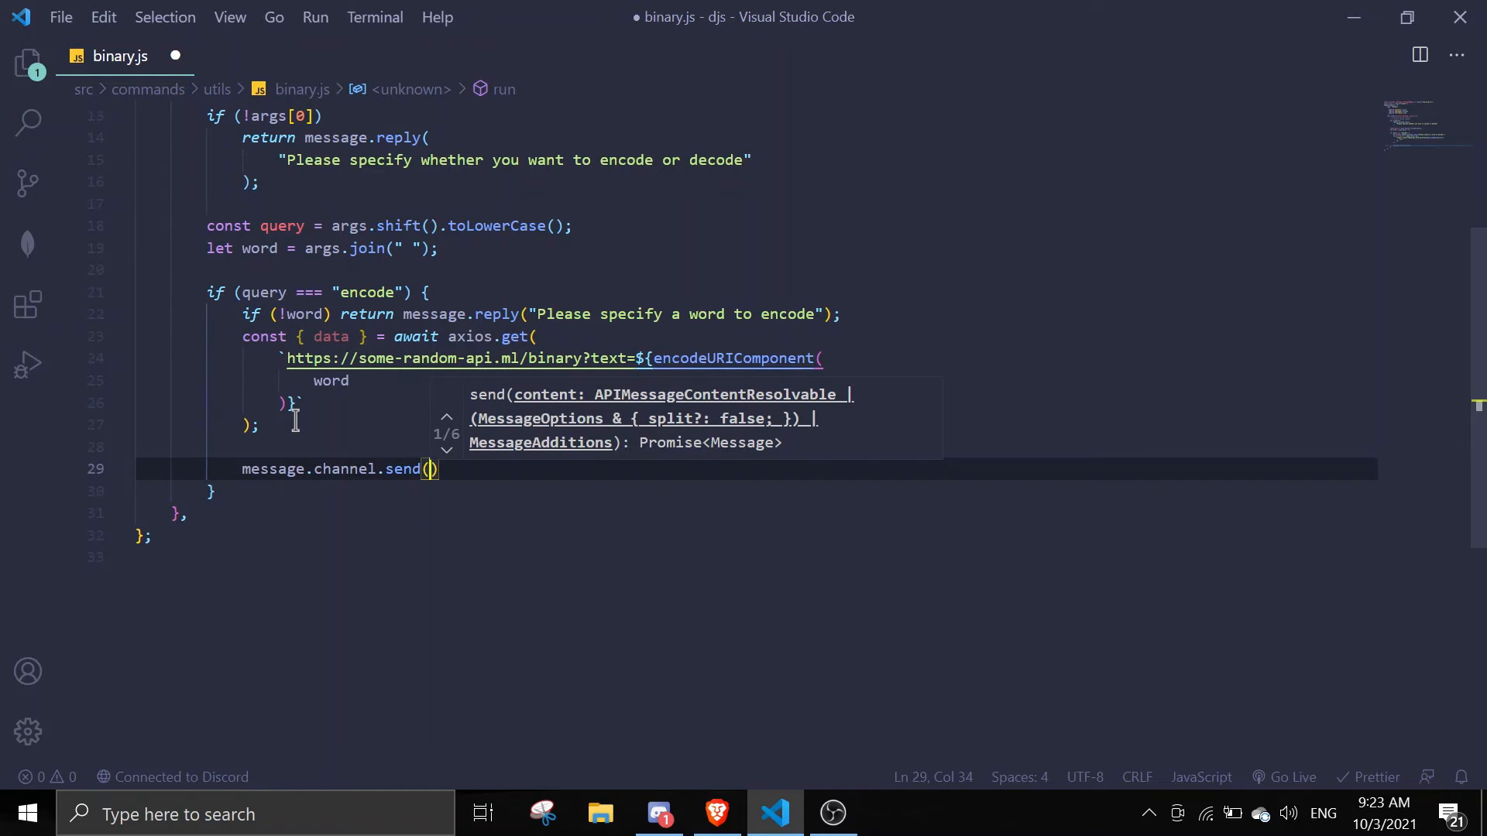
pyautogui.write('data.bina')
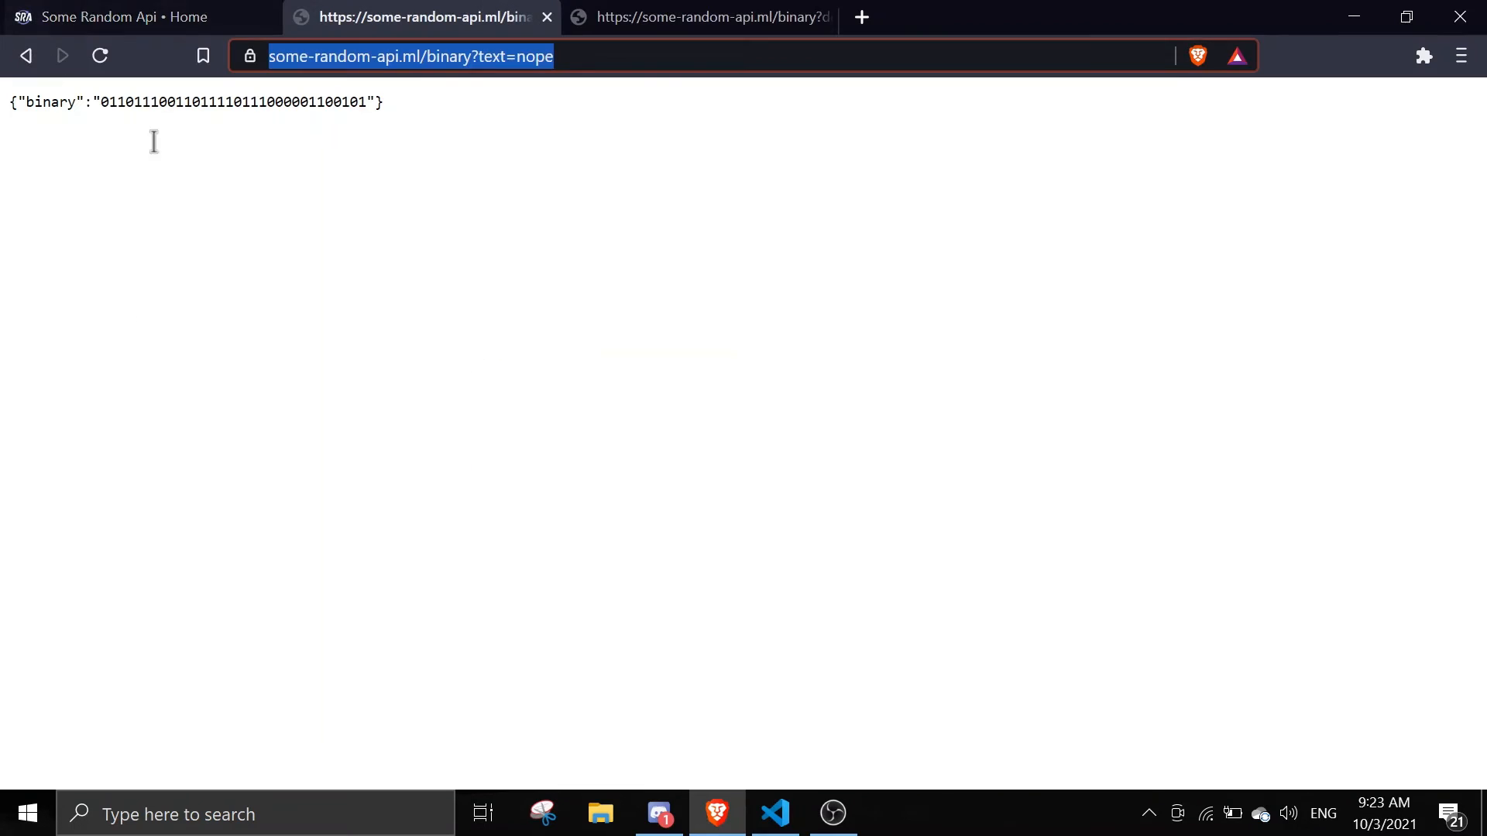
# Step: Confirm the response key is binary and send data.binary ?? 'An error occured'
pyautogui.doubleClick(50, 102)
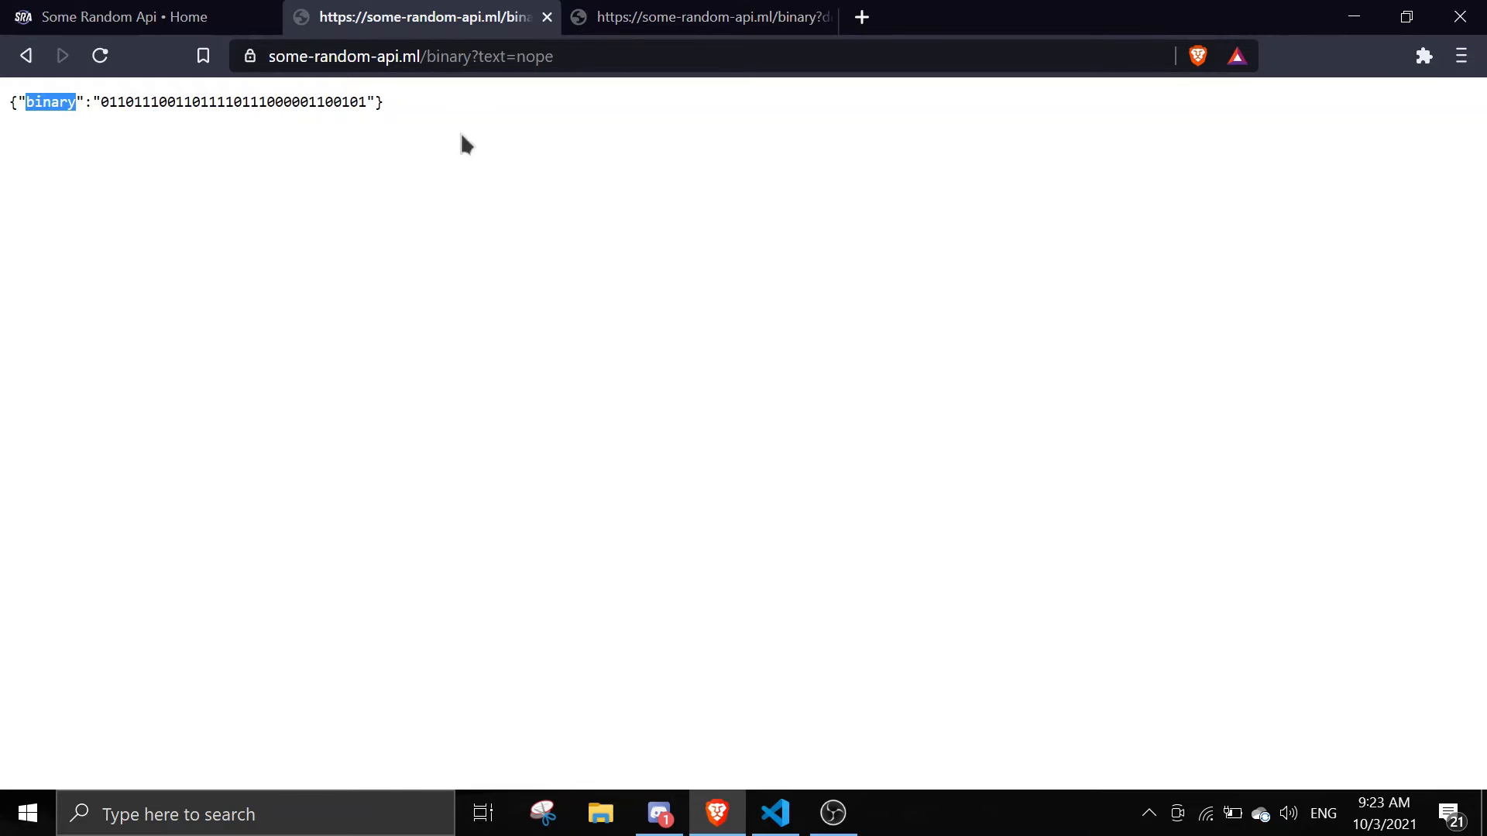
pyautogui.click(774, 813)
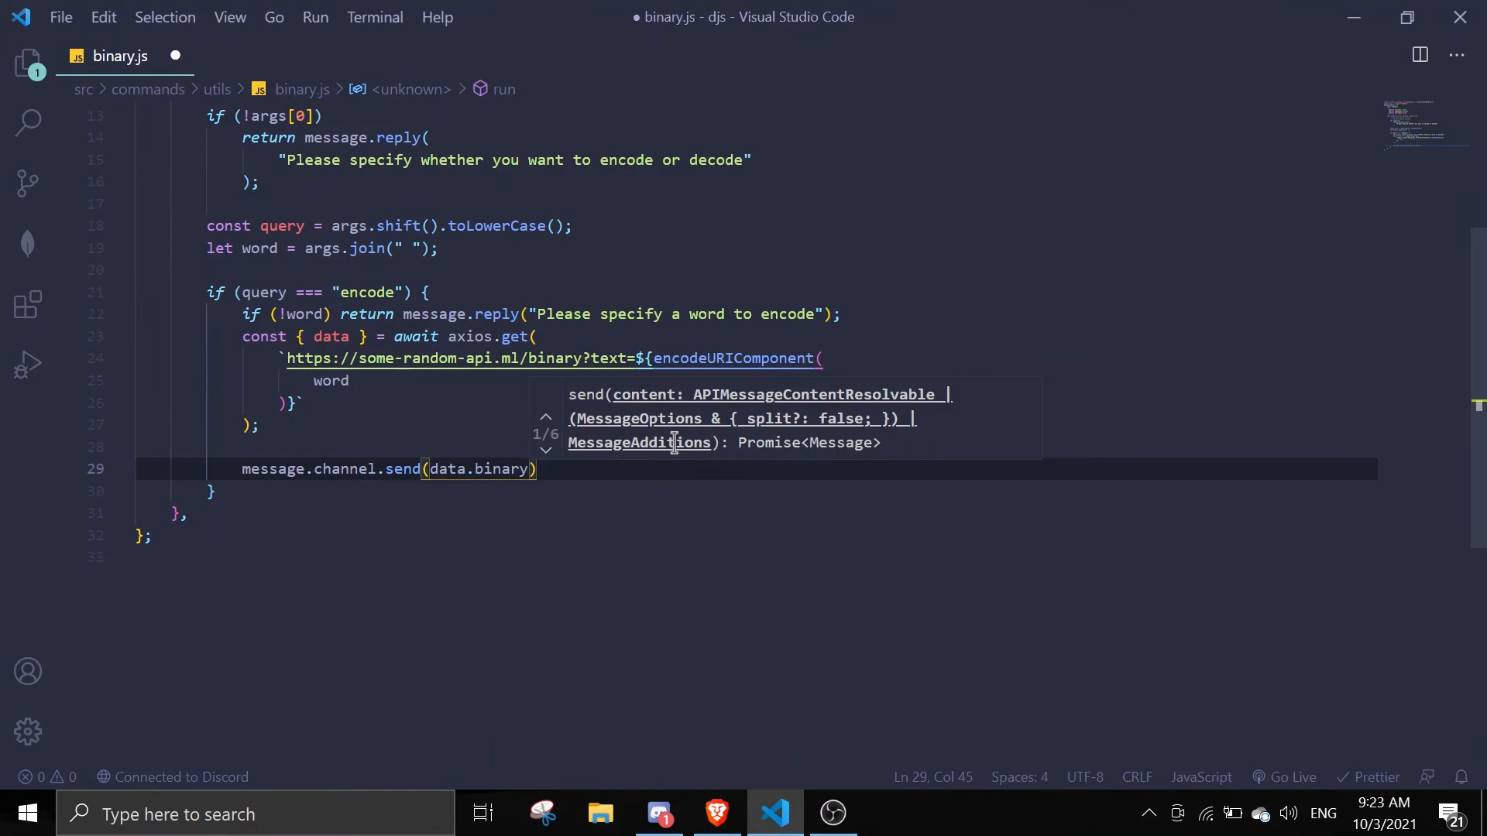
pyautogui.write("?? ''")
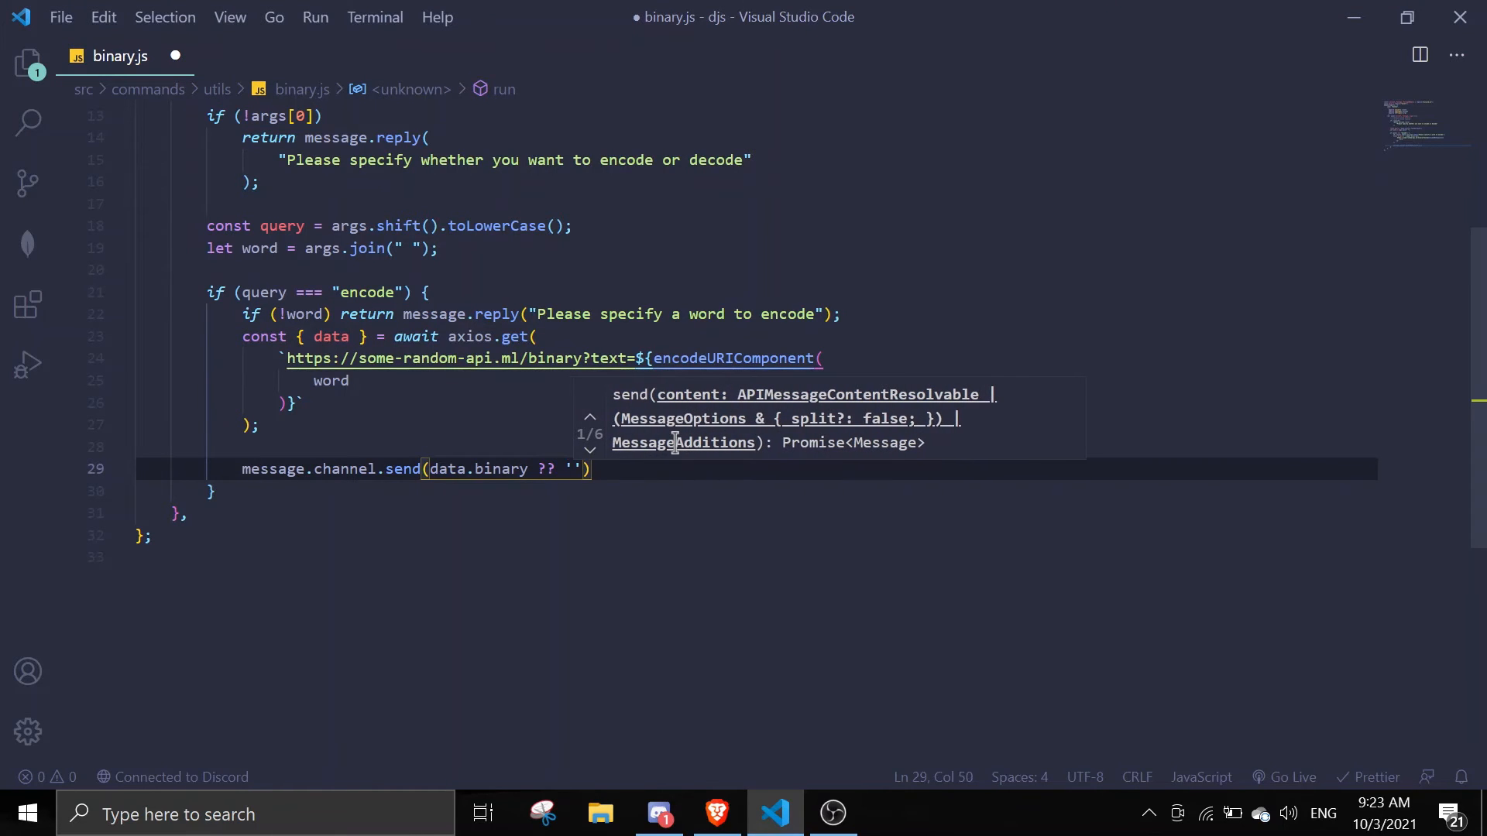
pyautogui.write('A')
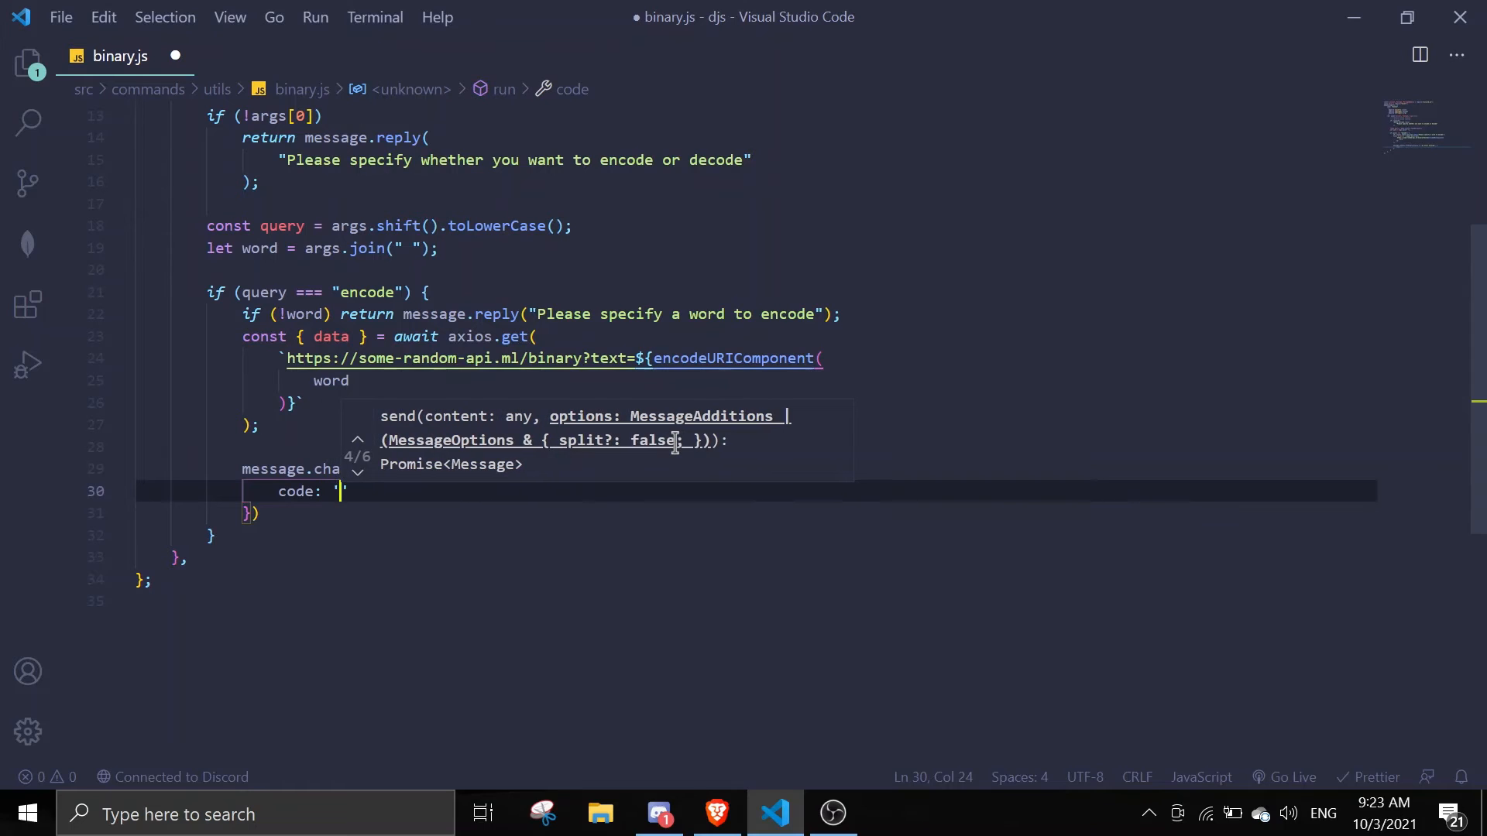
# Step: Check code-block formatting in Discord and add the { code } option to the send call
pyautogui.click(658, 813)
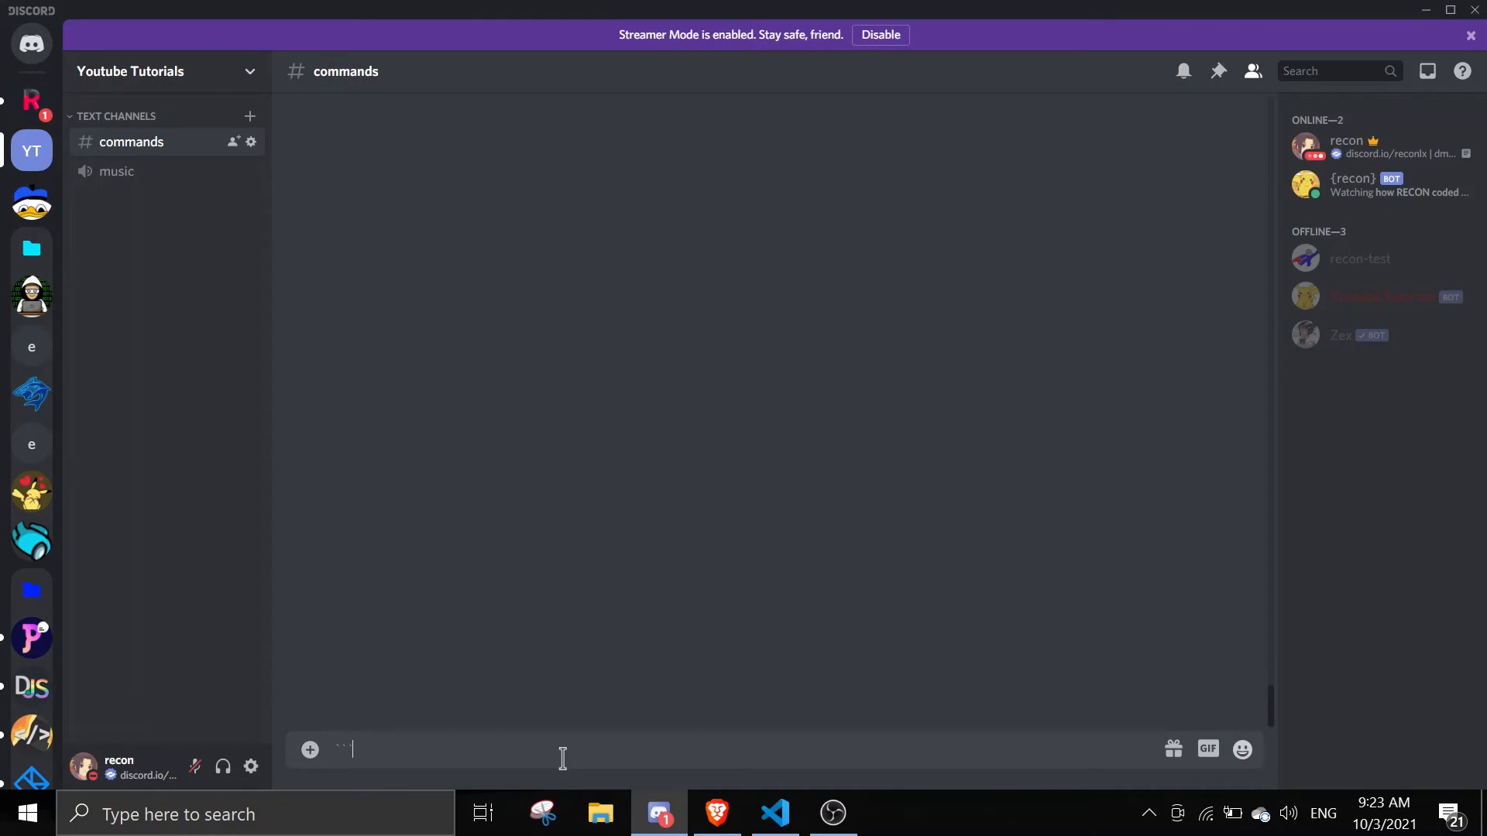
pyautogui.write('1232131')
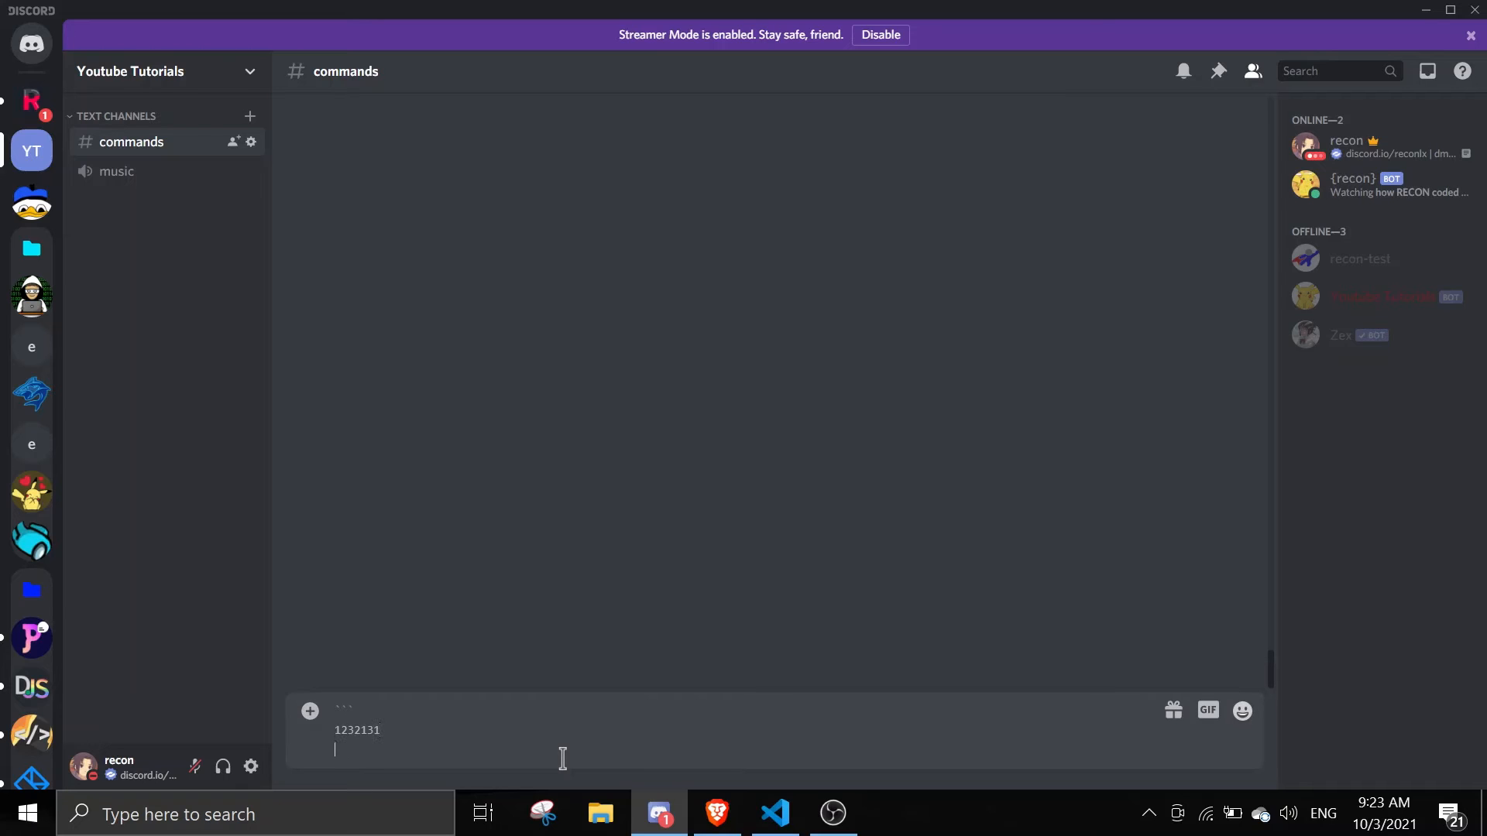
pyautogui.click(774, 813)
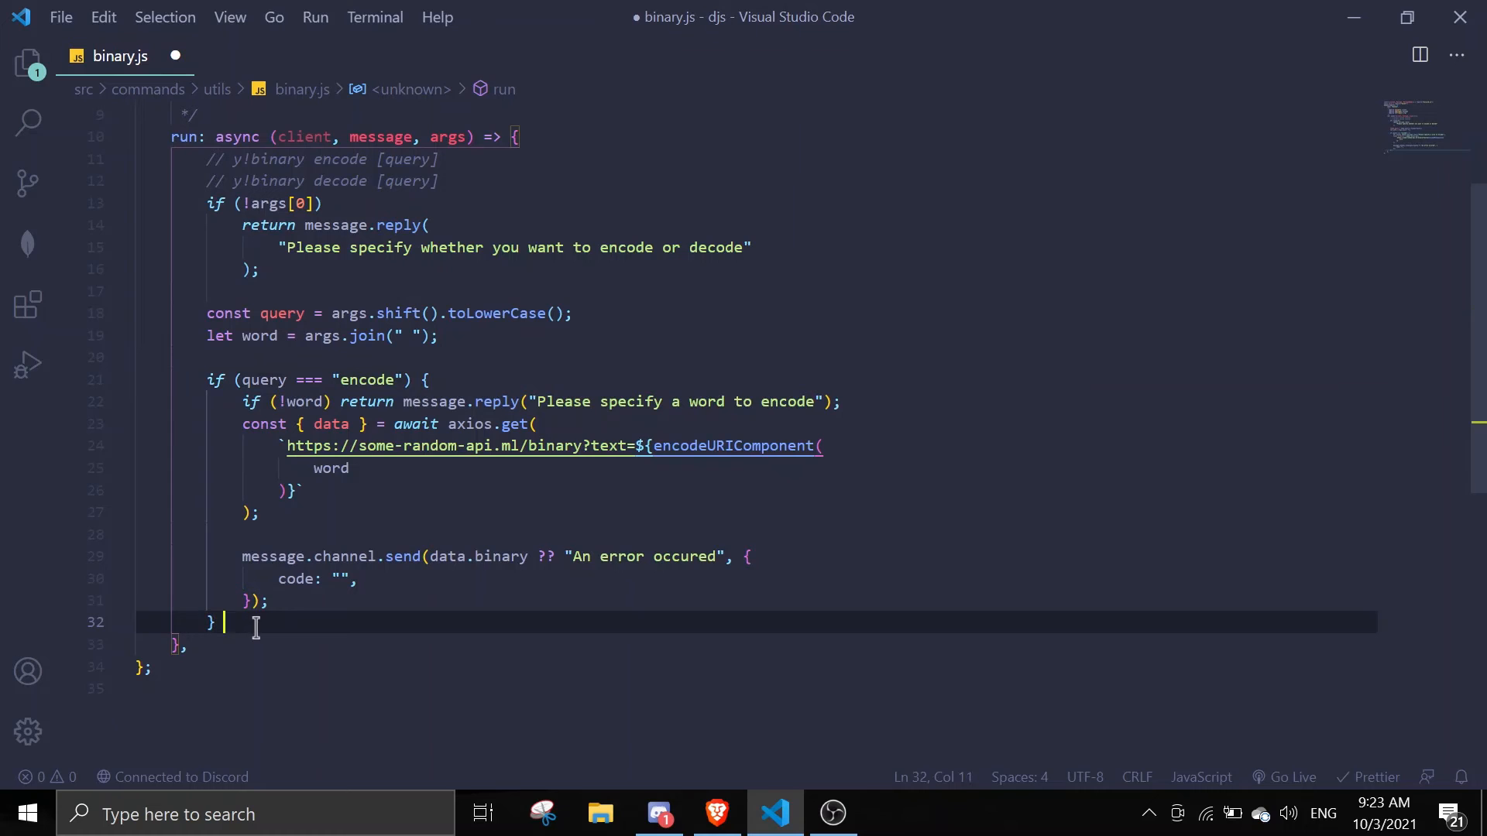
# Step: Add an else if decode branch replying 'Please specify a binary to decode', then select the encode request to reuse
pyautogui.write('else if(query')
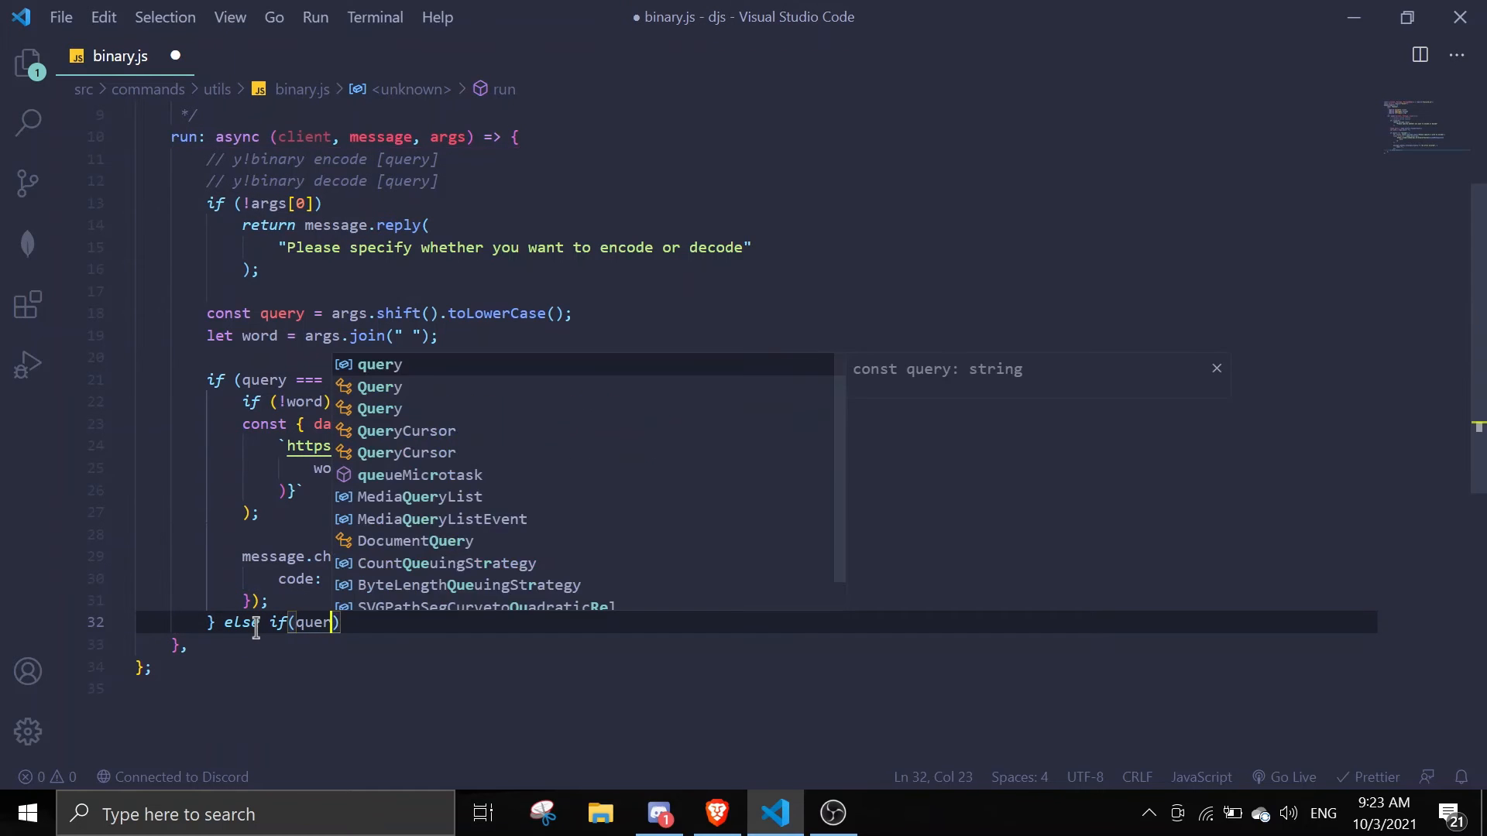
pyautogui.write("=== 'dec'")
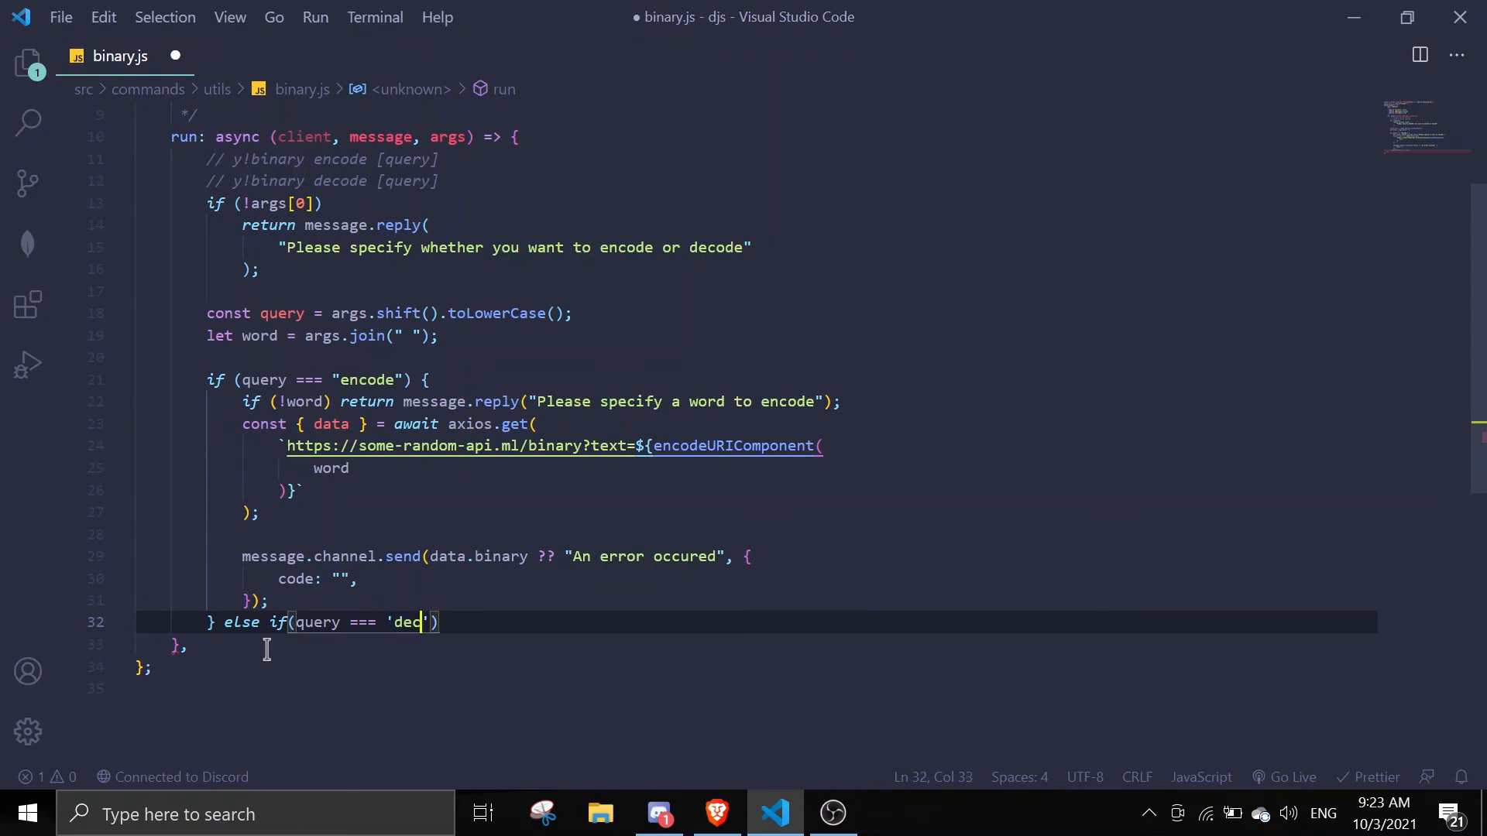
pyautogui.write('ode')
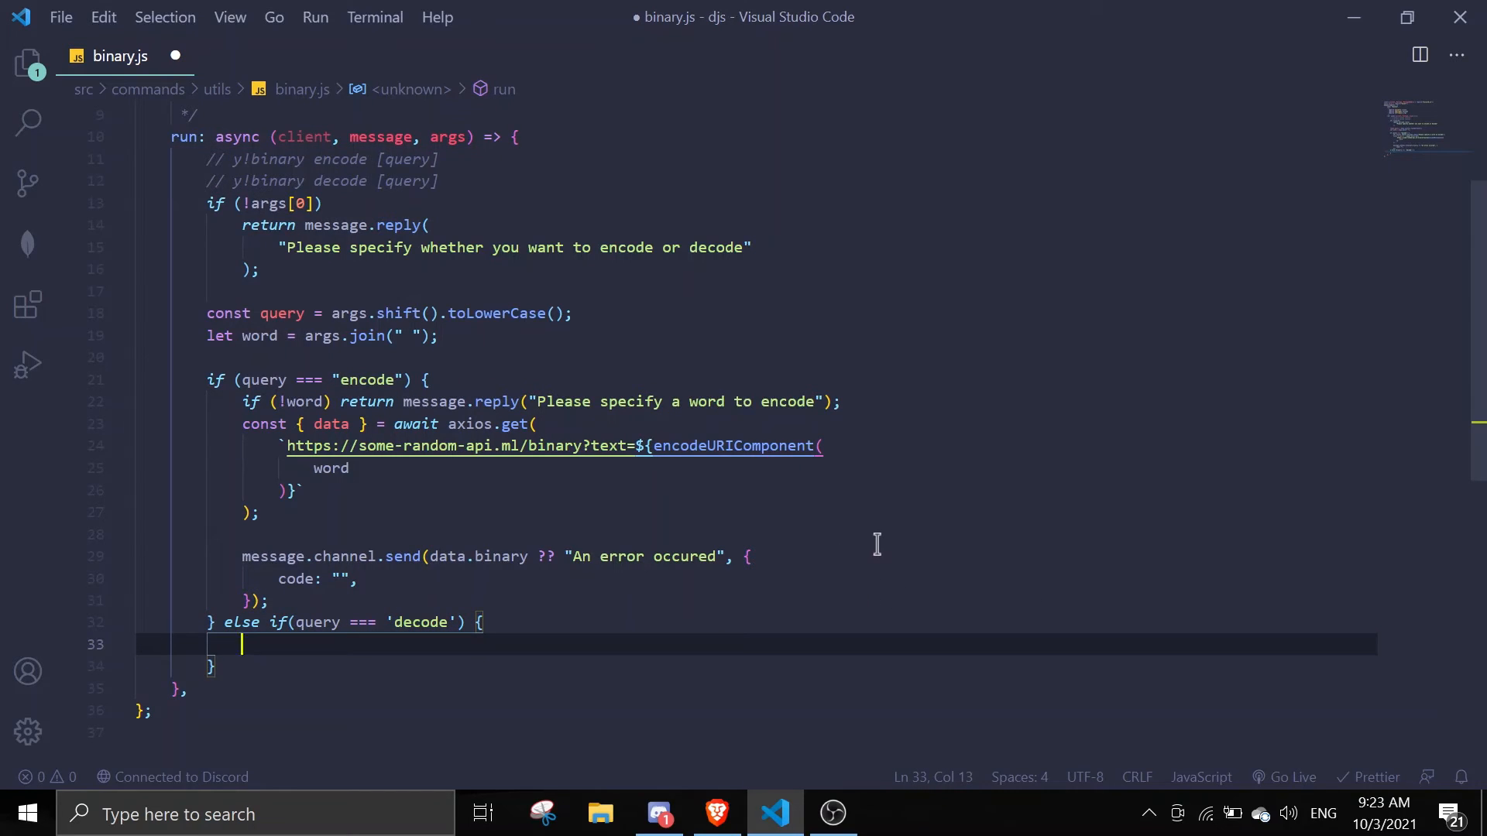
pyautogui.write('if(!word')
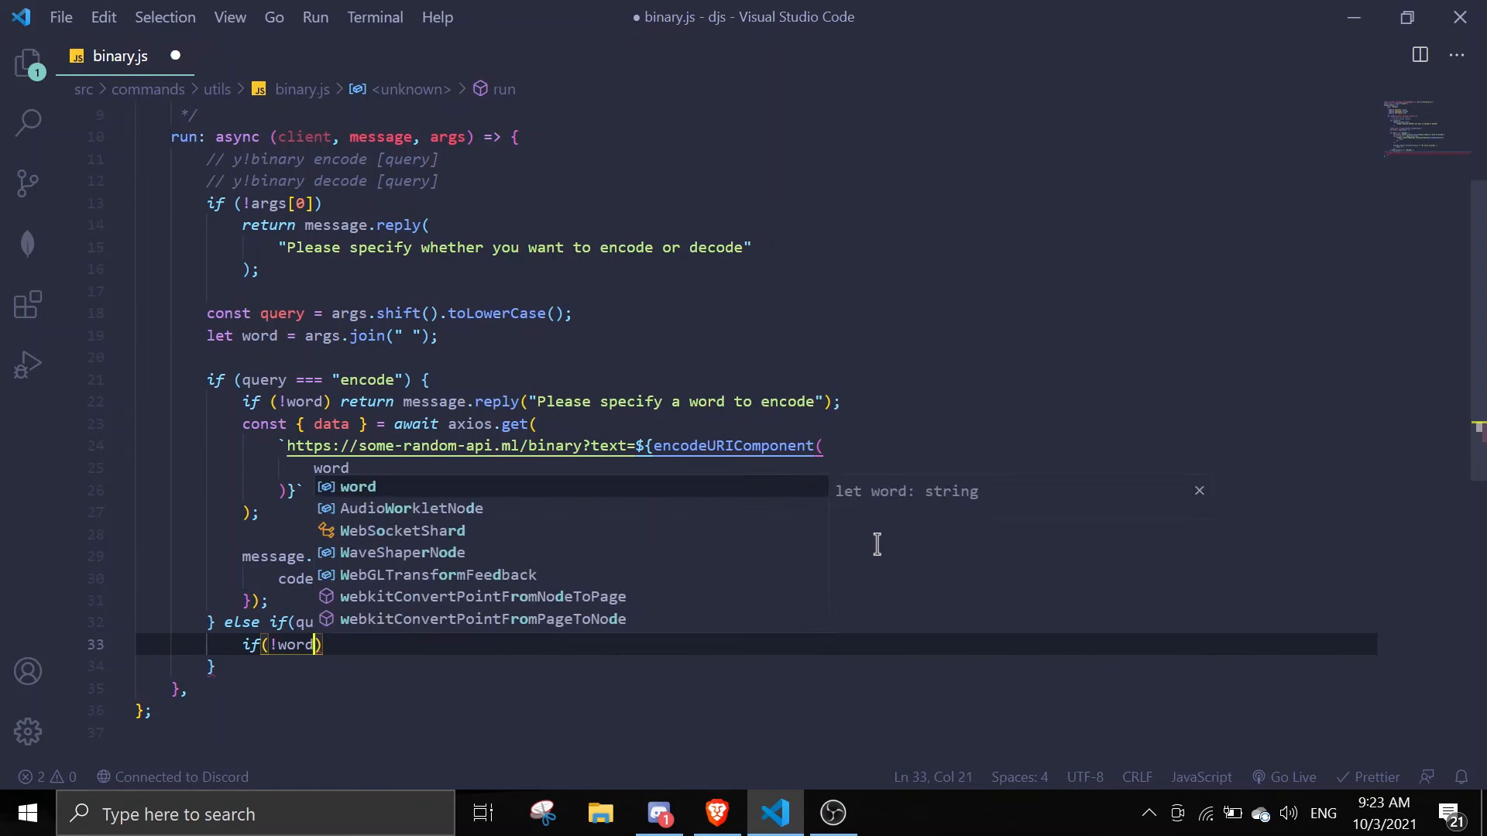
pyautogui.write('retrun')
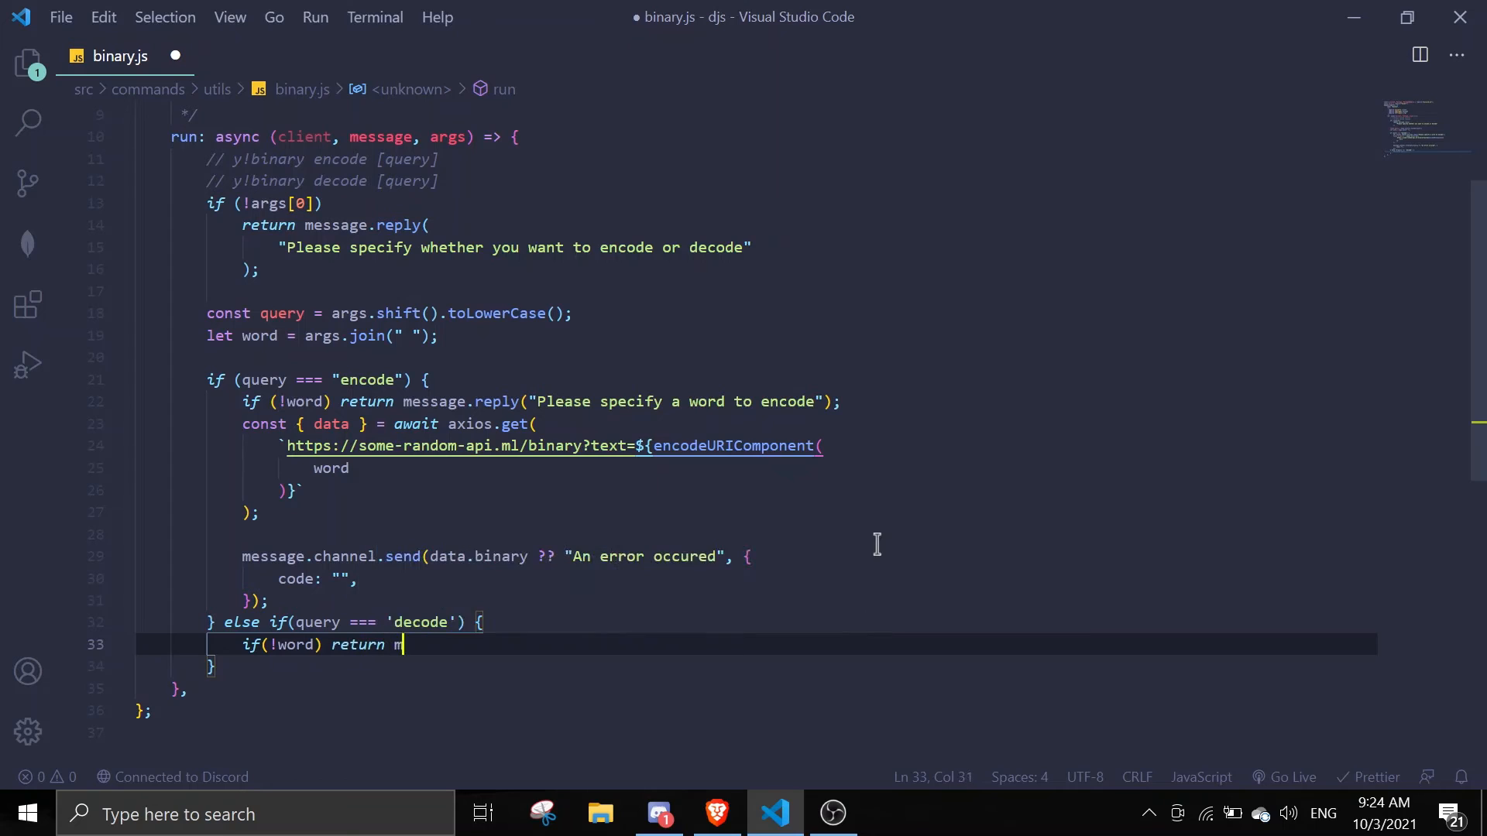
pyautogui.write("essage.reply('')")
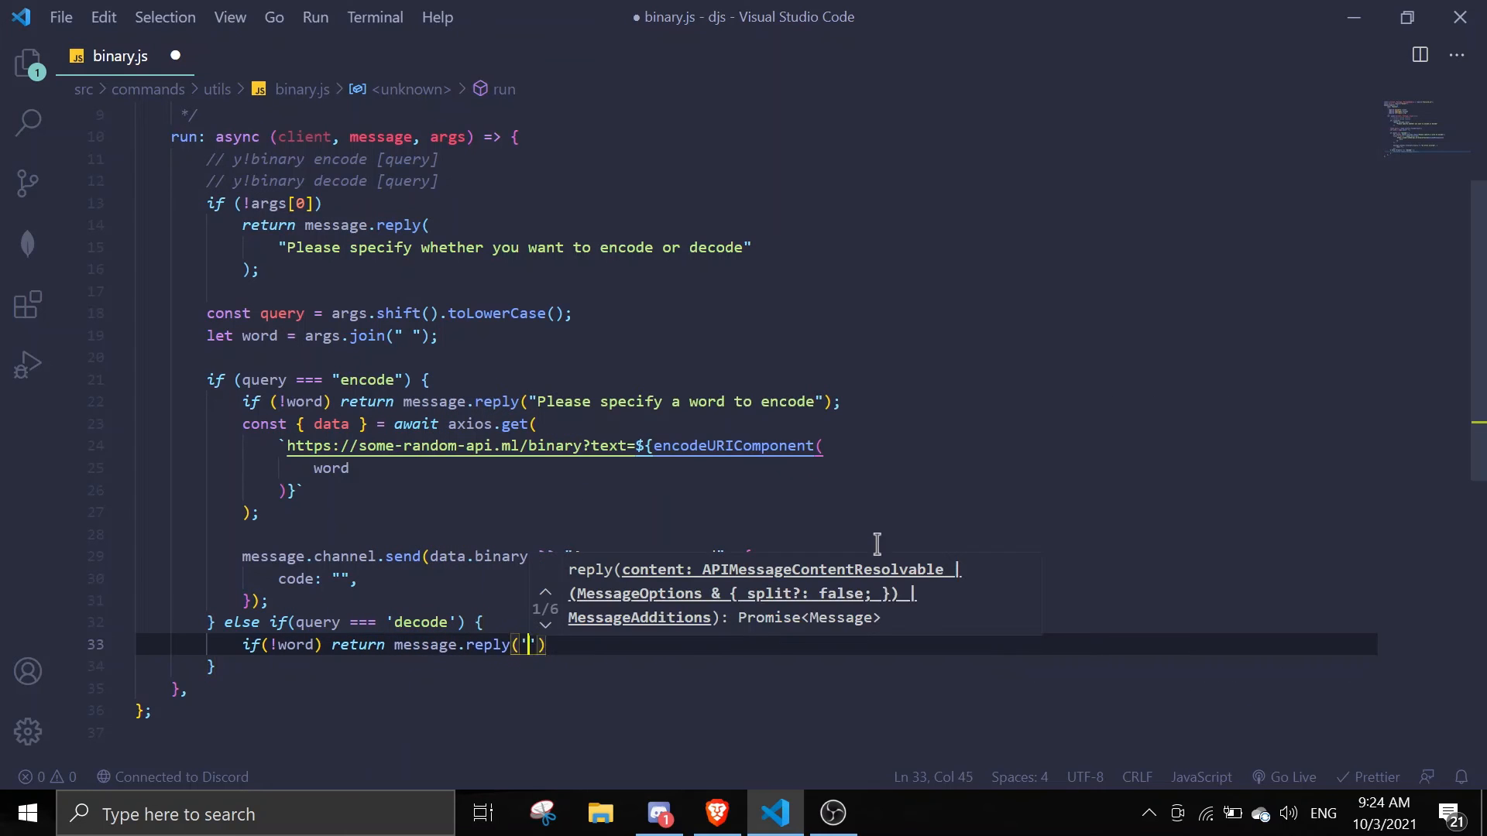
pyautogui.write('Please specifyt')
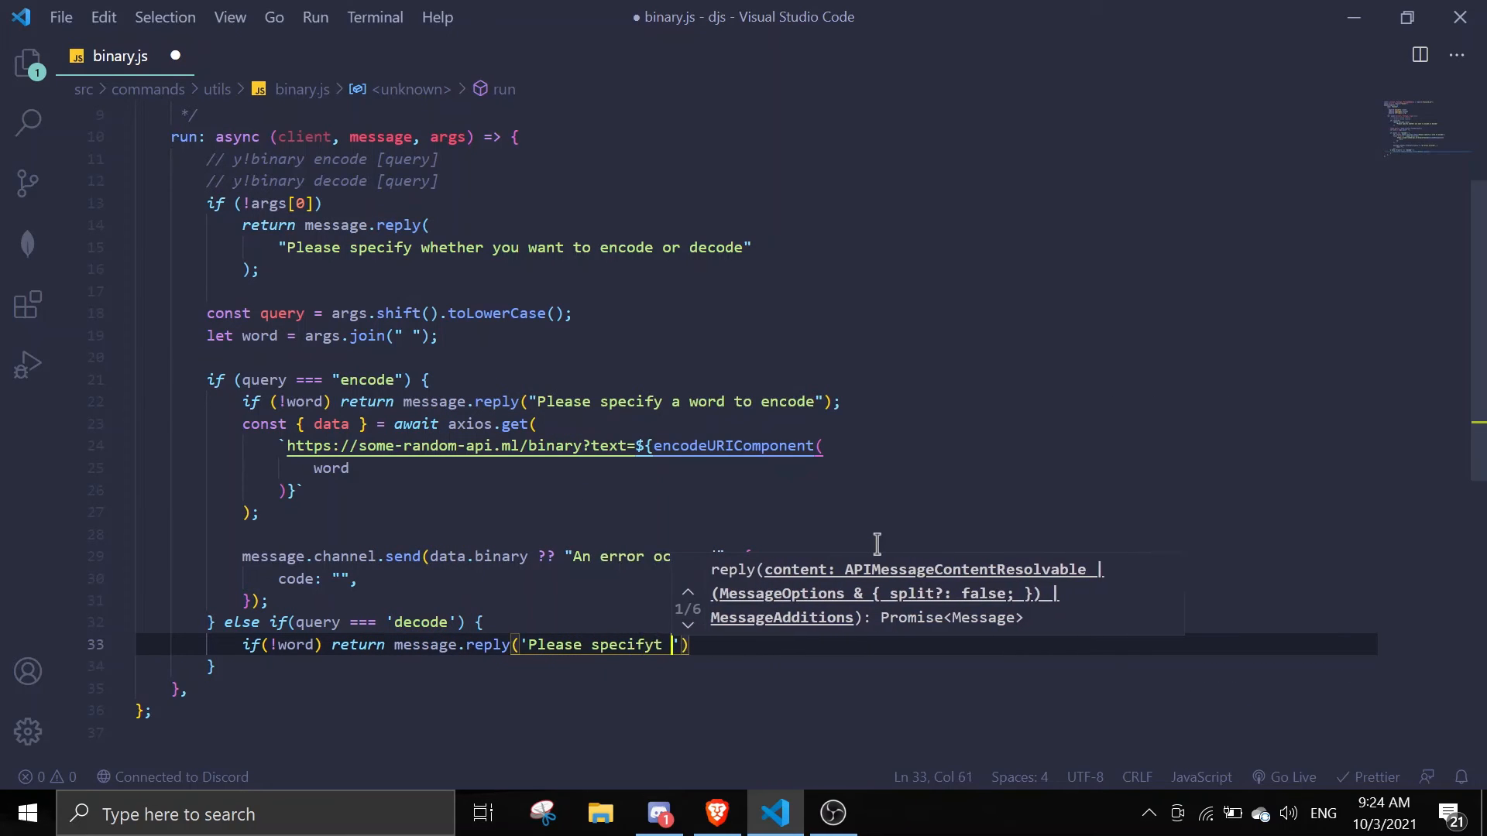
pyautogui.write('a code to')
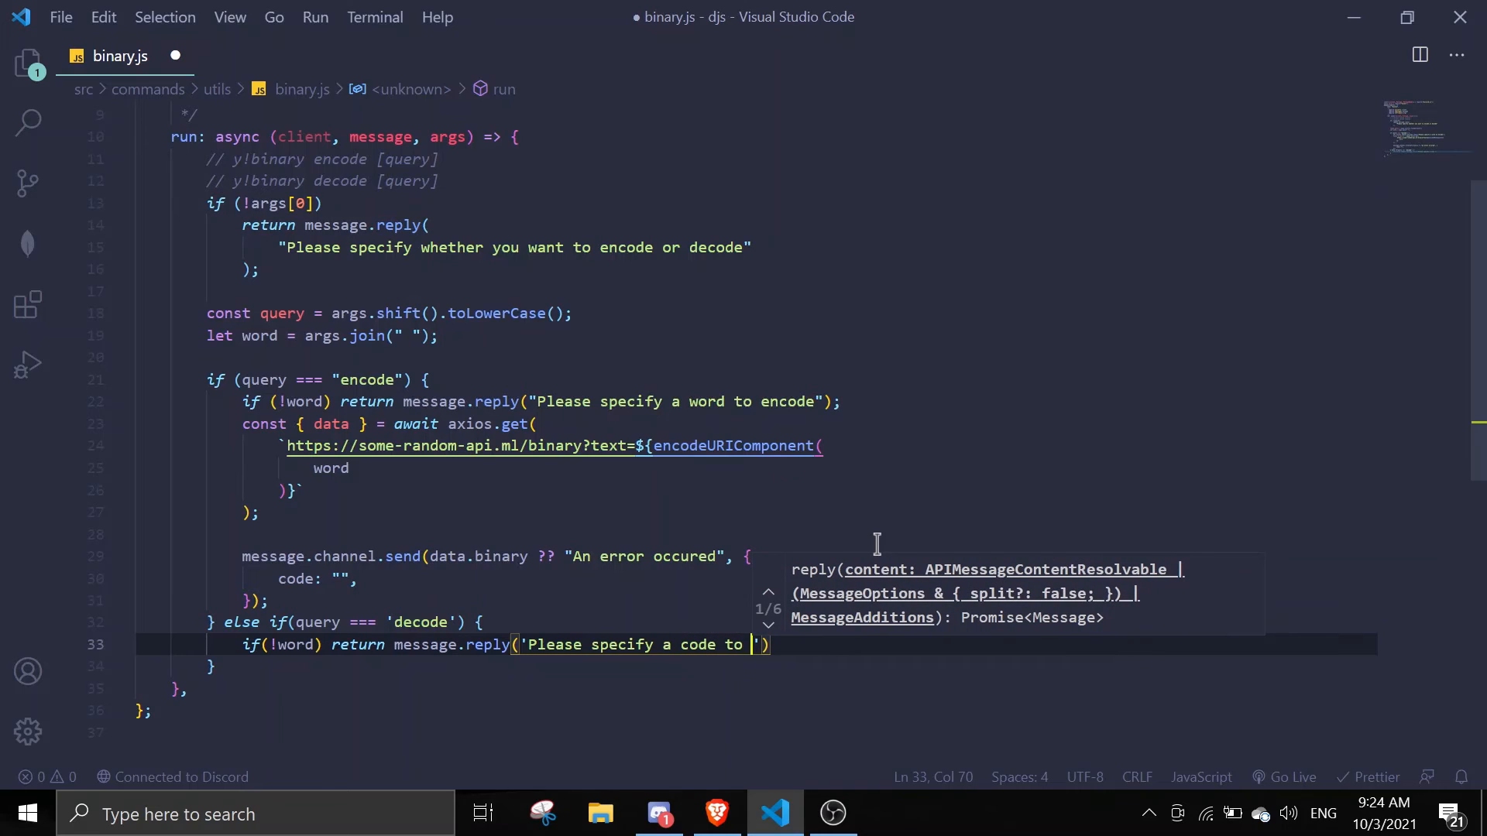
pyautogui.write('decode')
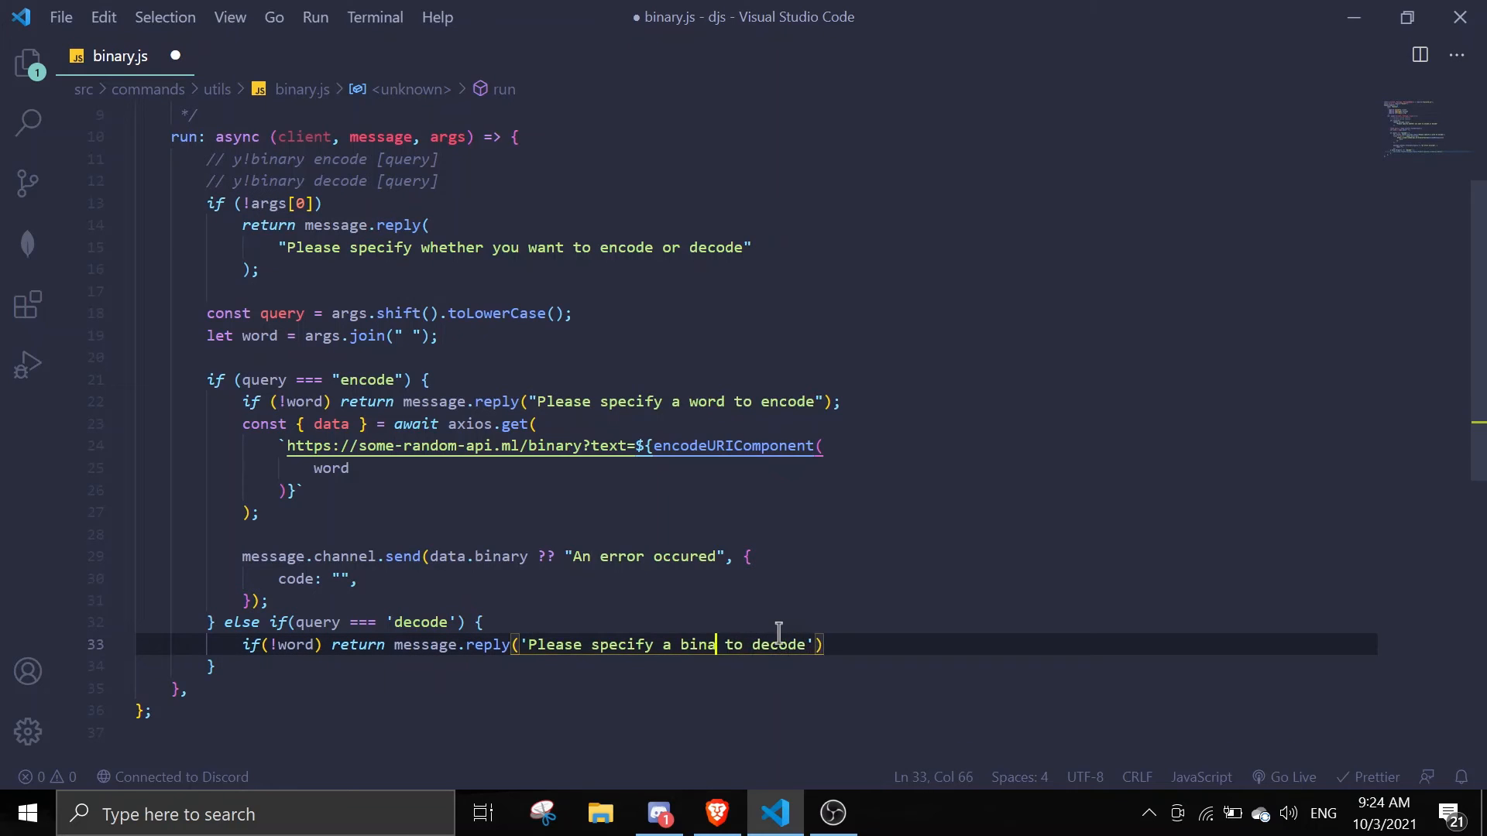
pyautogui.write('ry')
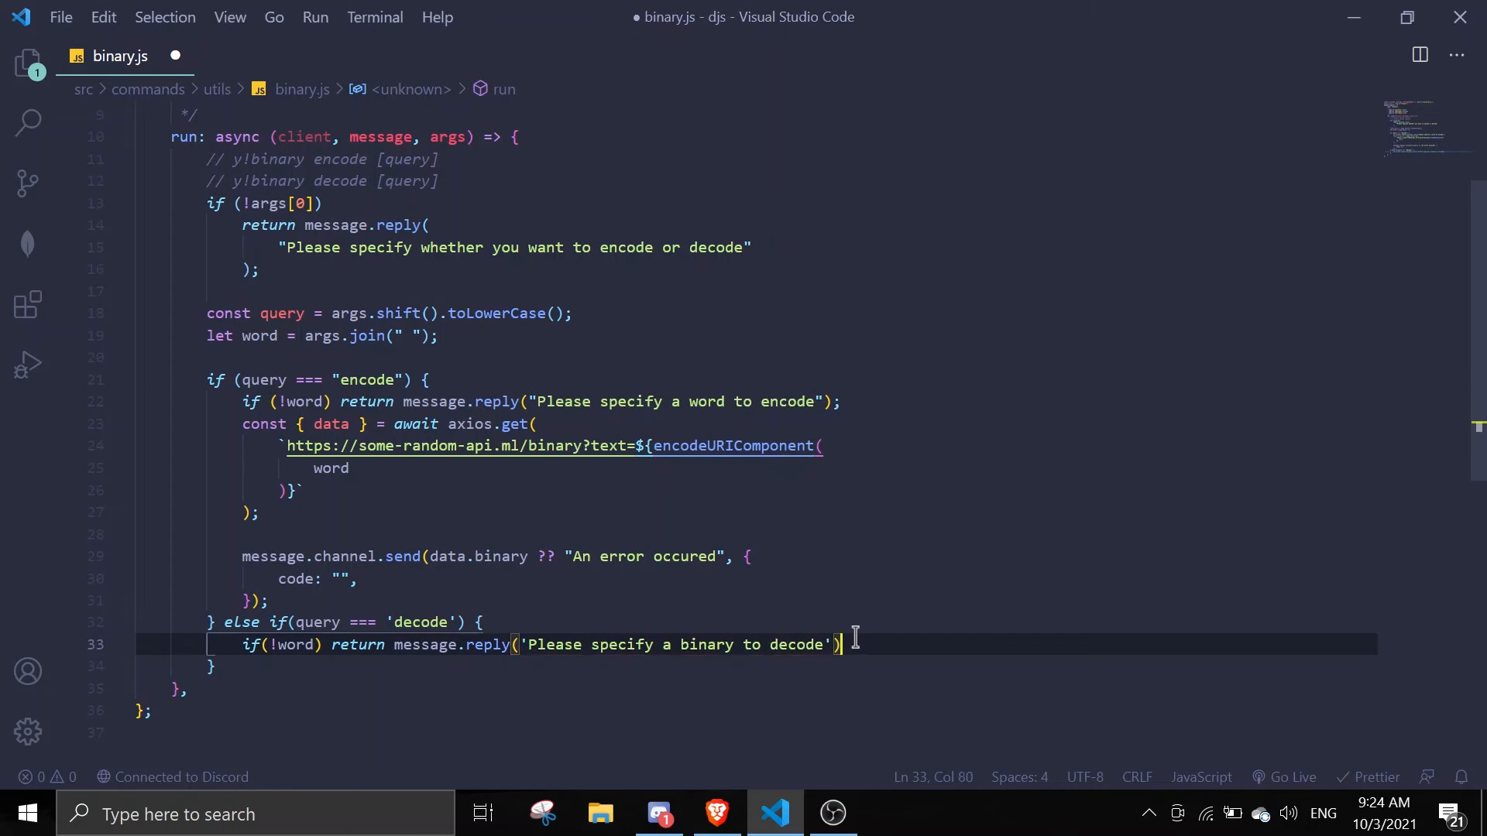
pyautogui.press('Enter')
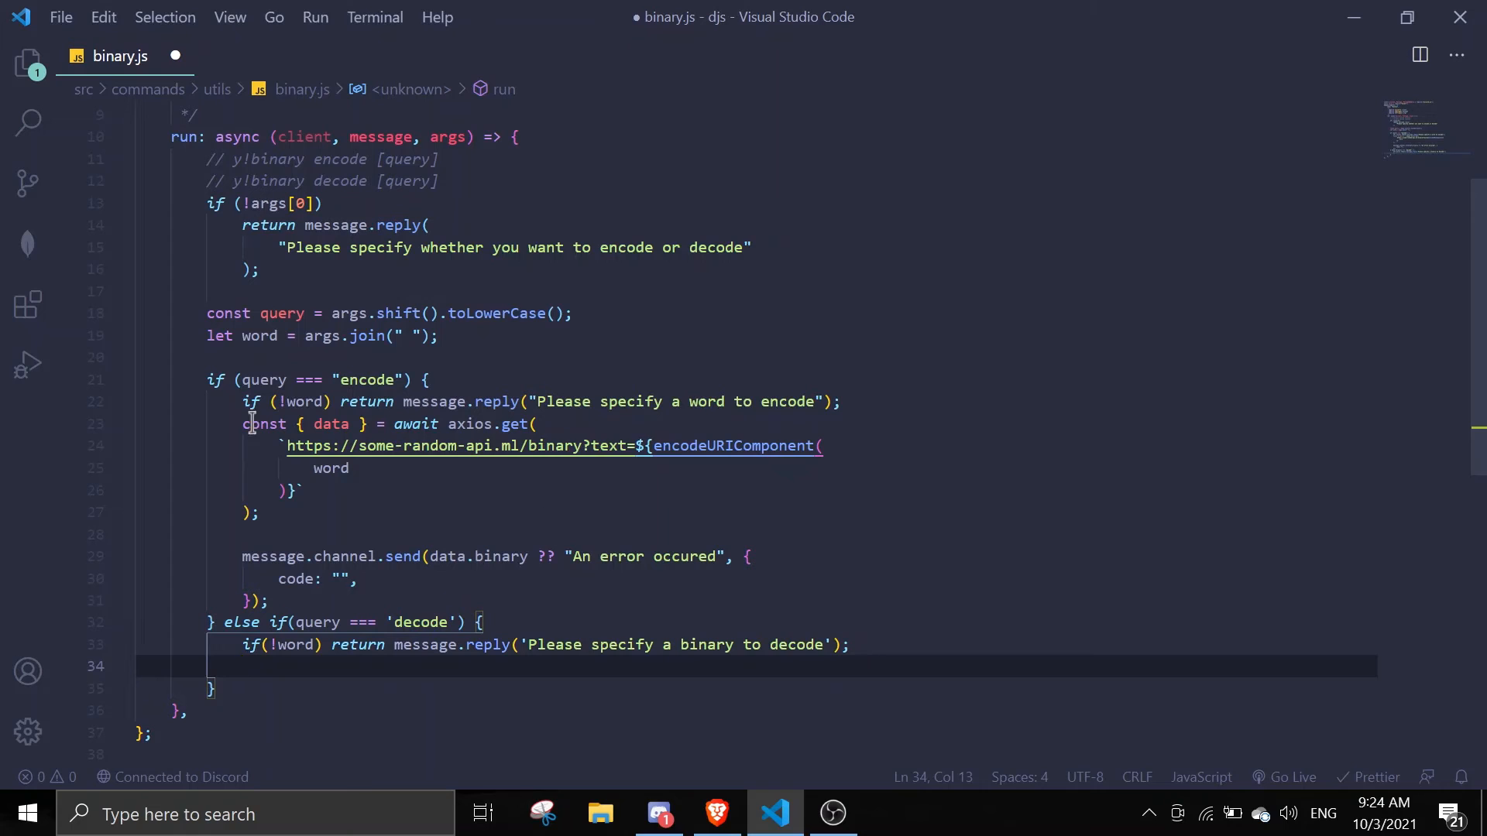
pyautogui.moveTo(246, 424); pyautogui.dragTo(320, 484)
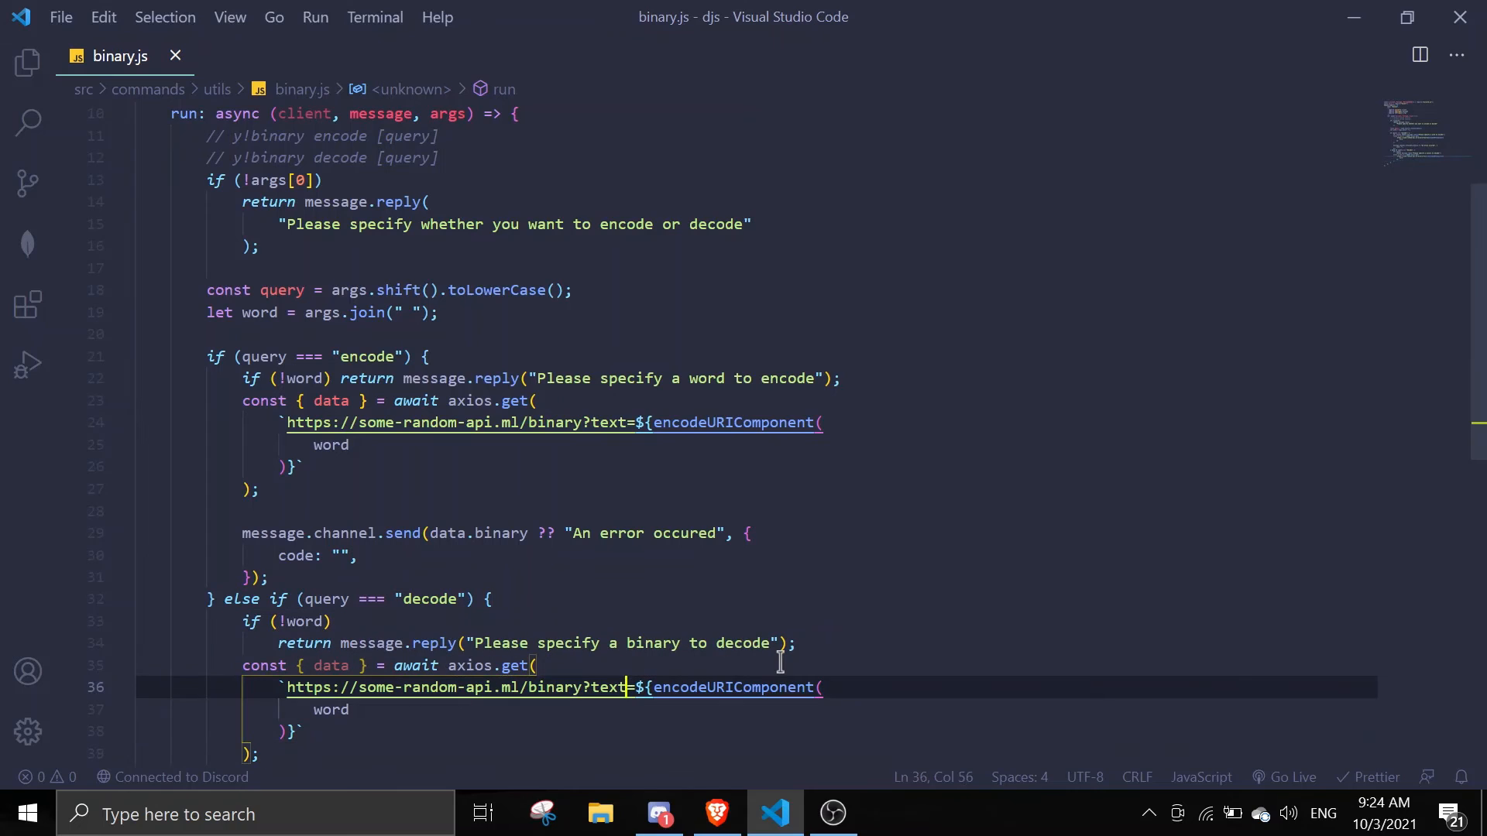
# Step: Change the decode branch to request decode=encodeURIComponent(word) and send data.text
pyautogui.write('decode')
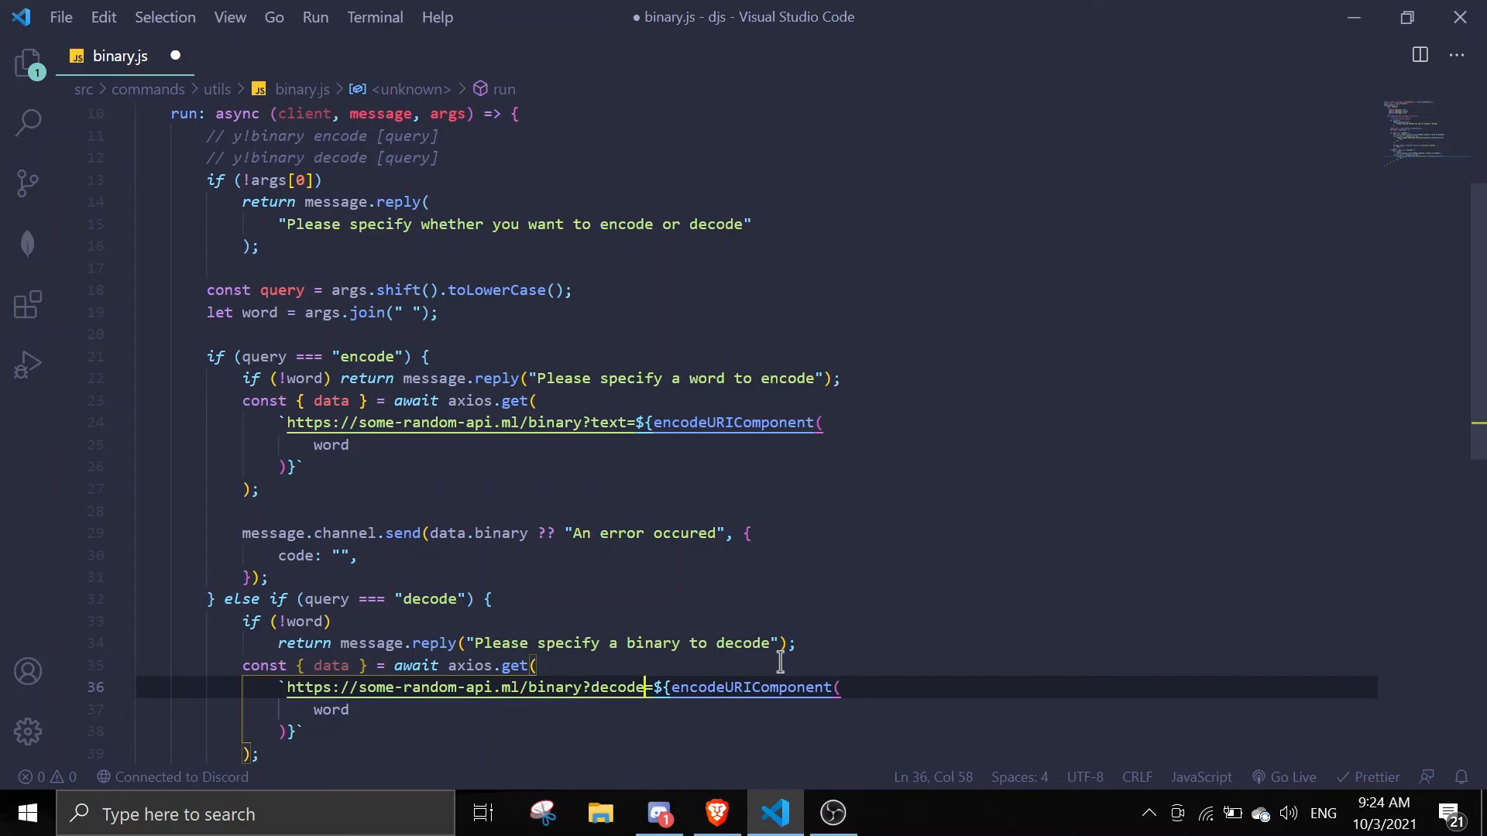
pyautogui.moveTo(794, 623)
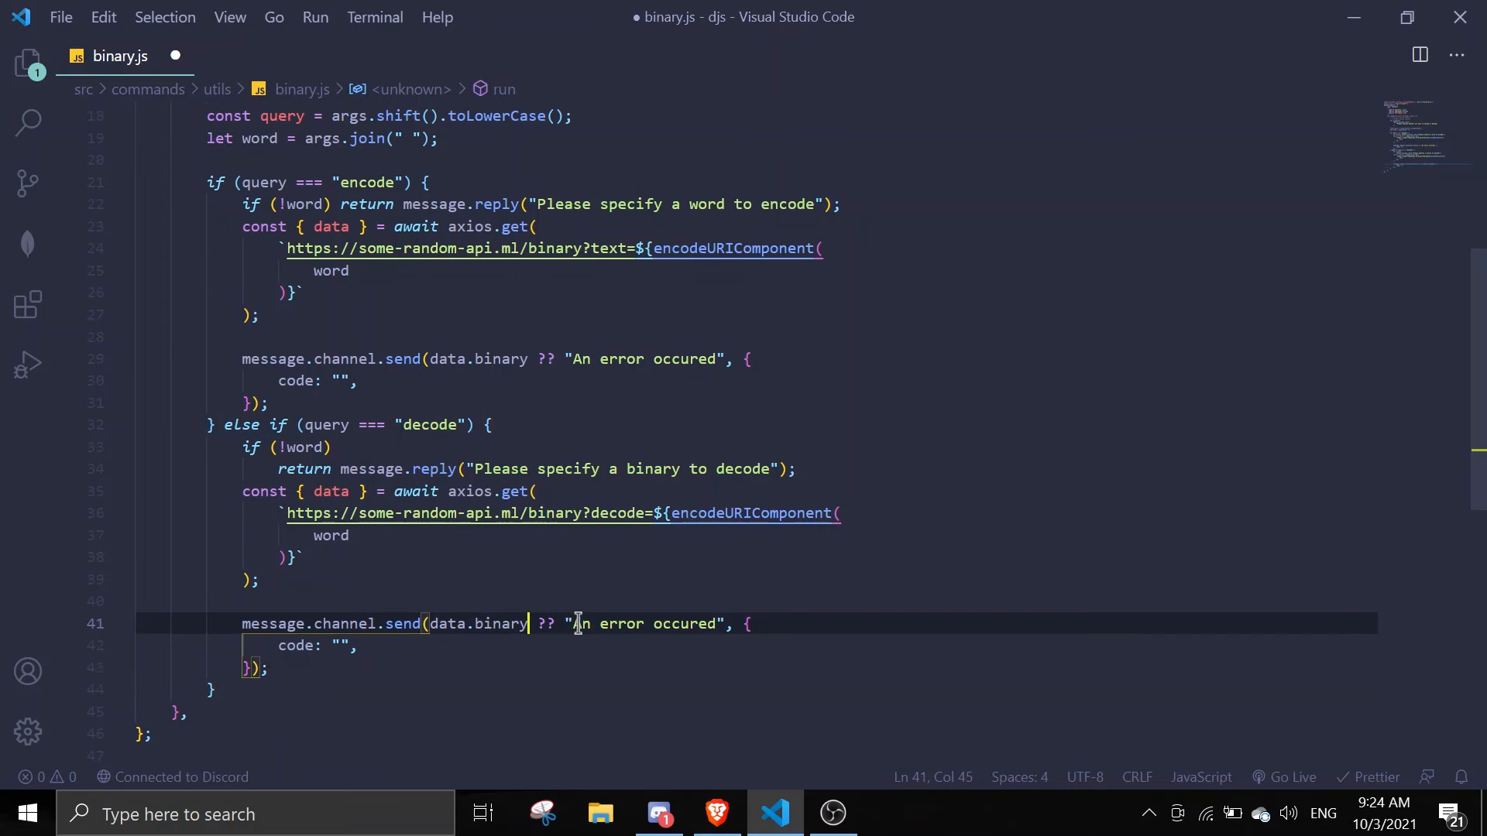
pyautogui.press('Backspace')
pyautogui.write('text')
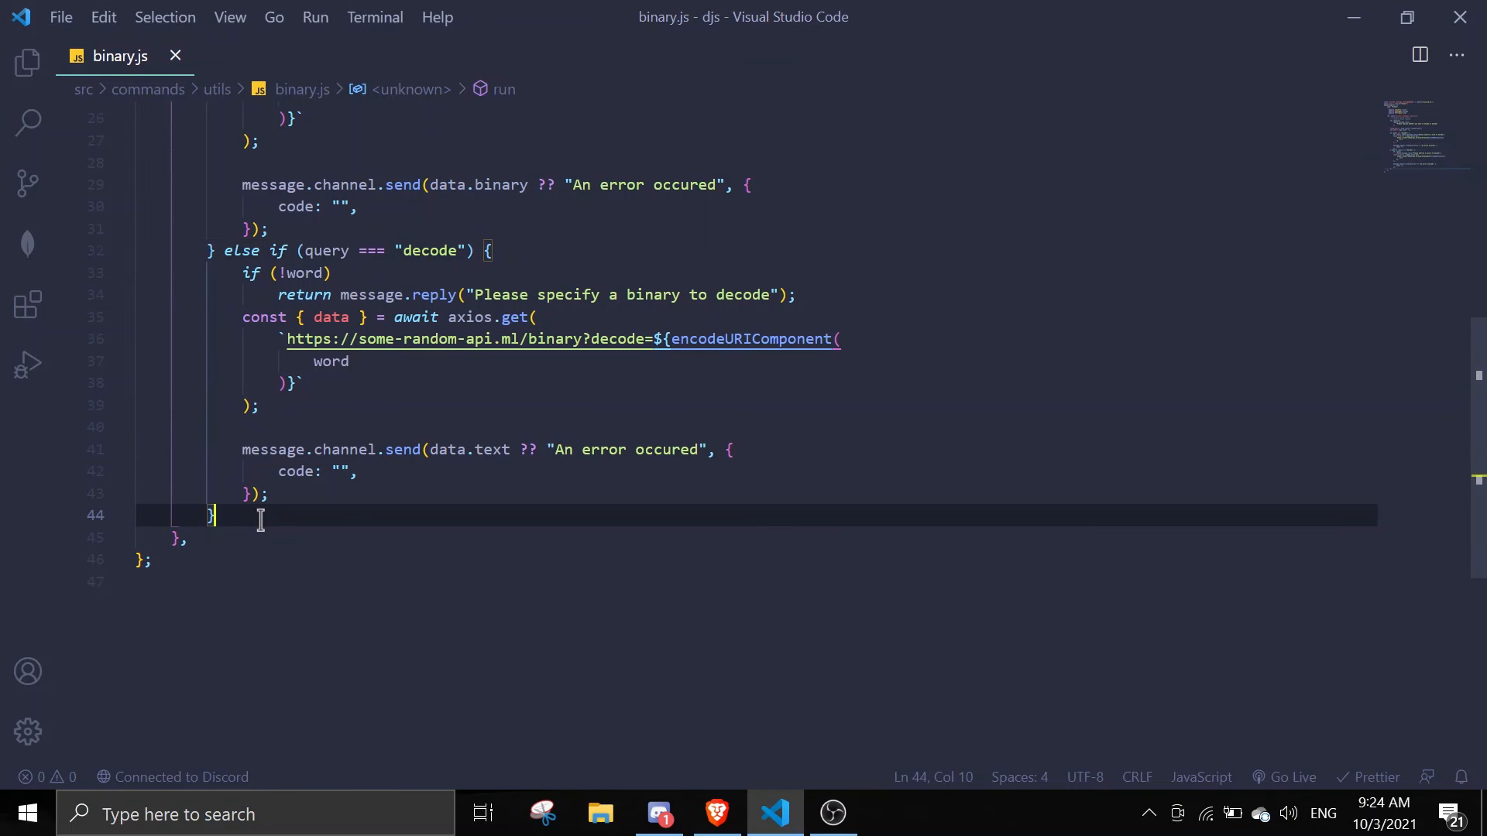
# Step: Add an else branch returning message.reply with an invalid-option message, and save binary.js
pyautogui.write('elk')
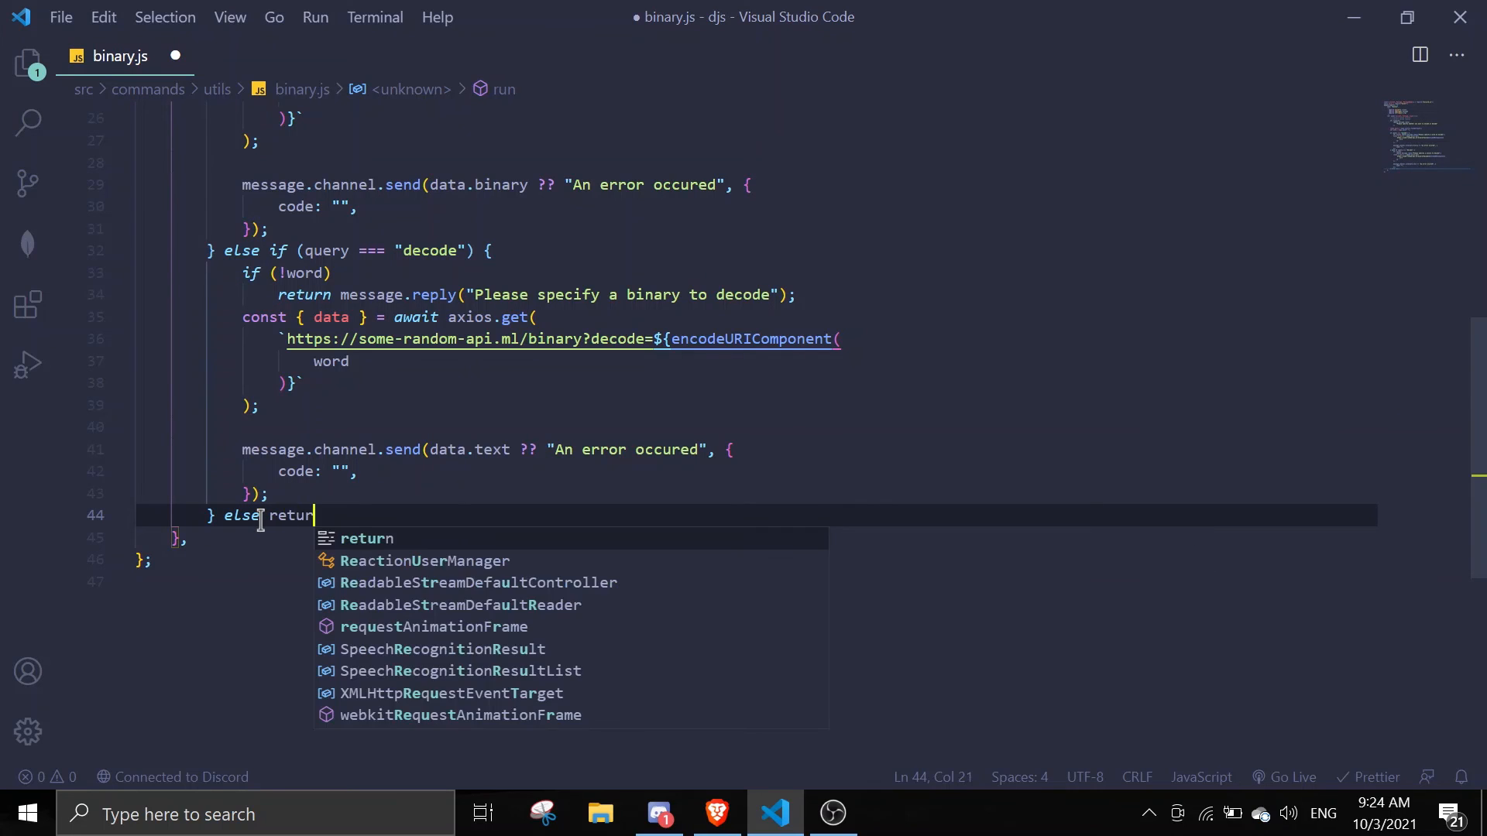
pyautogui.write('message.chja')
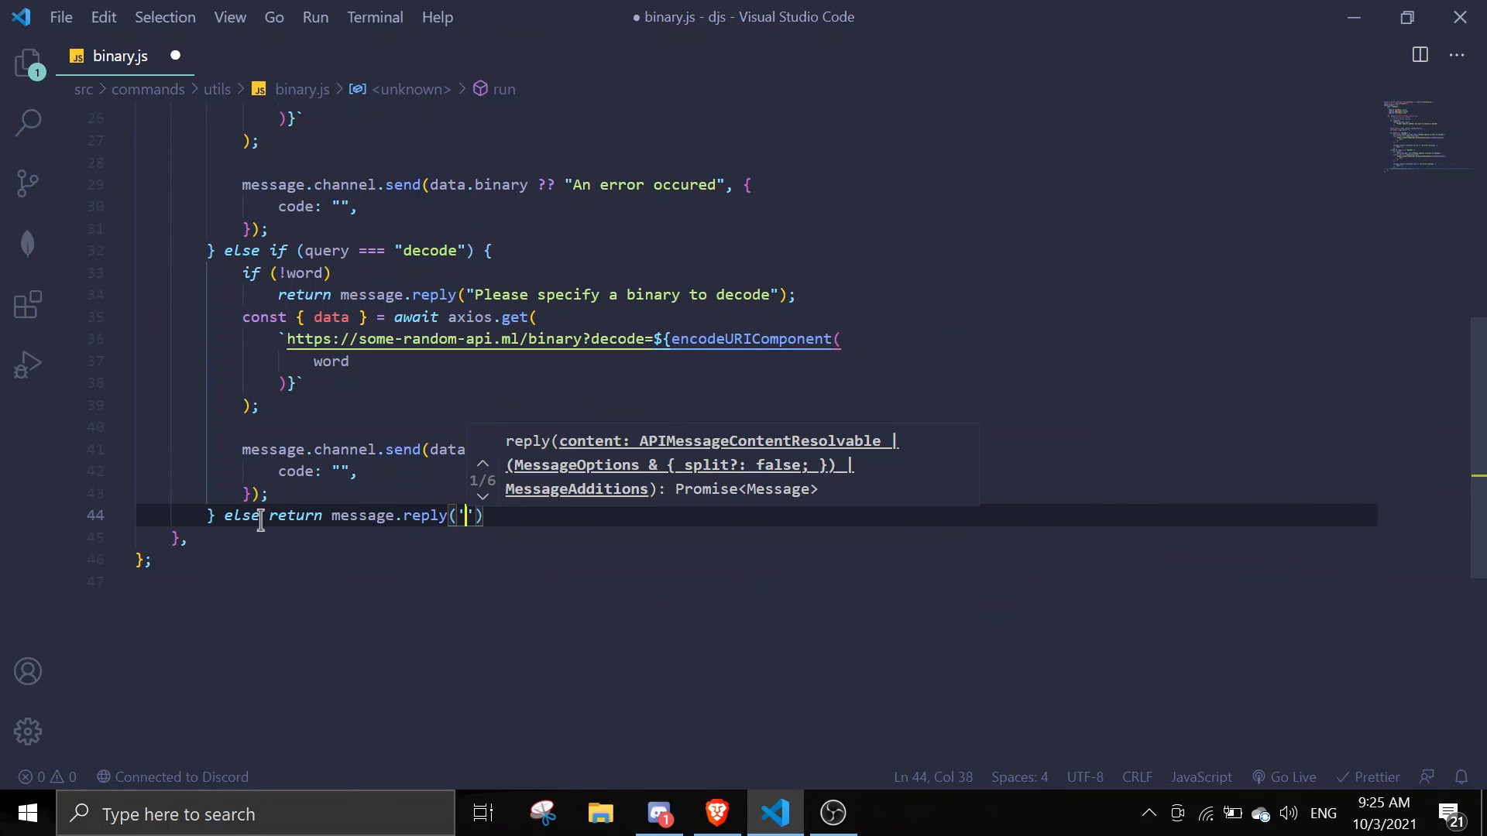
pyautogui.write('That opti')
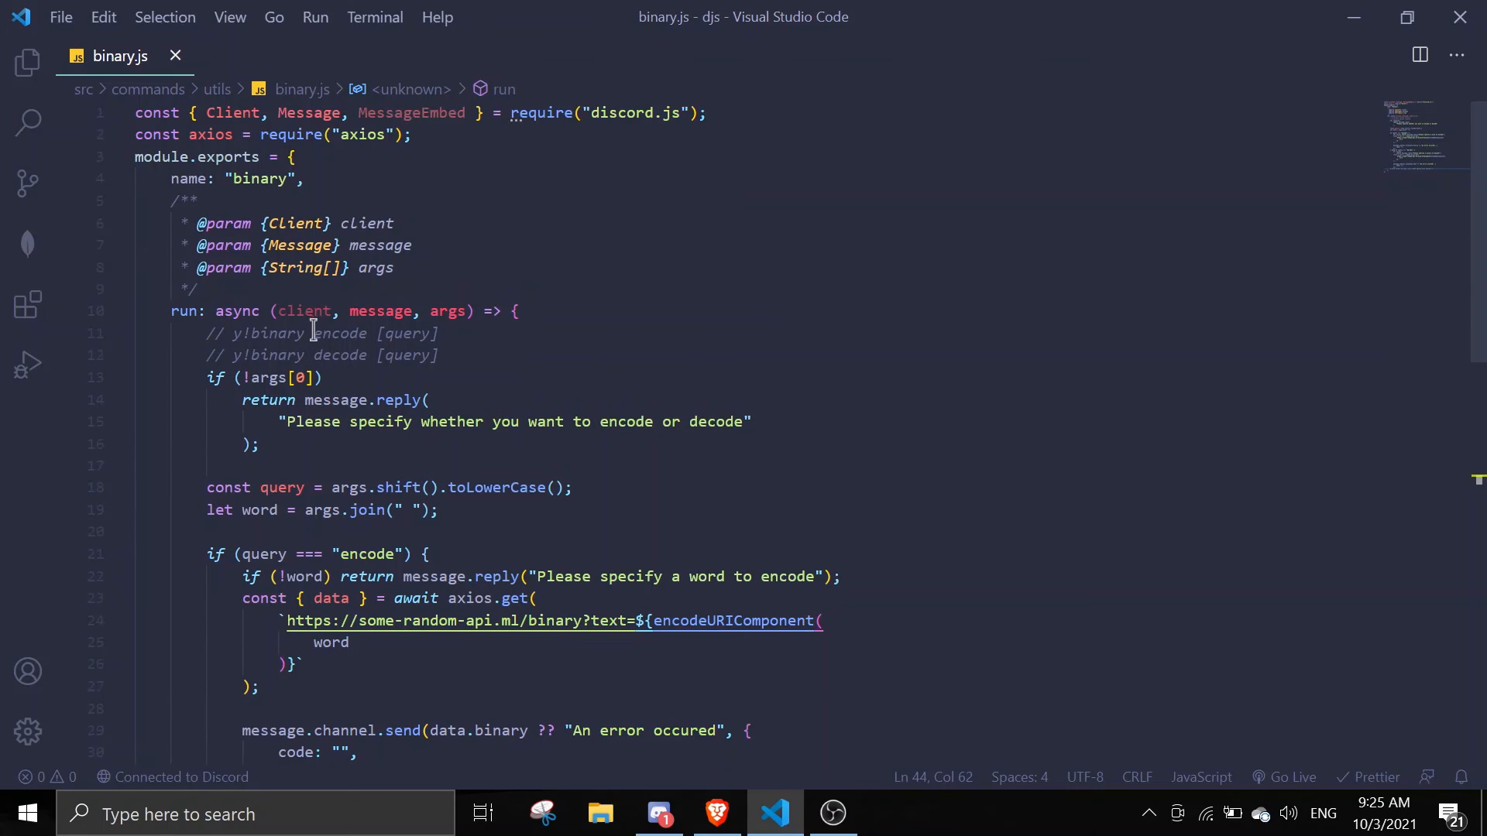
pyautogui.scroll(-3)
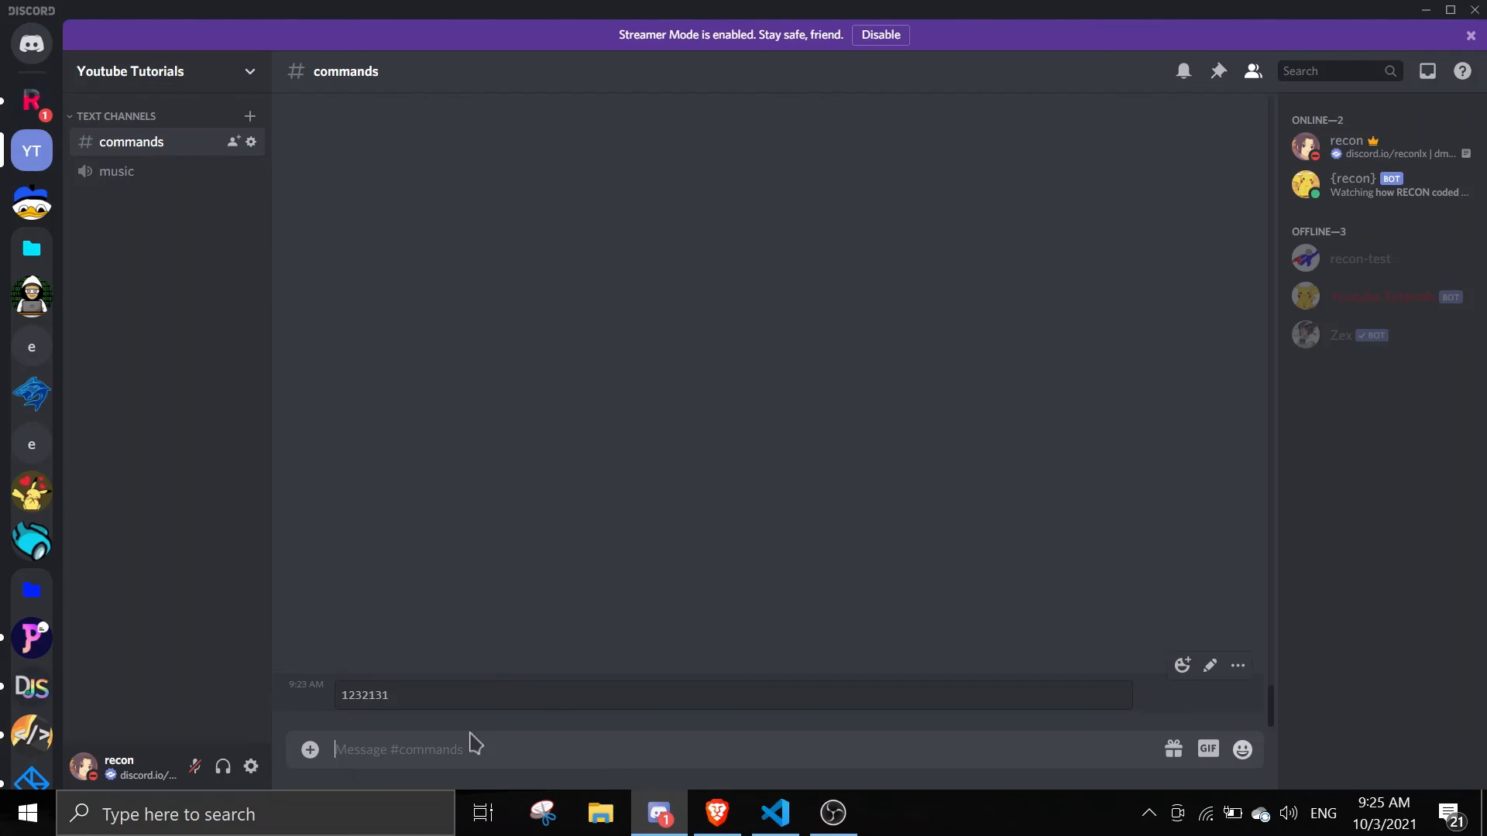
# Step: Send "y!binary encode subscribe to recon" in #commands and confirm the bot replies with binary
pyautogui.write('y')
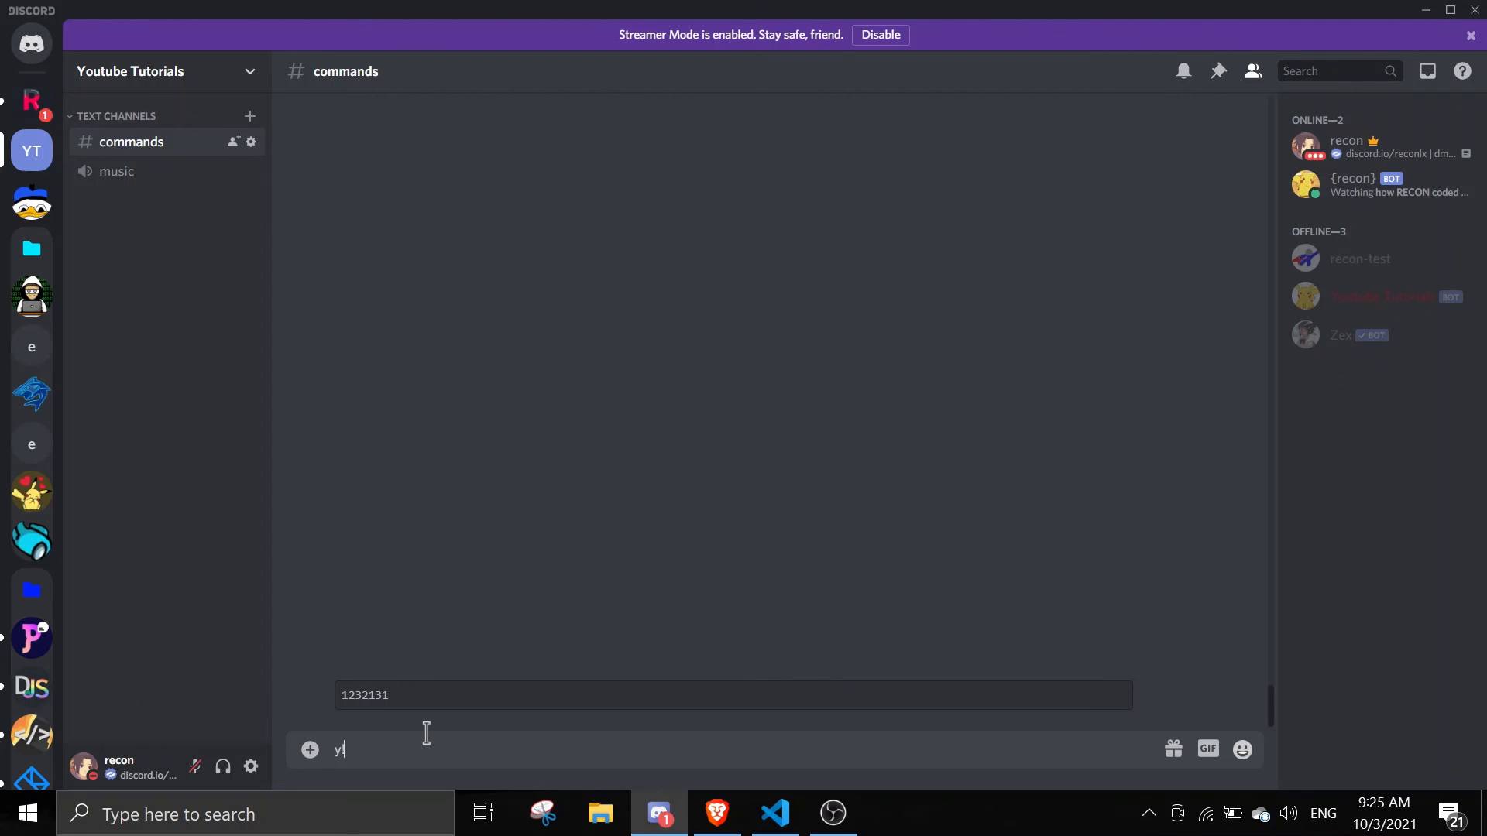
pyautogui.write('!binary e')
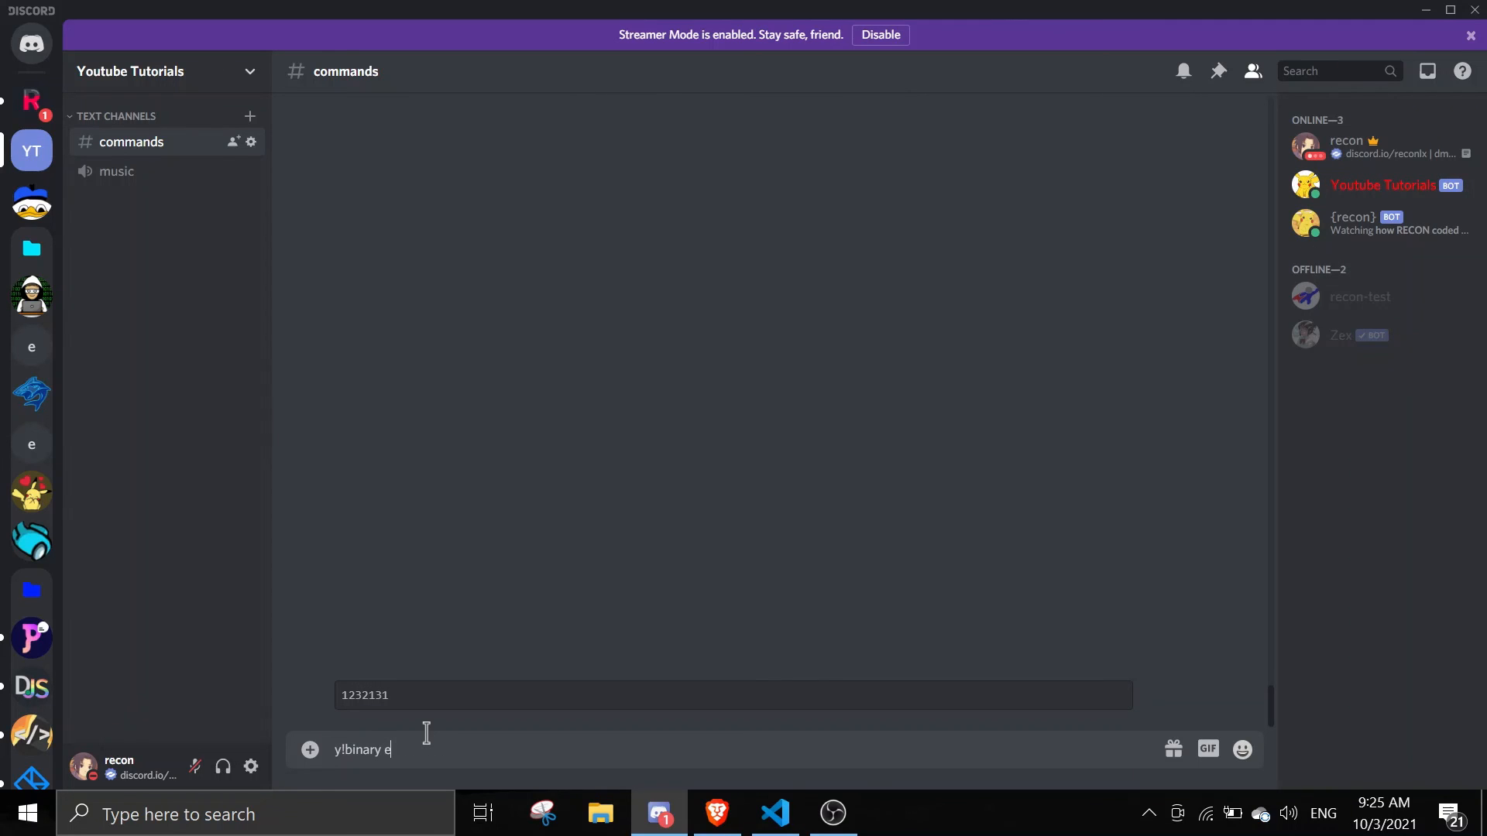
pyautogui.write('ncode subscribe to')
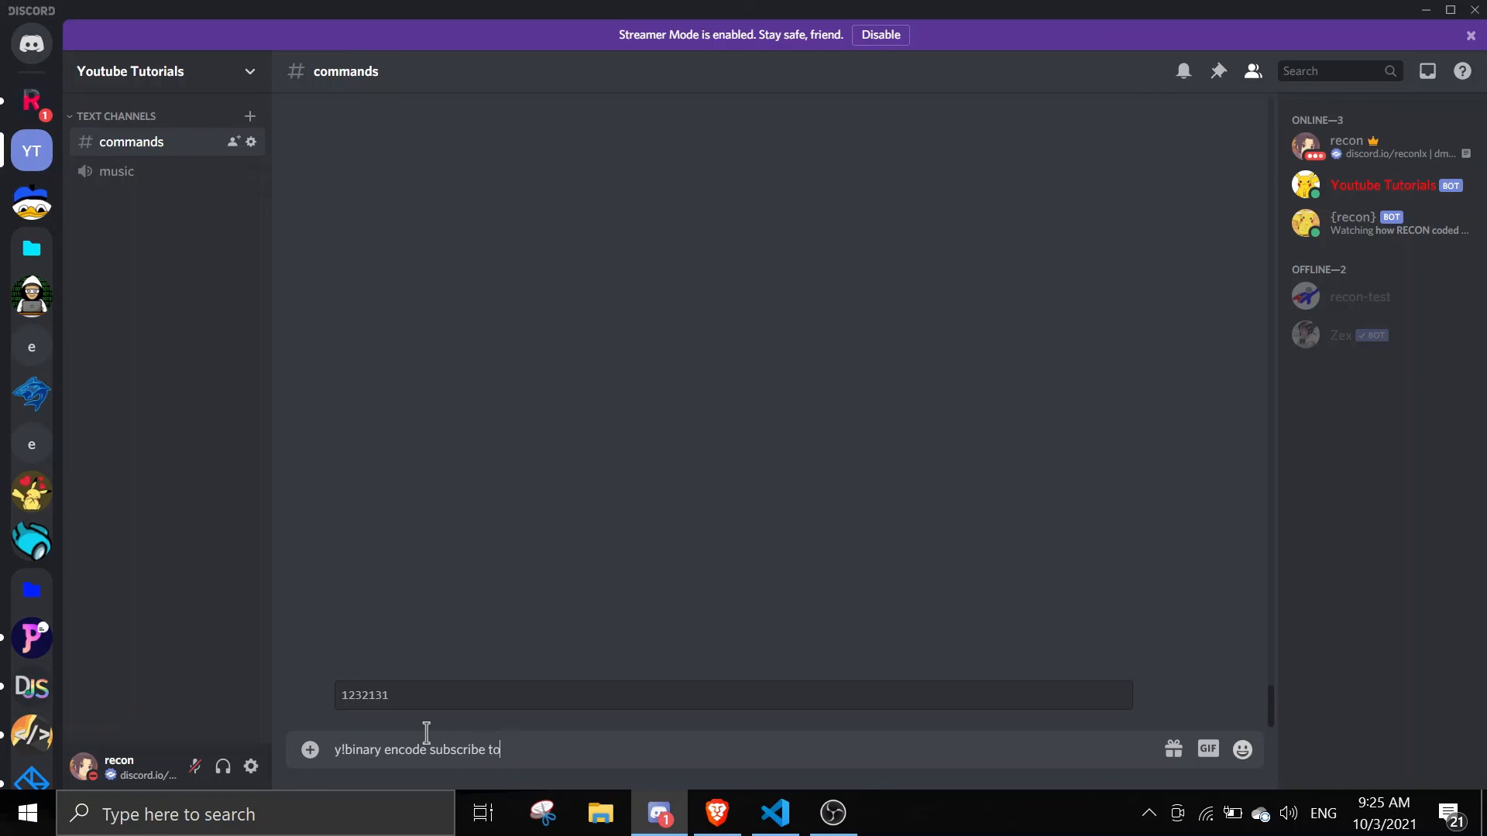
pyautogui.click(775, 813)
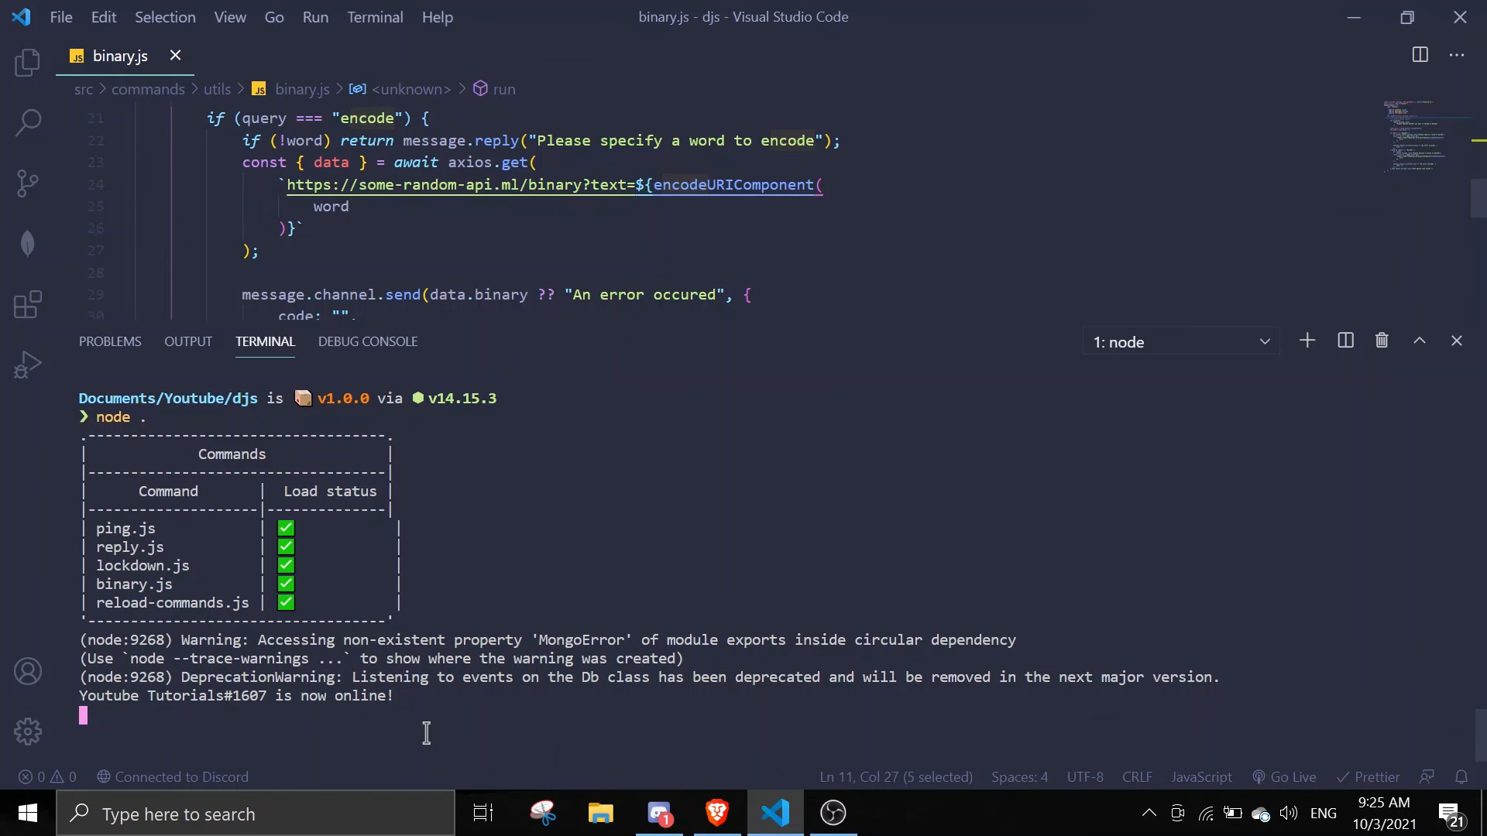
pyautogui.click(657, 813)
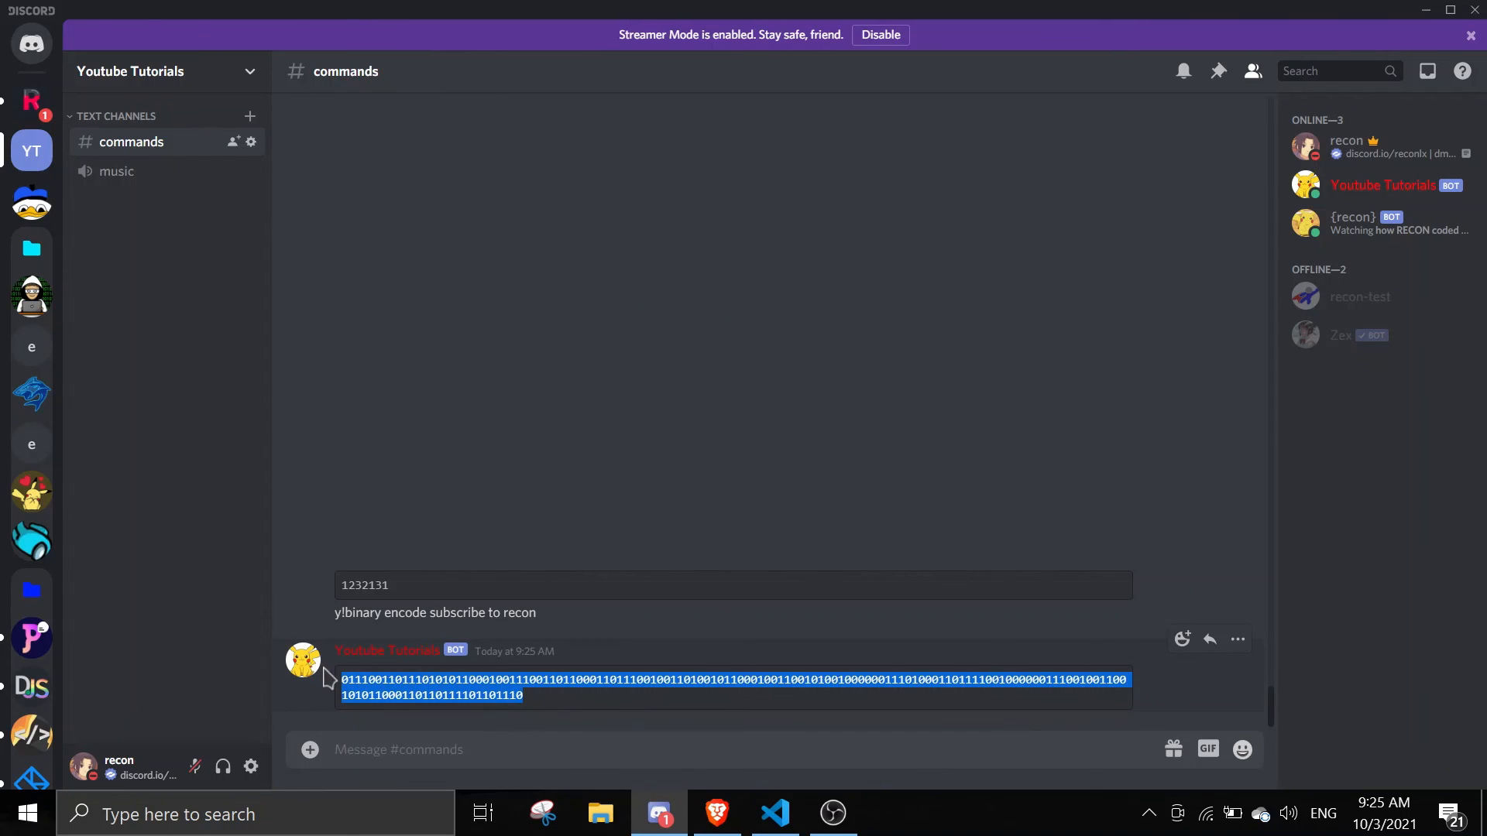
pyautogui.write('uy')
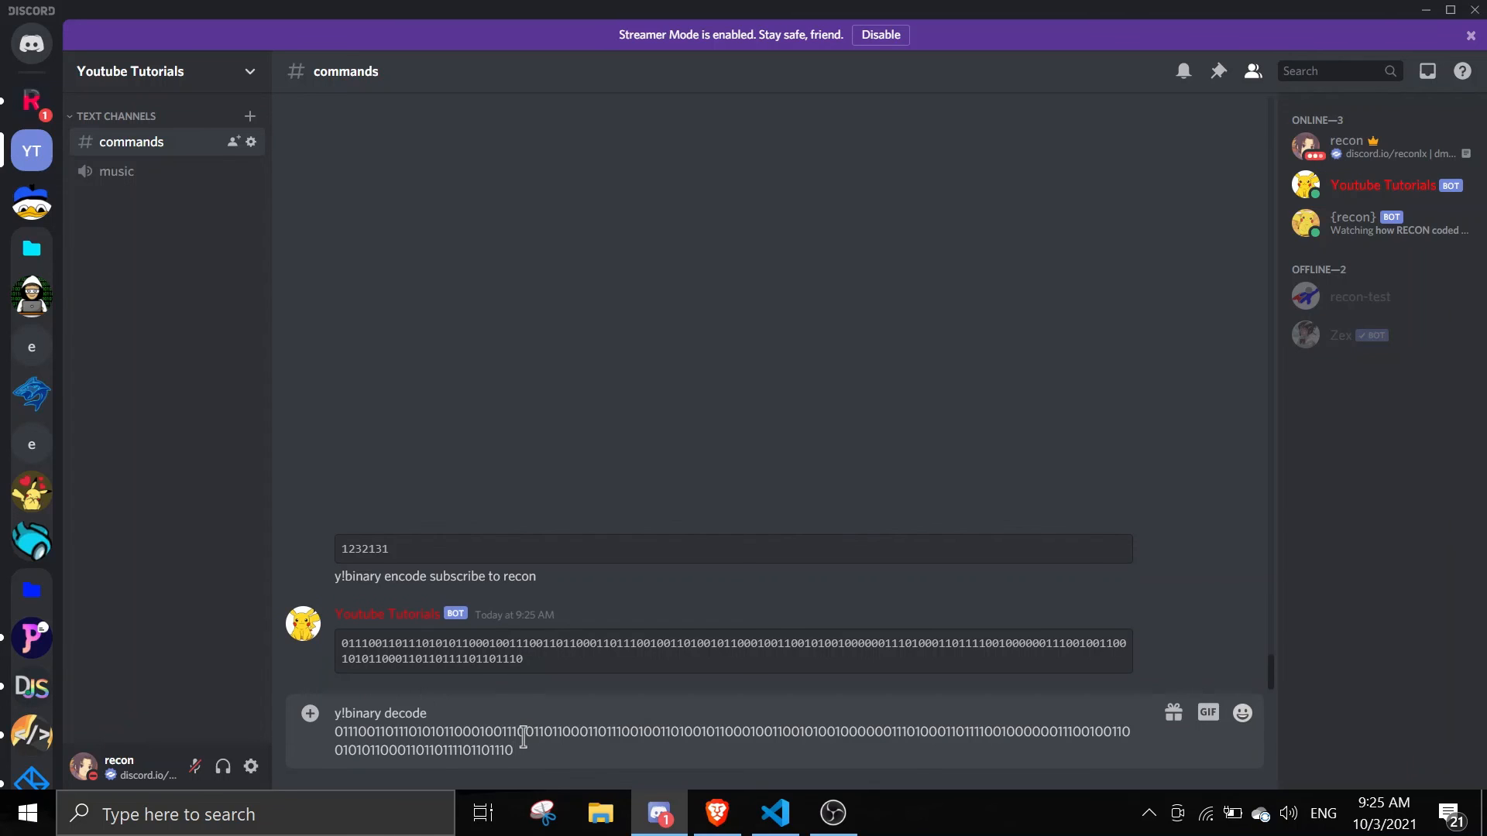
# Step: Send y!binary decode with the pasted binary and confirm the bot replies "subscribe to recon"
pyautogui.press('enter')
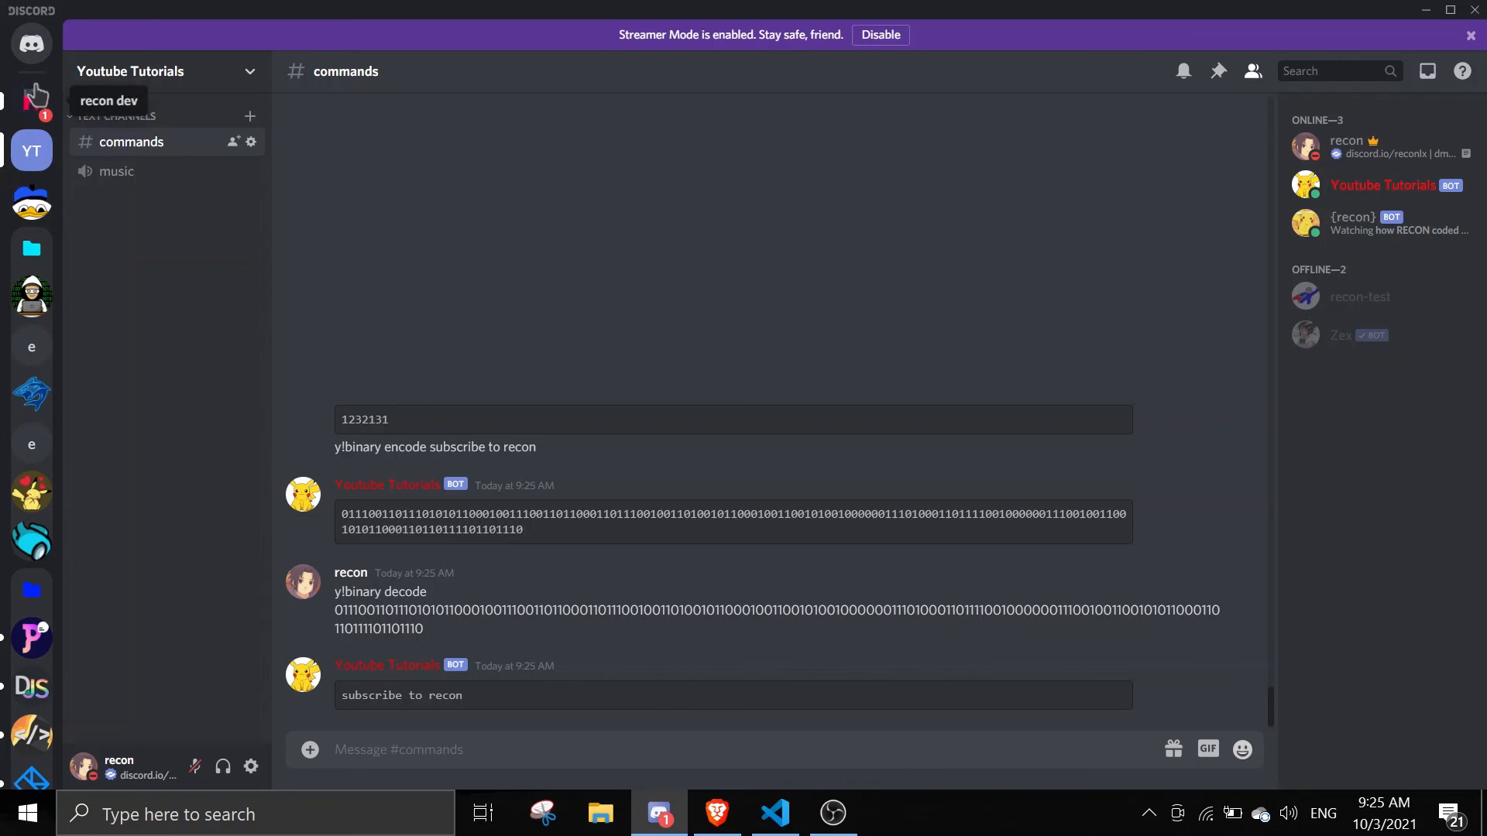
pyautogui.moveTo(57, 102)
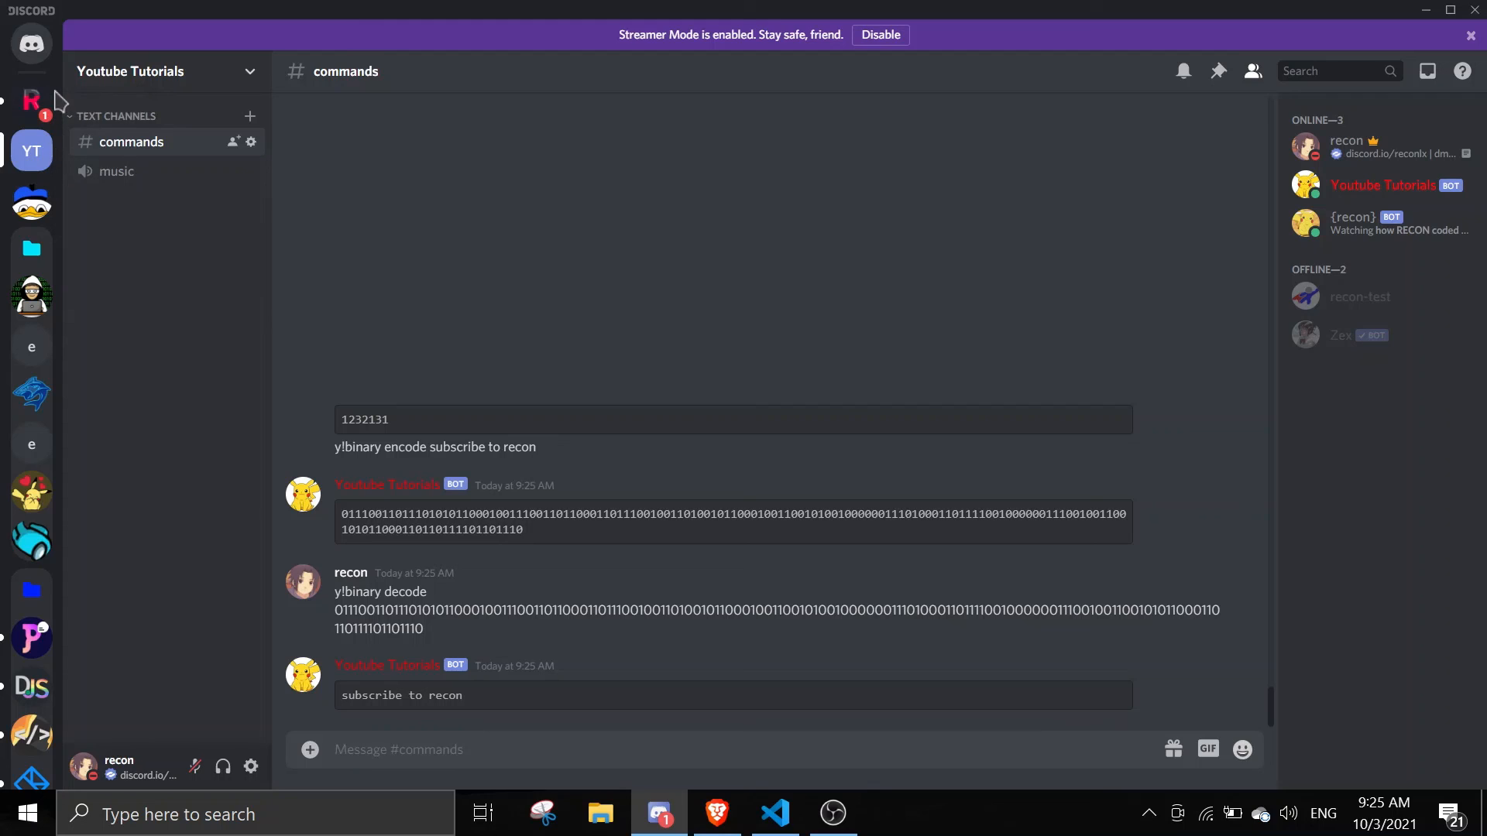
pyautogui.moveTo(31, 99)
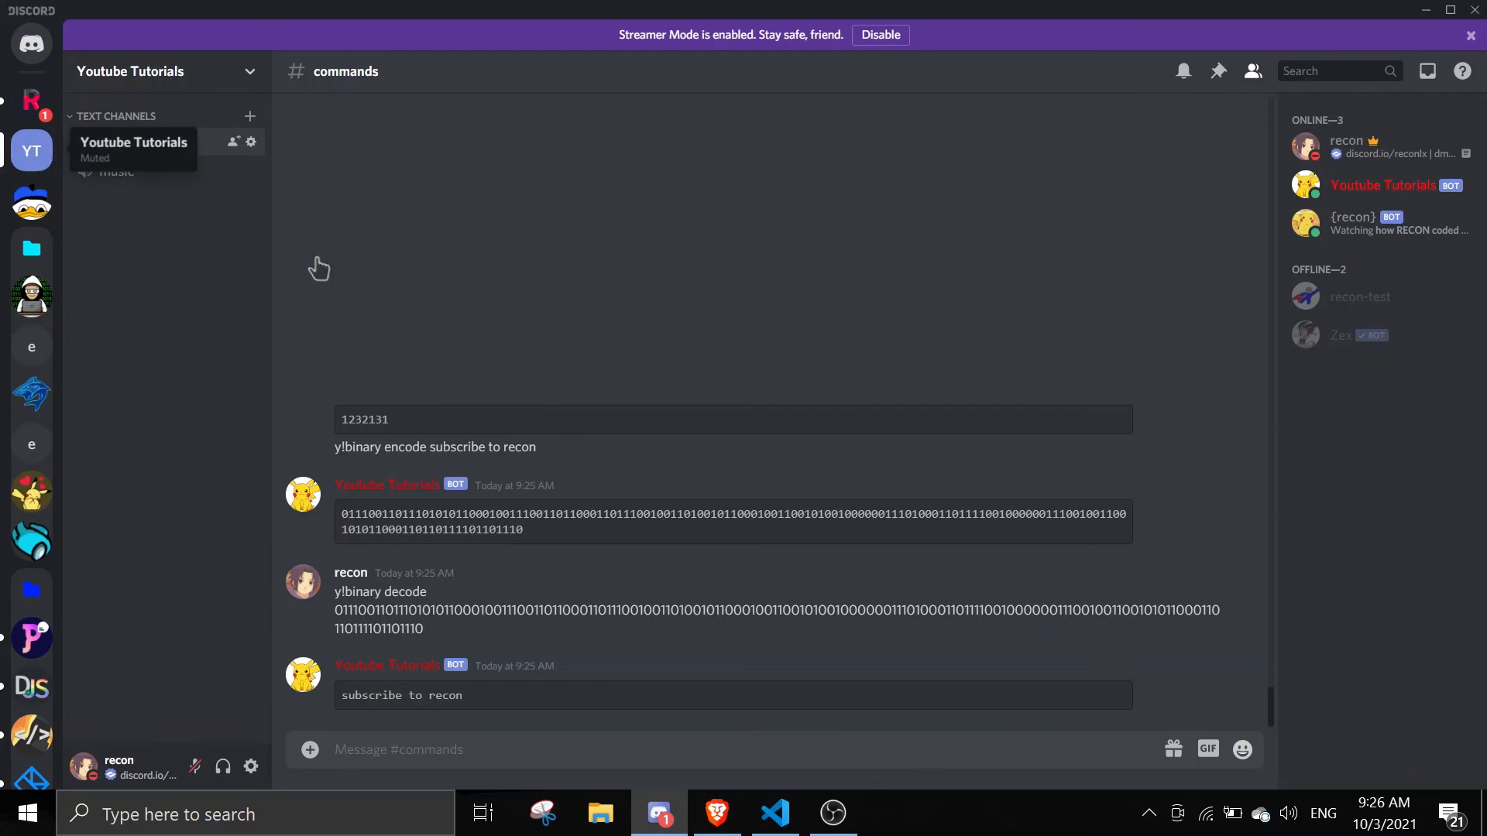
pyautogui.click(832, 813)
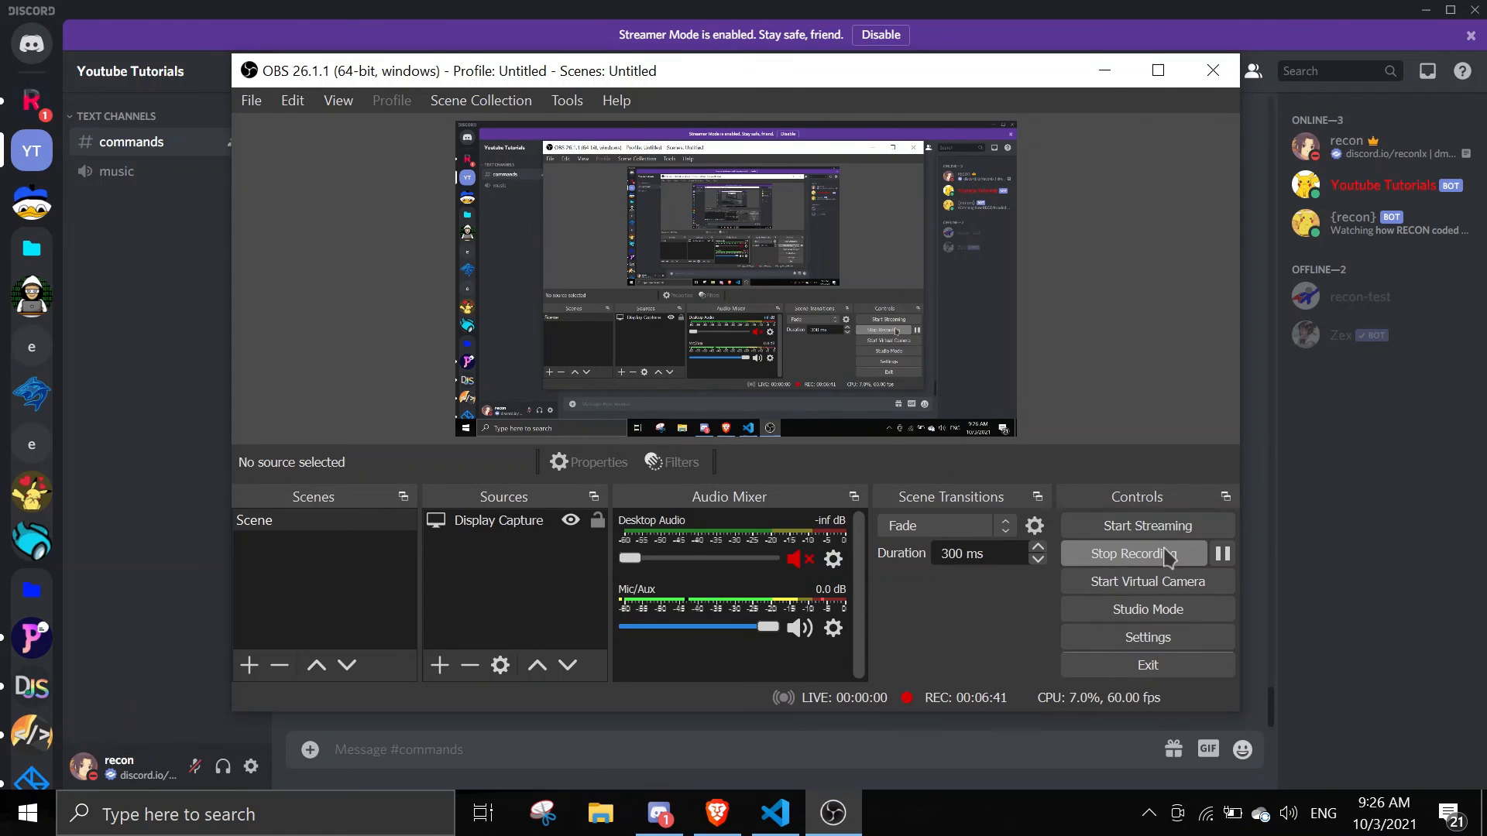